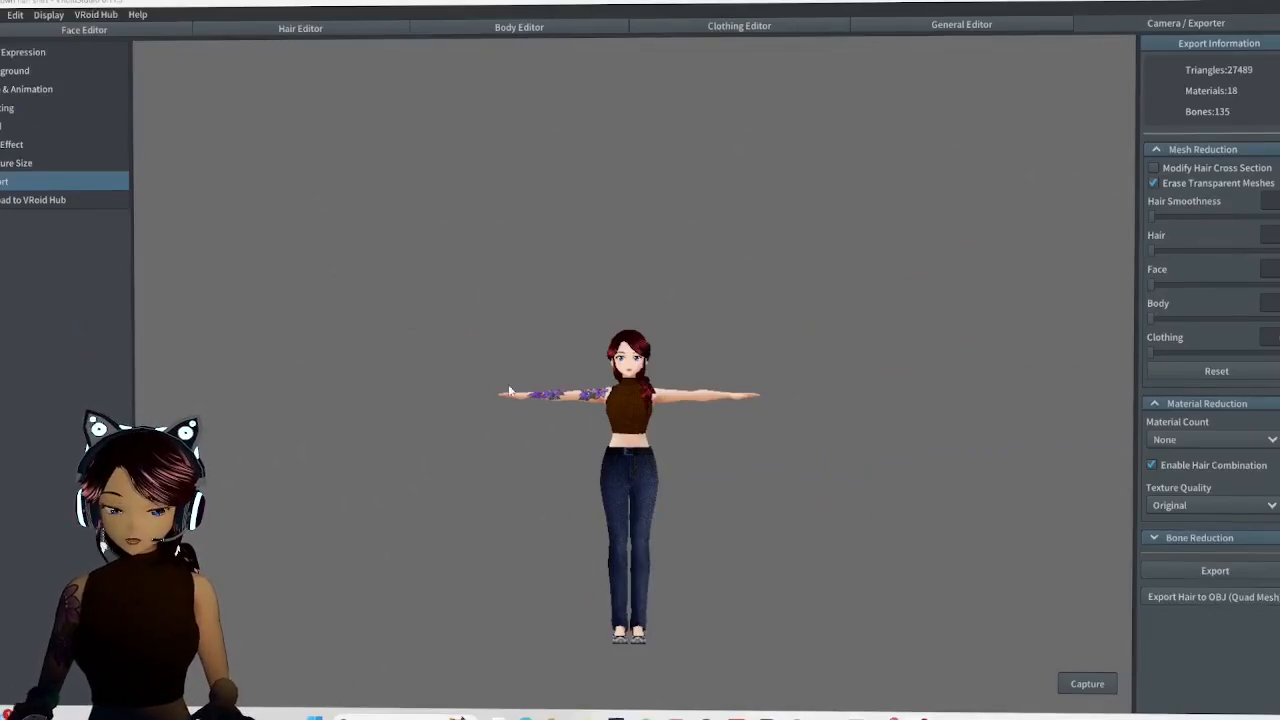
mouse_move(1060, 108)
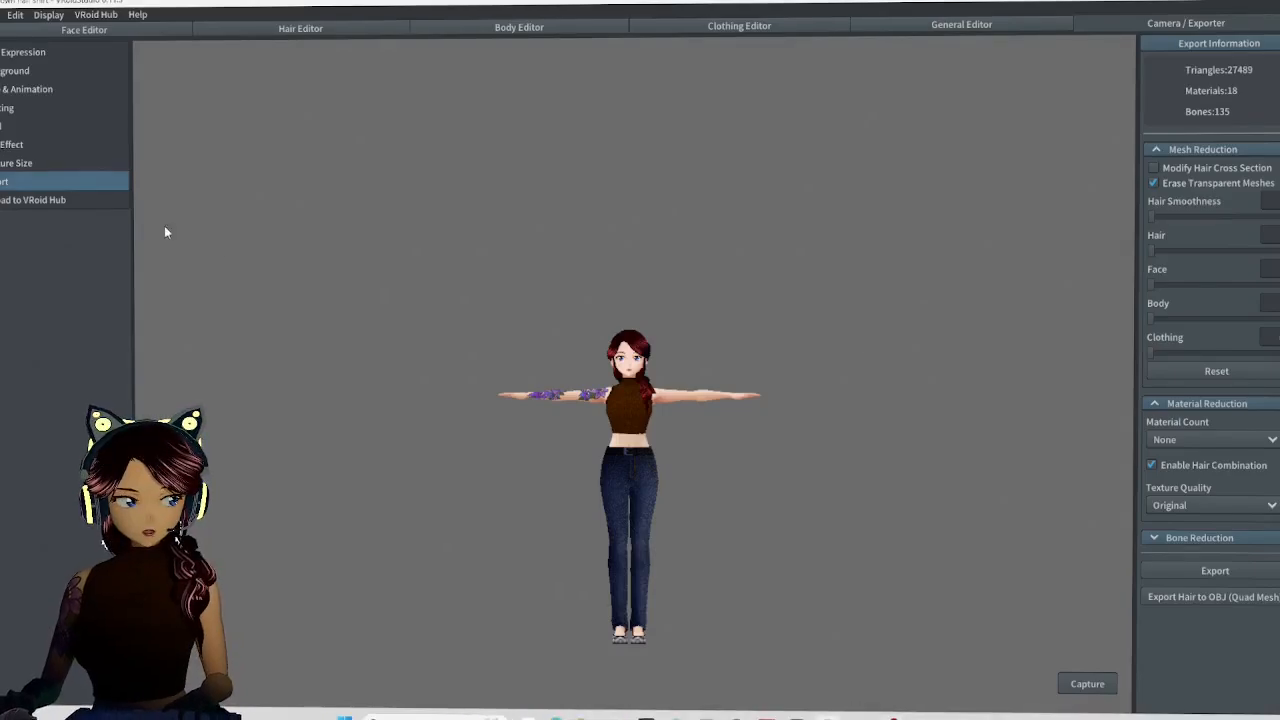
Export the avatar to VRM with name and author "Cookies", reviewing permissions before confirming.
left_click(1216, 570)
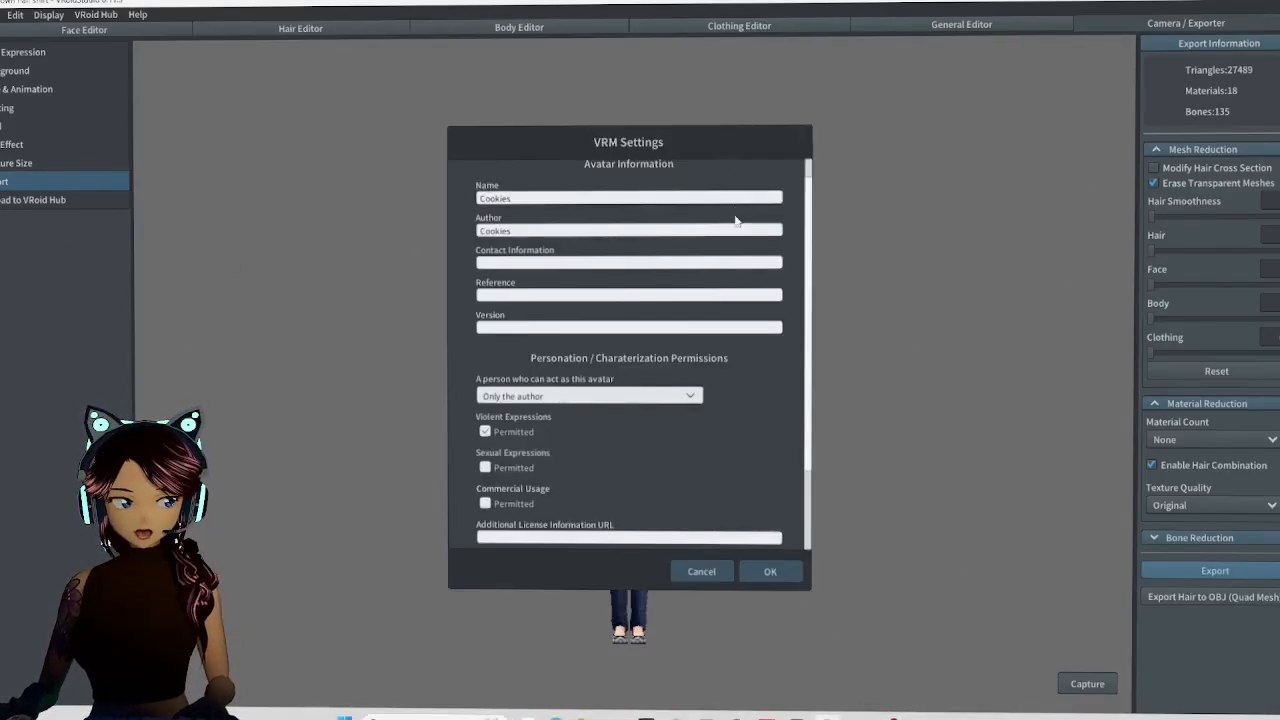
mouse_move(490, 260)
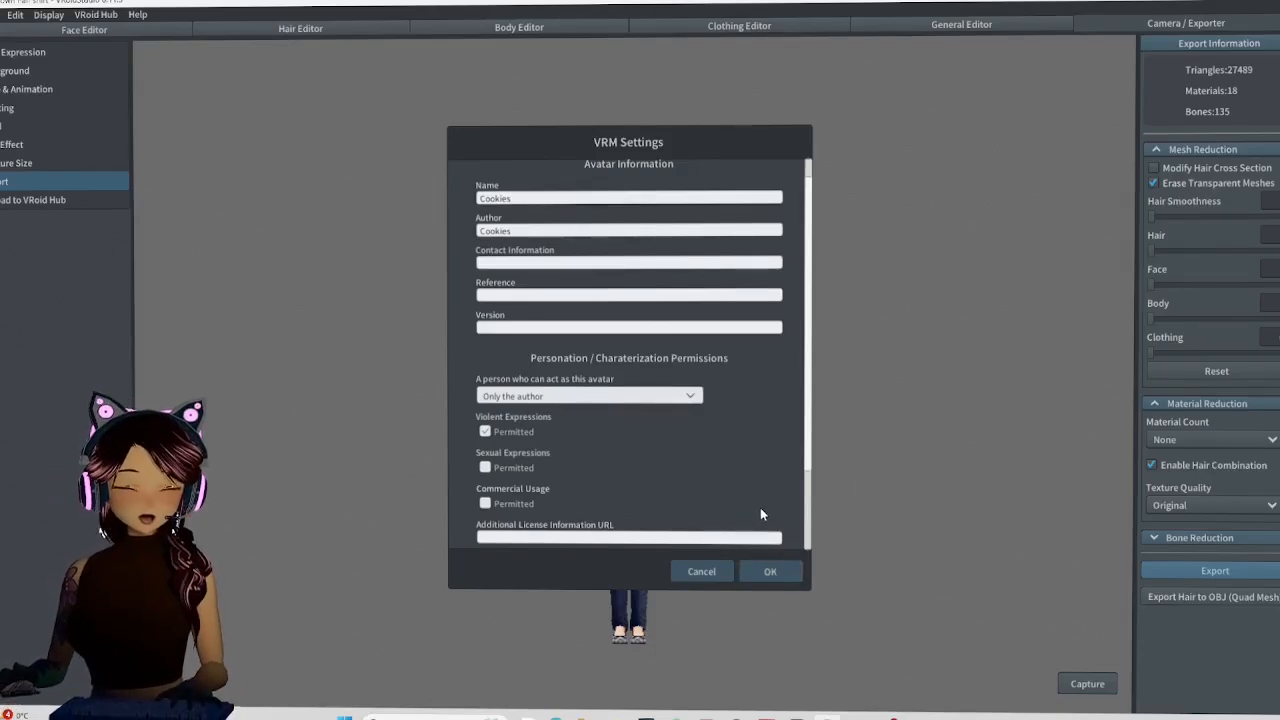
scroll("down", 3)
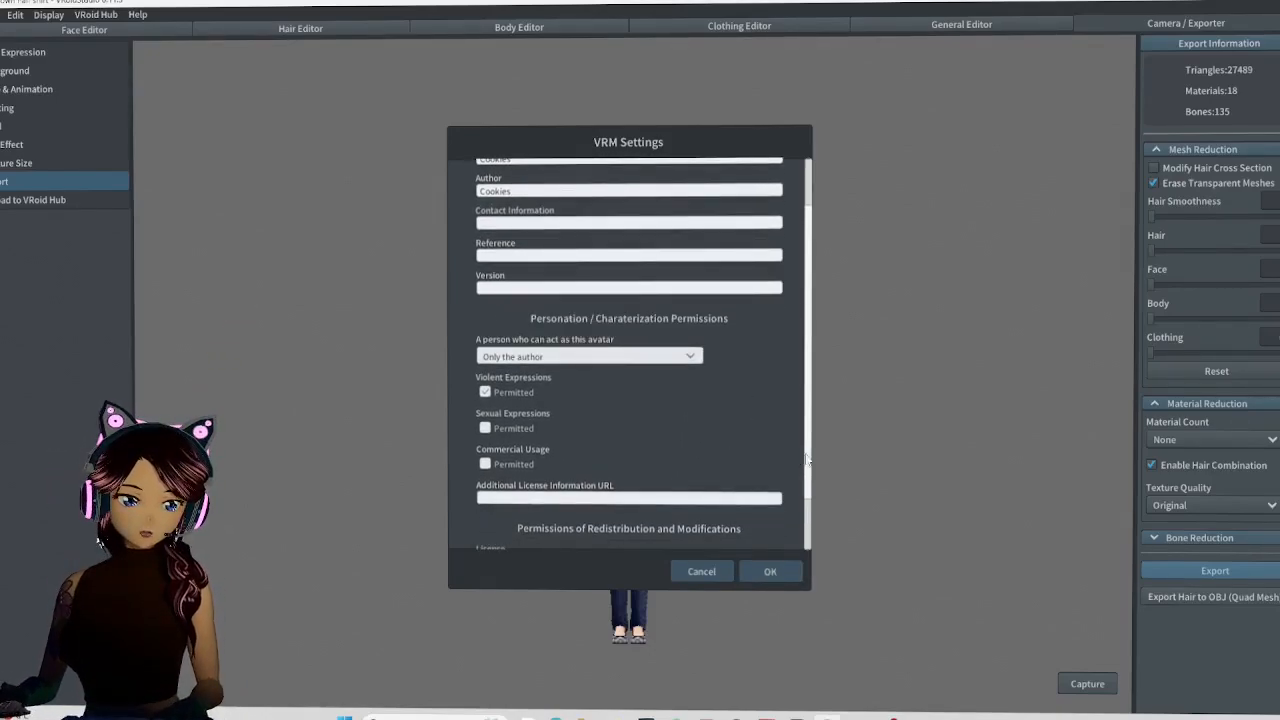
scroll("down", 3)
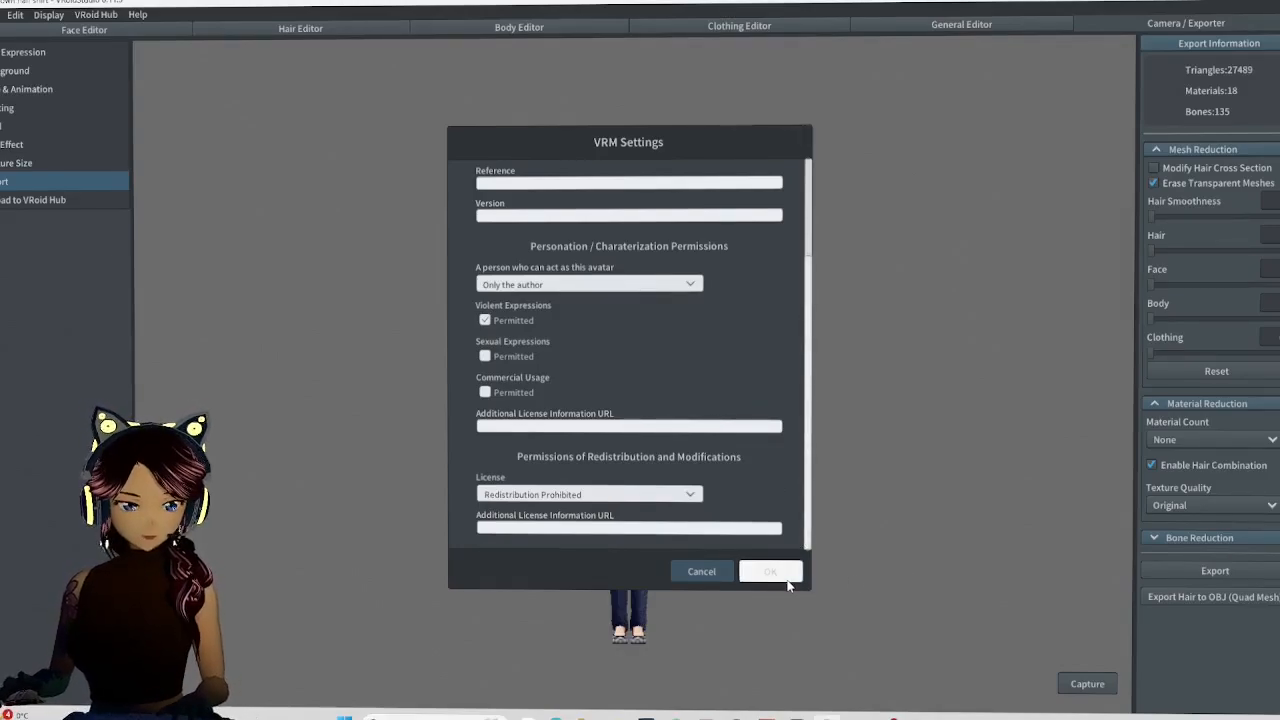
left_click(770, 572)
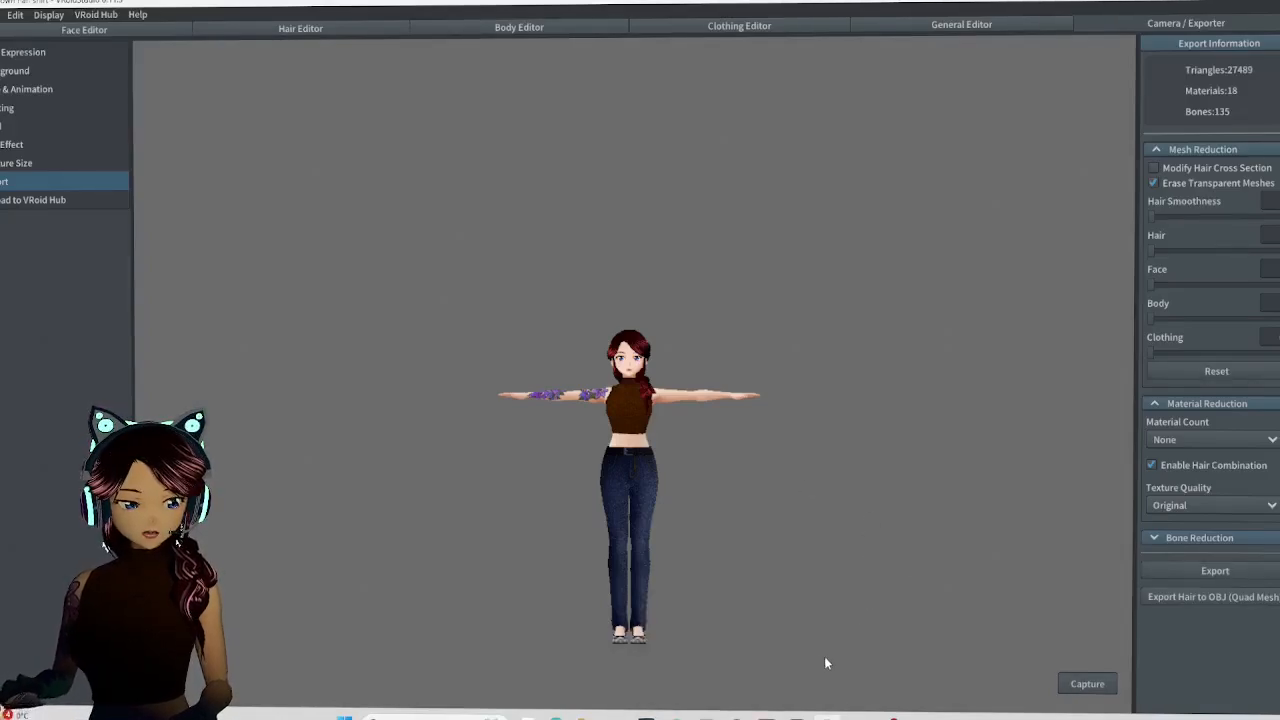
mouse_move(640, 710)
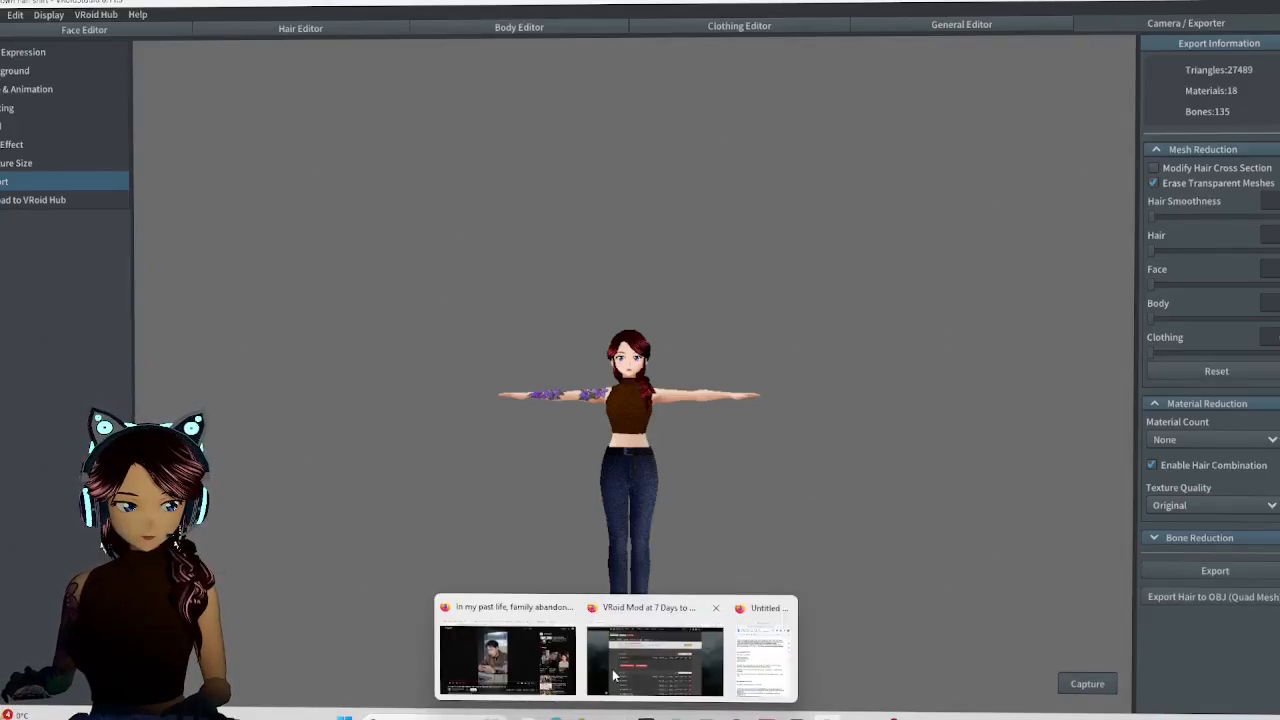
Search Nexus Mods site-wide for "vroid mod" and browse the result grid.
left_click(654, 660)
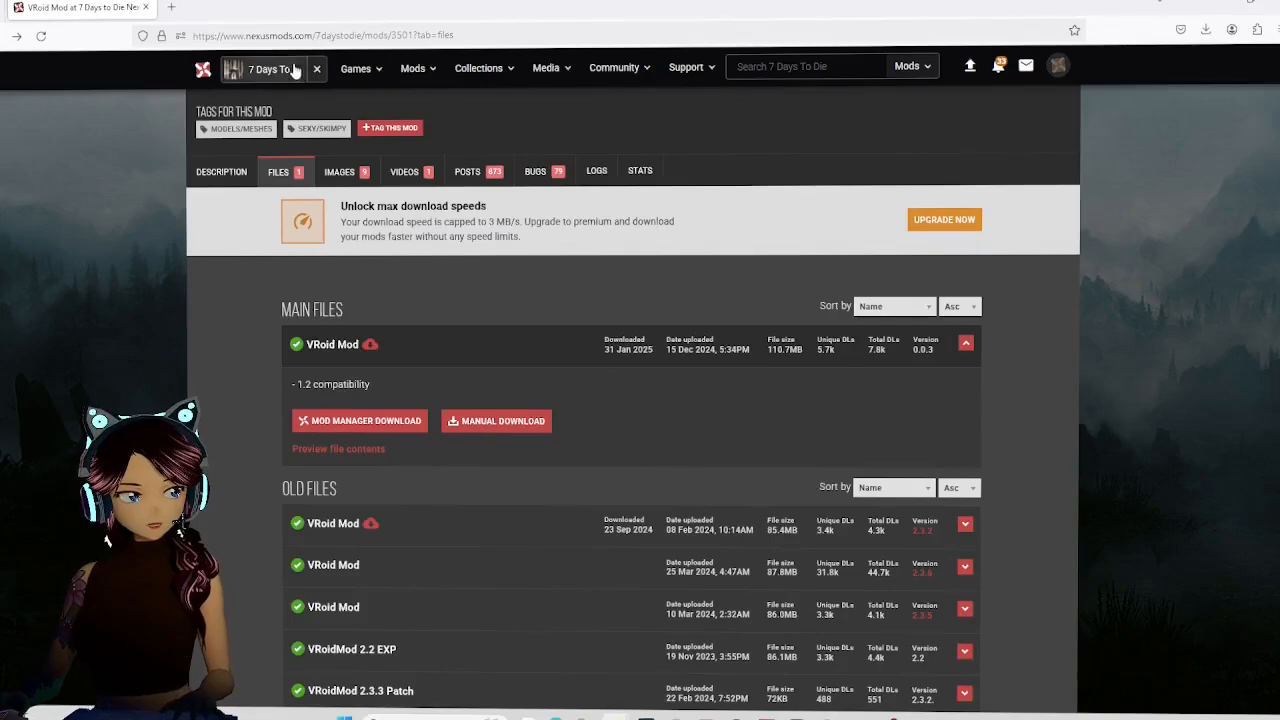
left_click(234, 68)
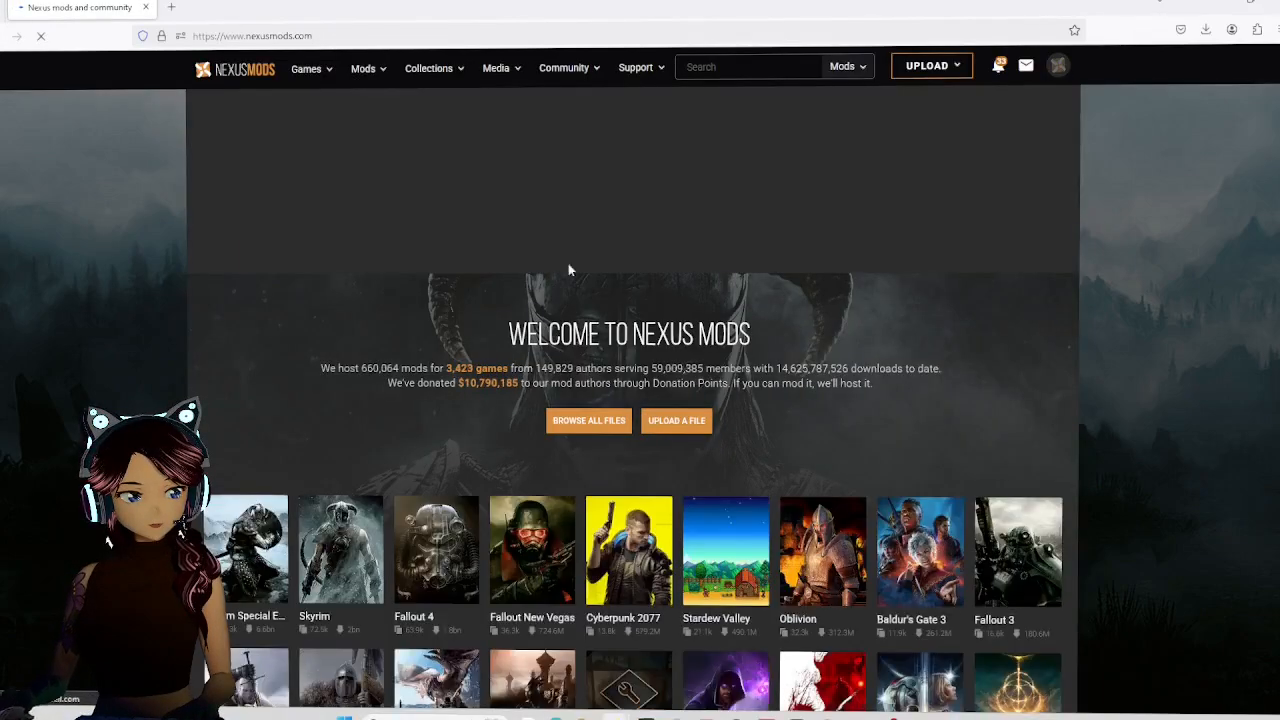
left_click(748, 66)
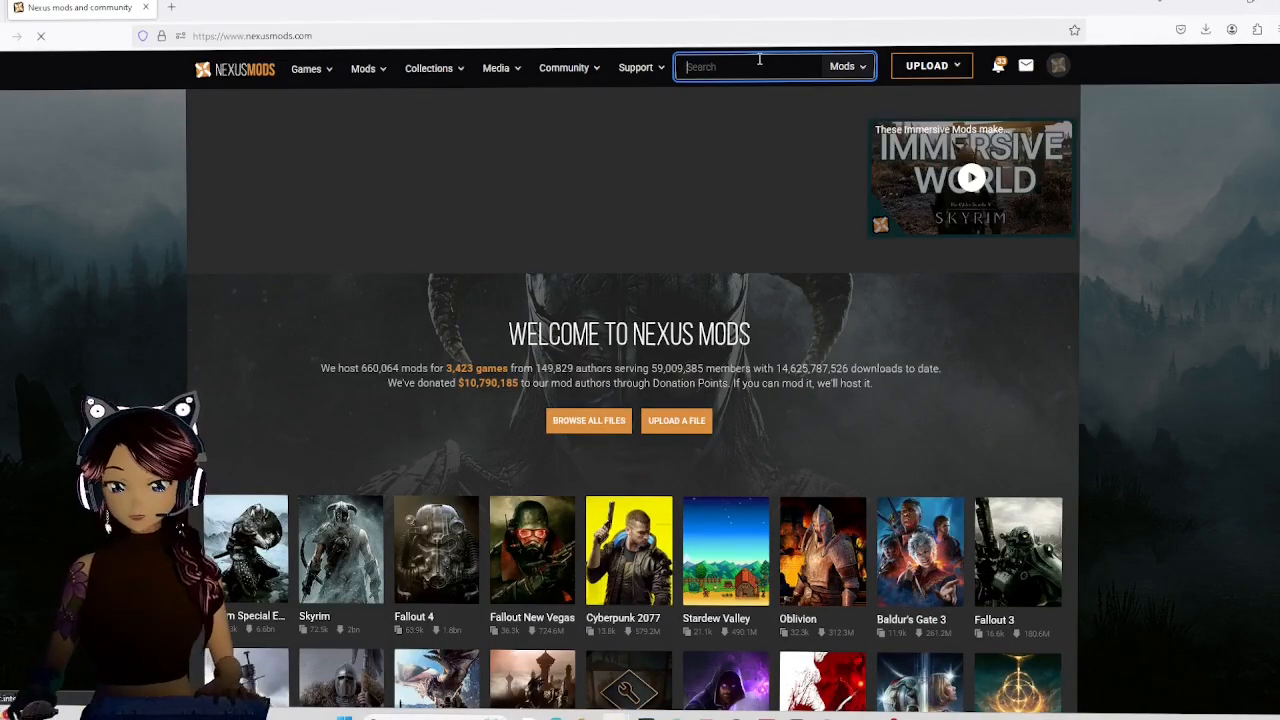
type("vroid mod")
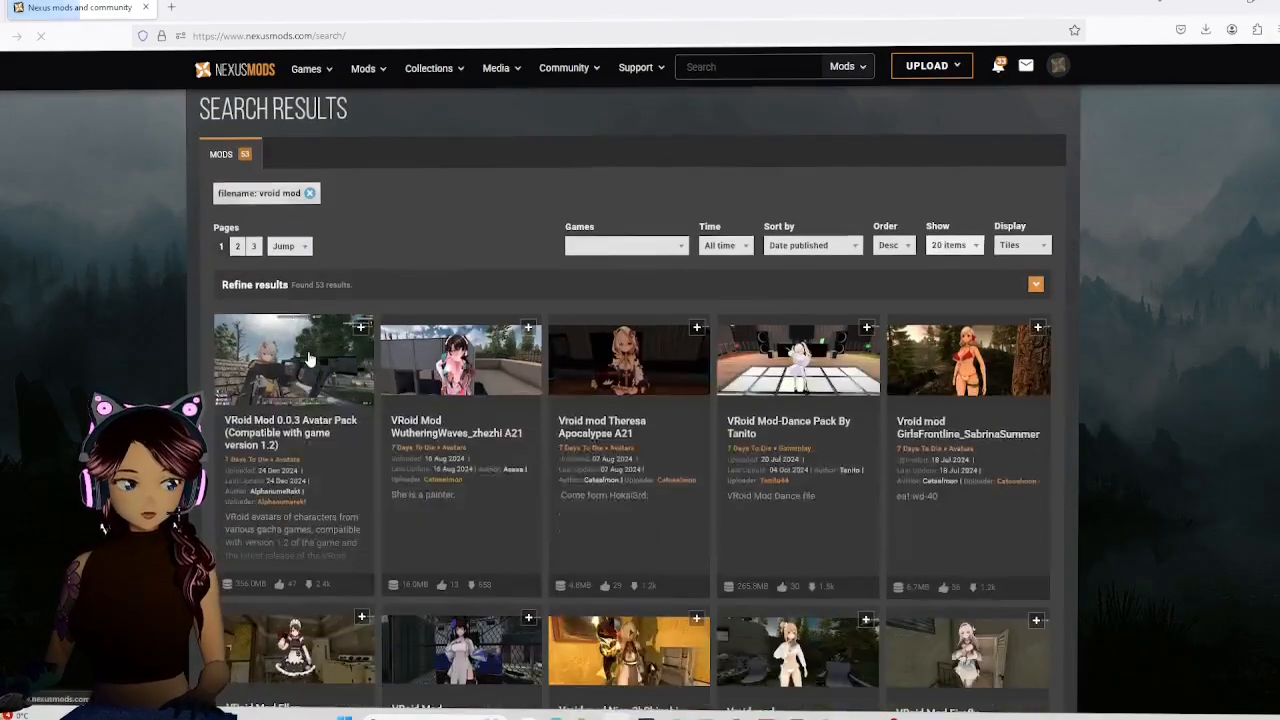
scroll("down", 3)
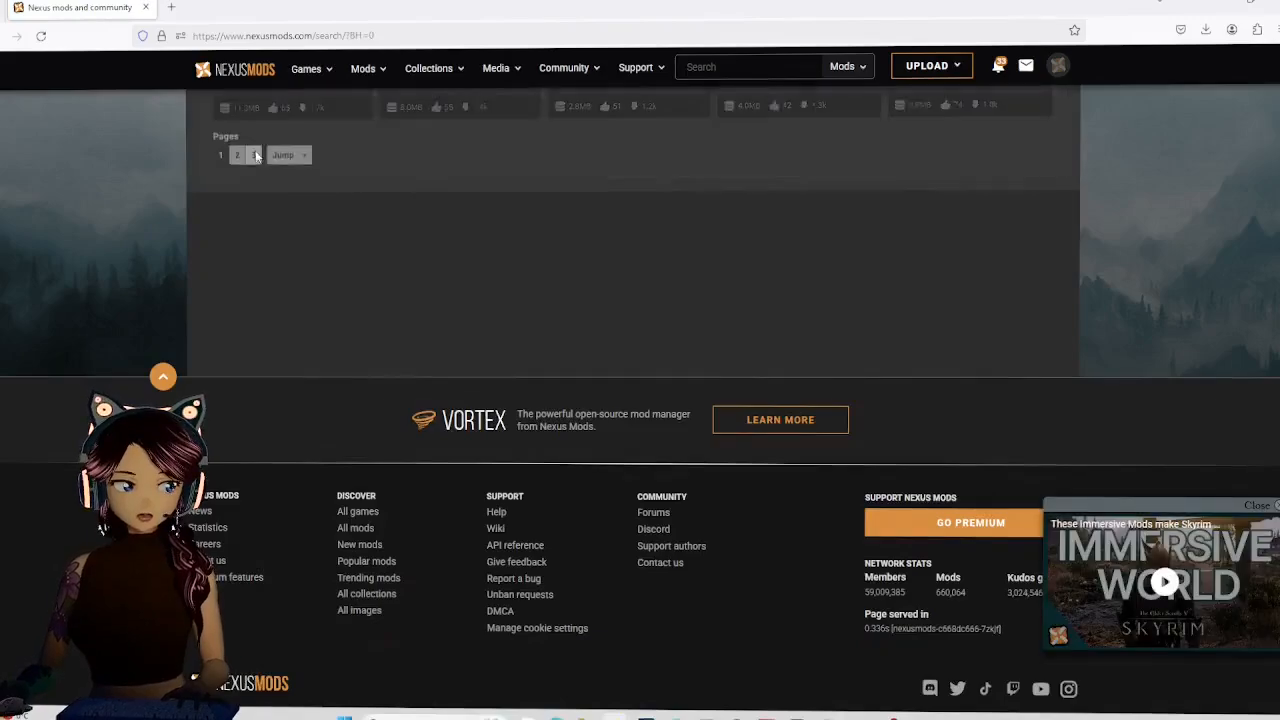
scroll("up", 3)
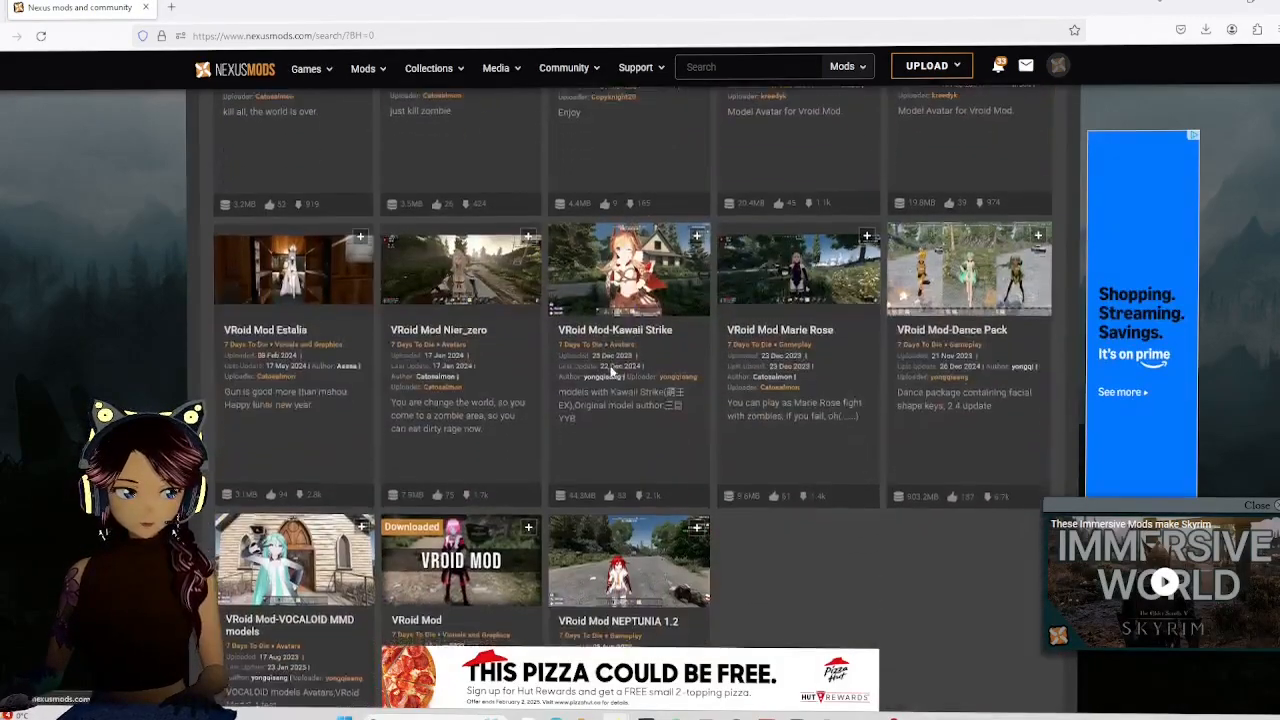
scroll("down", 3)
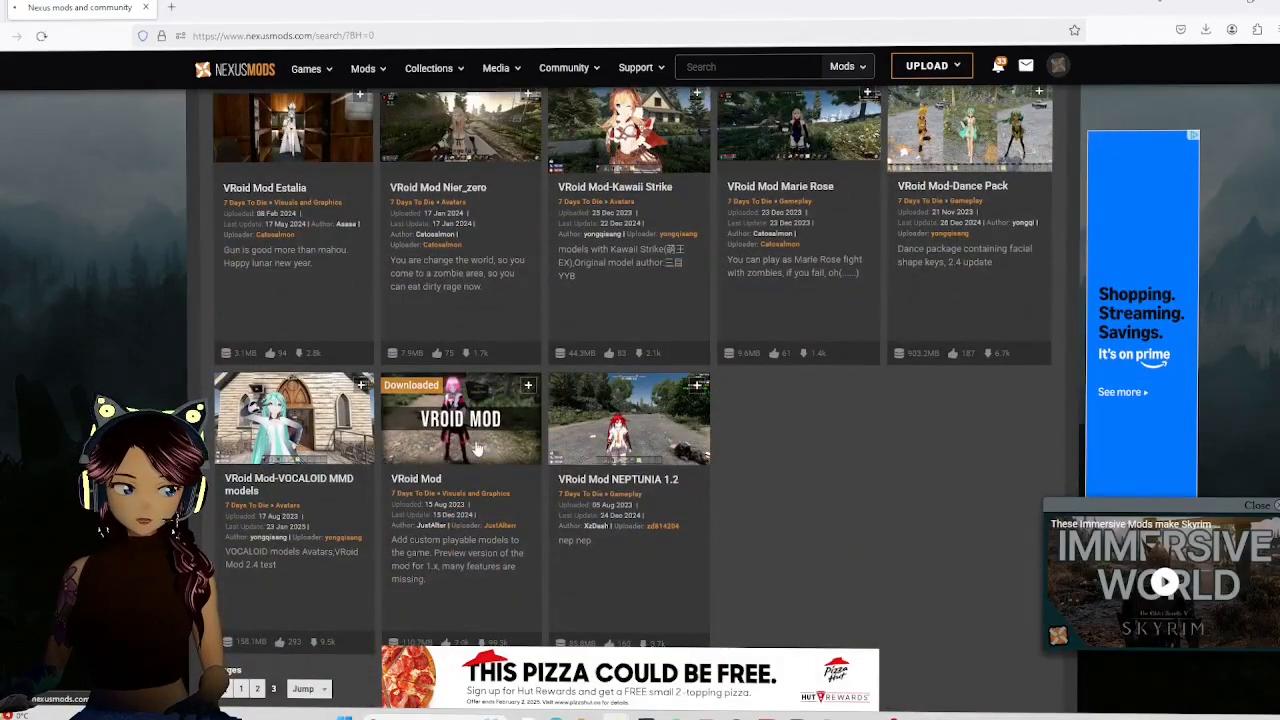
View the 7 Days to Die VRoid Mod page and its Files list with main and old versions.
left_click(460, 418)
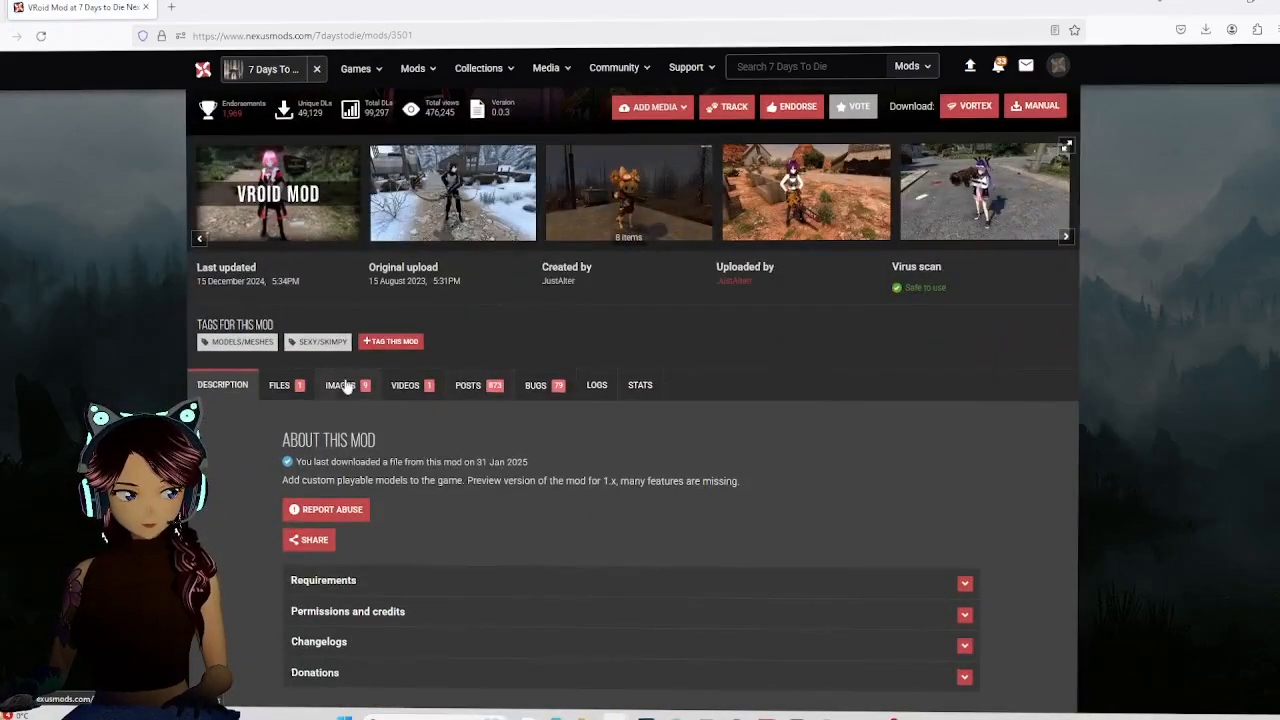
left_click(280, 384)
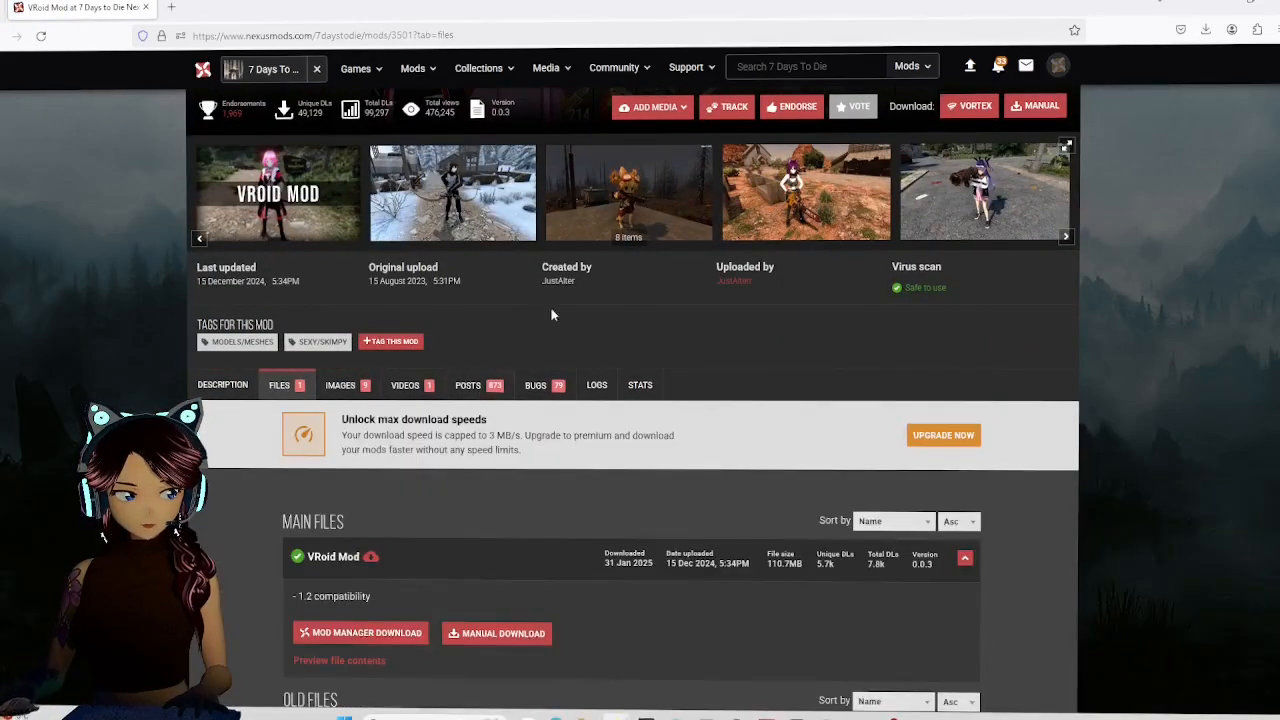
mouse_move(736, 290)
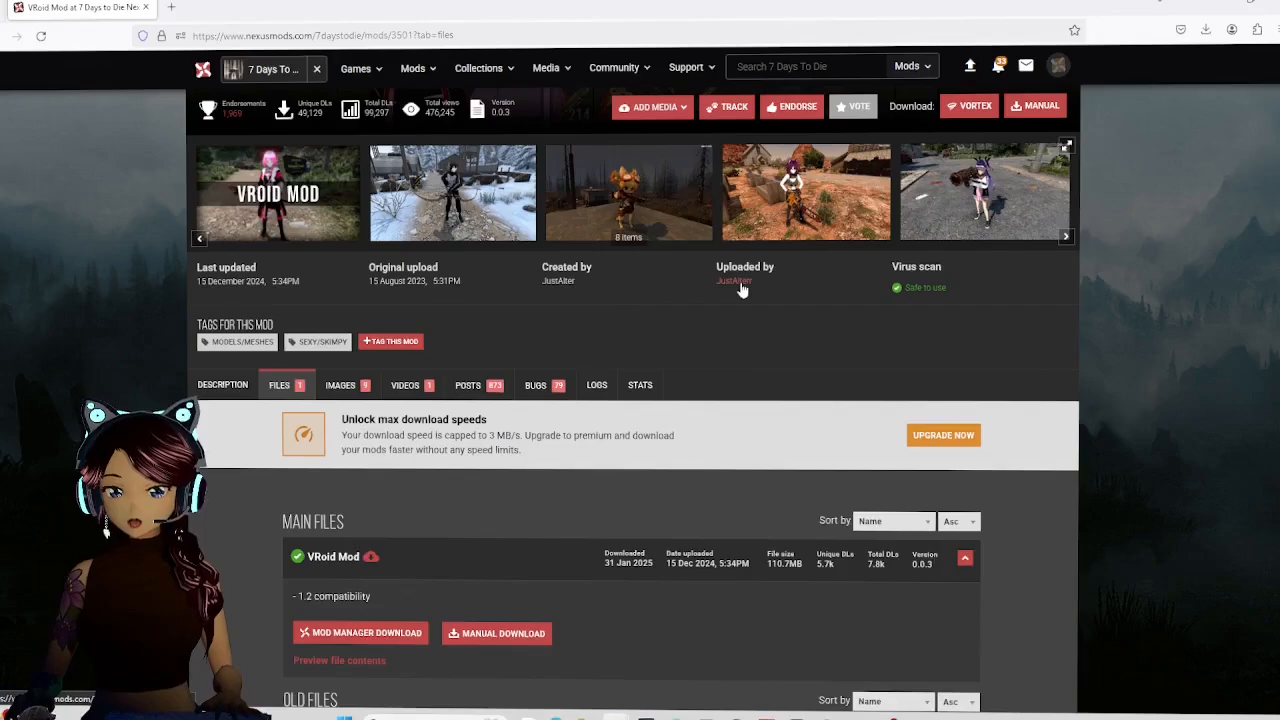
left_click(732, 280)
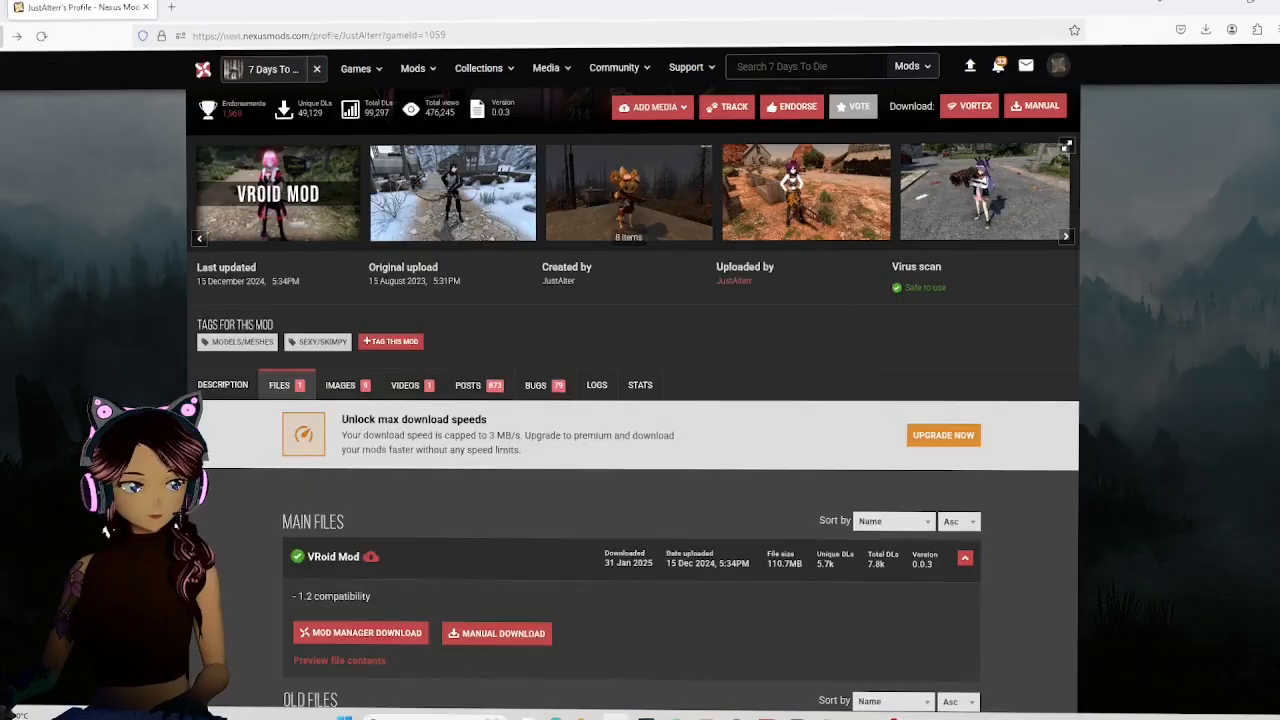
scroll("down", 3)
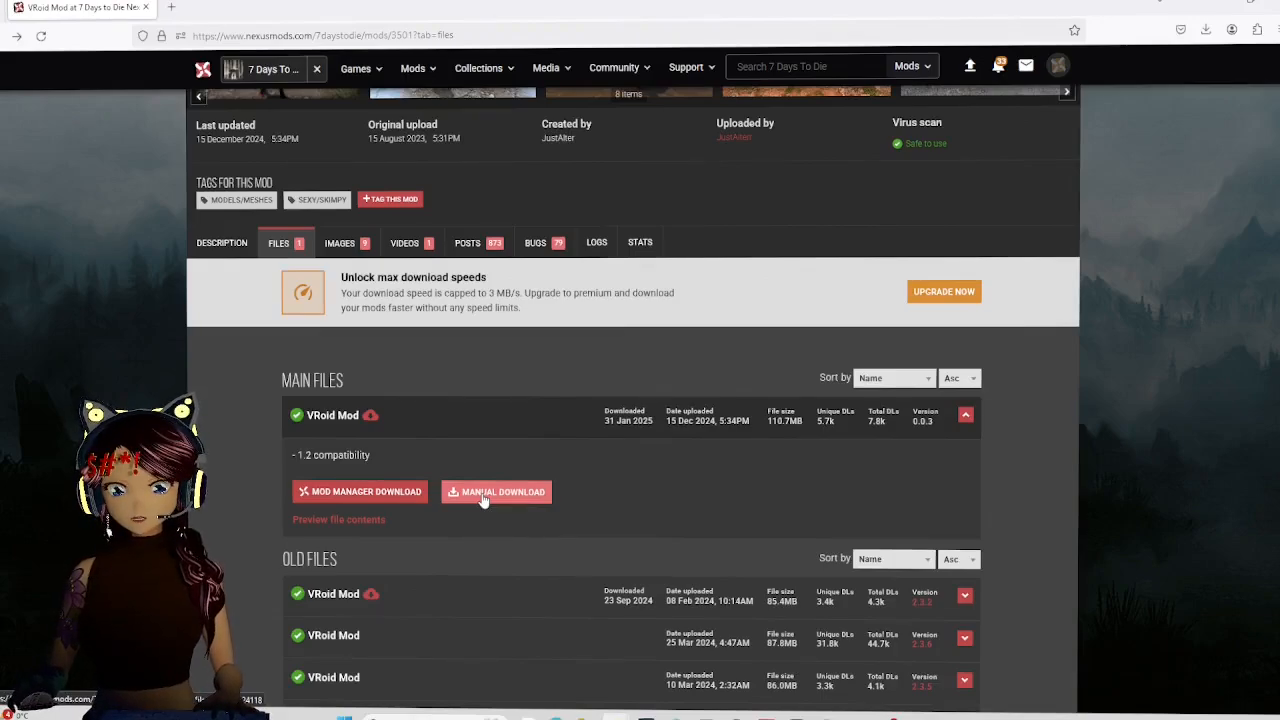
mouse_move(448, 460)
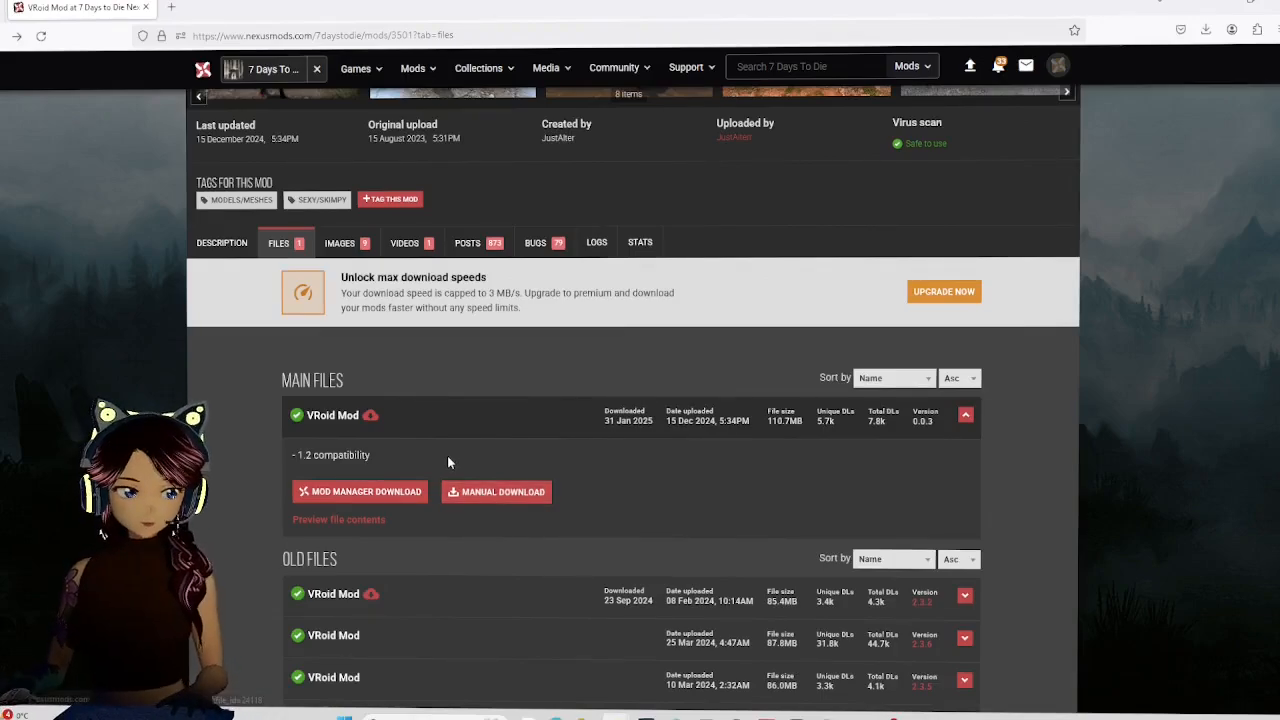
mouse_move(496, 492)
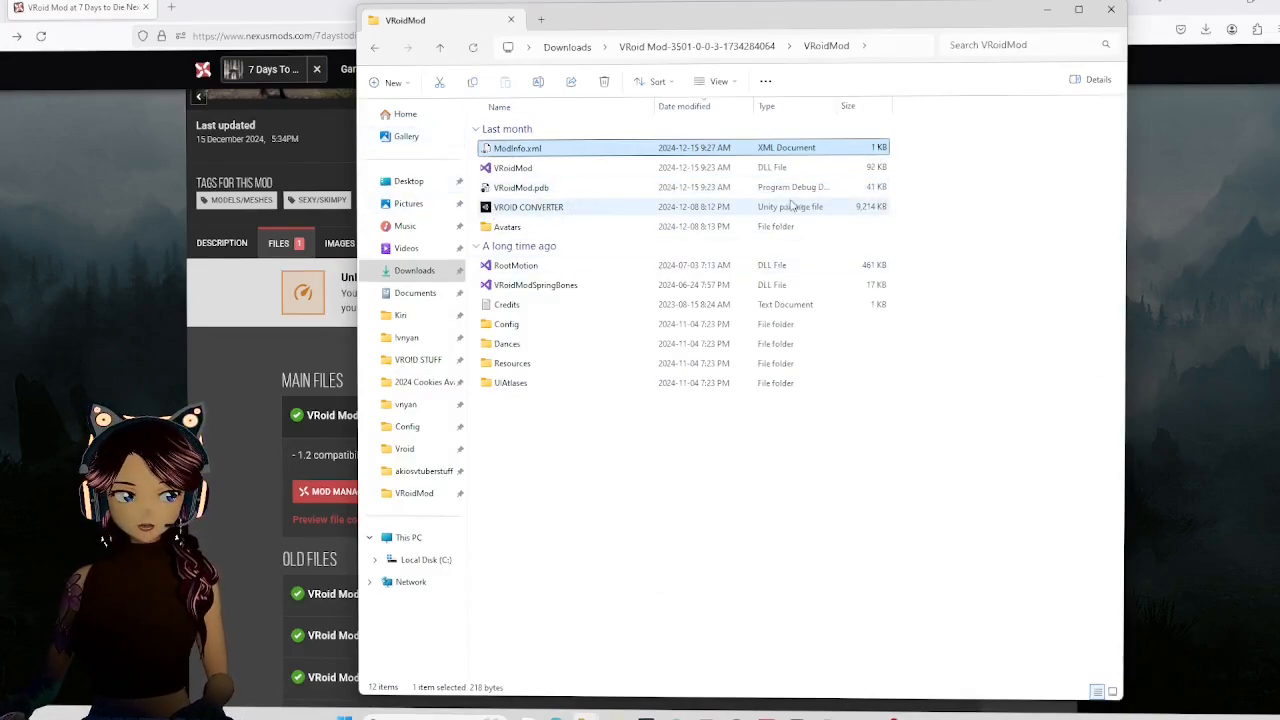
mouse_move(836, 218)
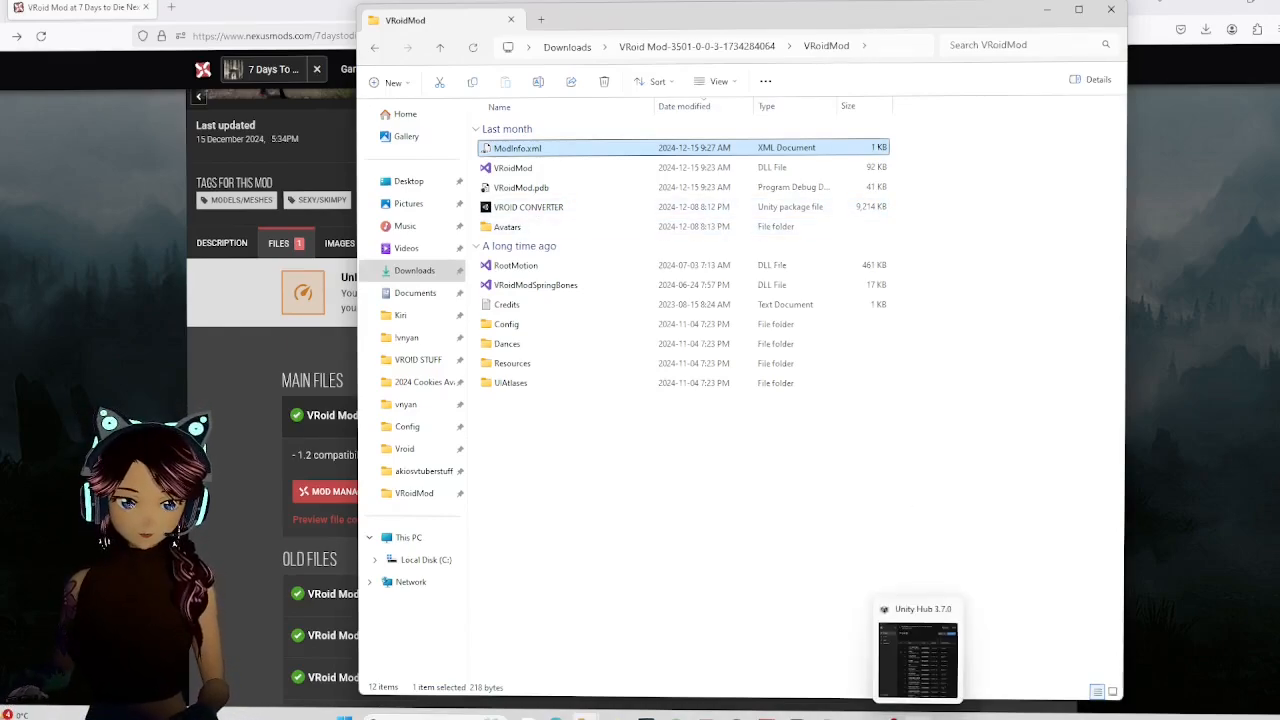
From Unity Hub's Install Editor archive, reach the online Unity download archive.
left_click(916, 660)
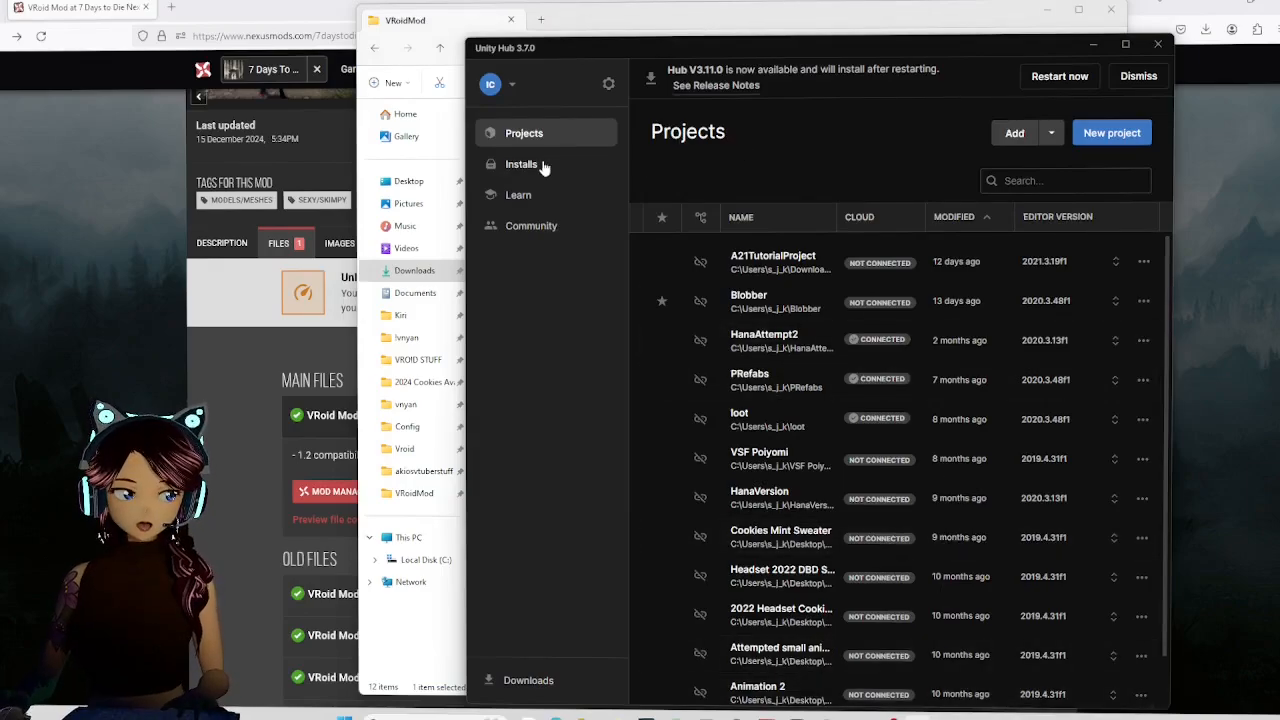
left_click(520, 164)
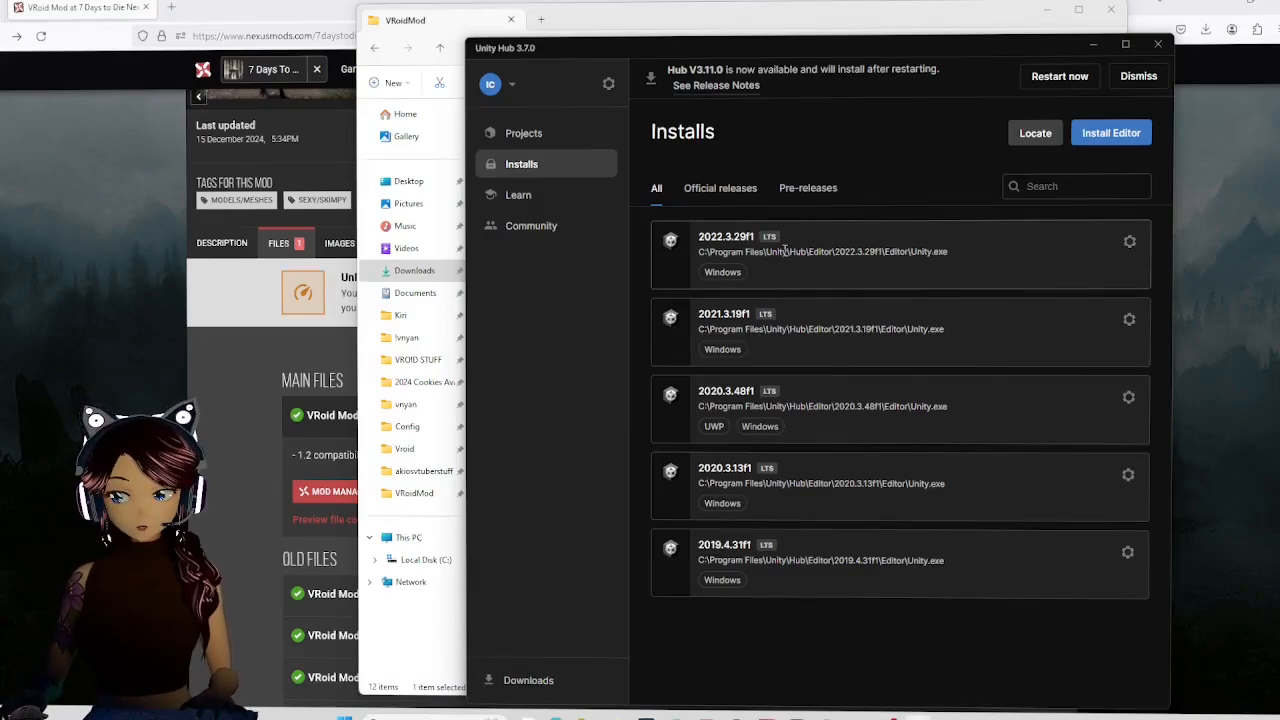
mouse_move(970, 234)
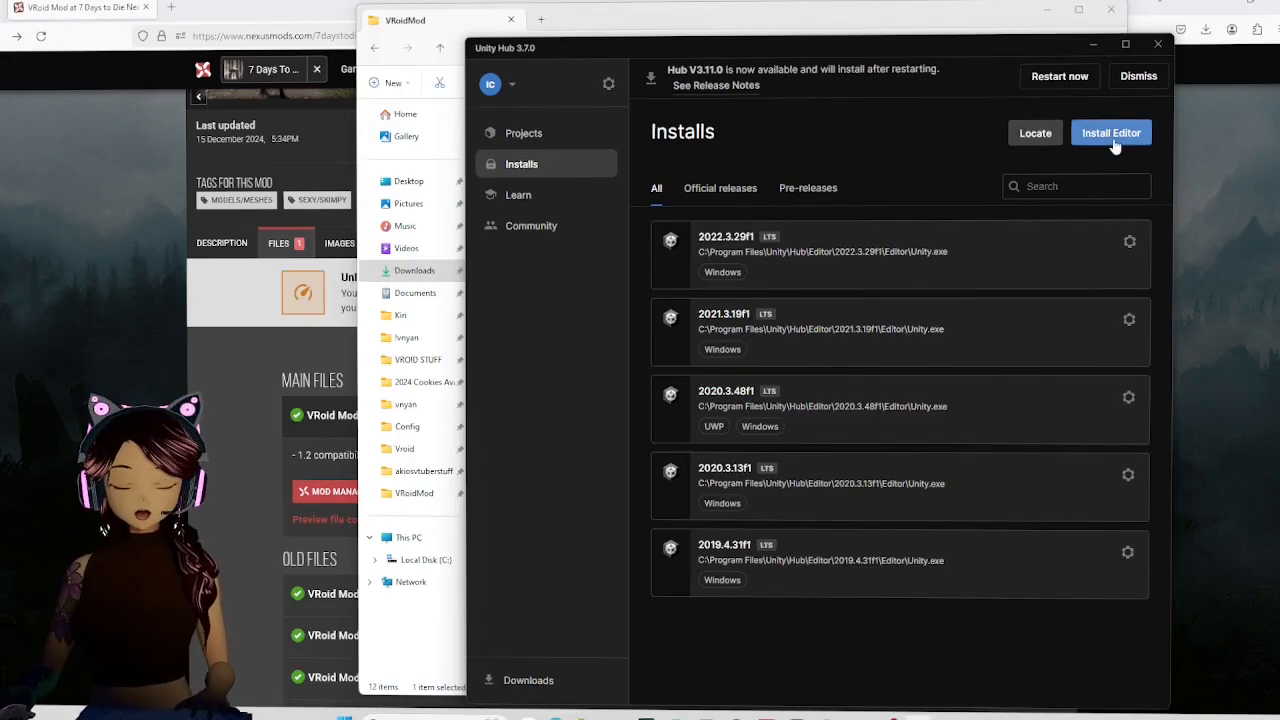
left_click(1112, 132)
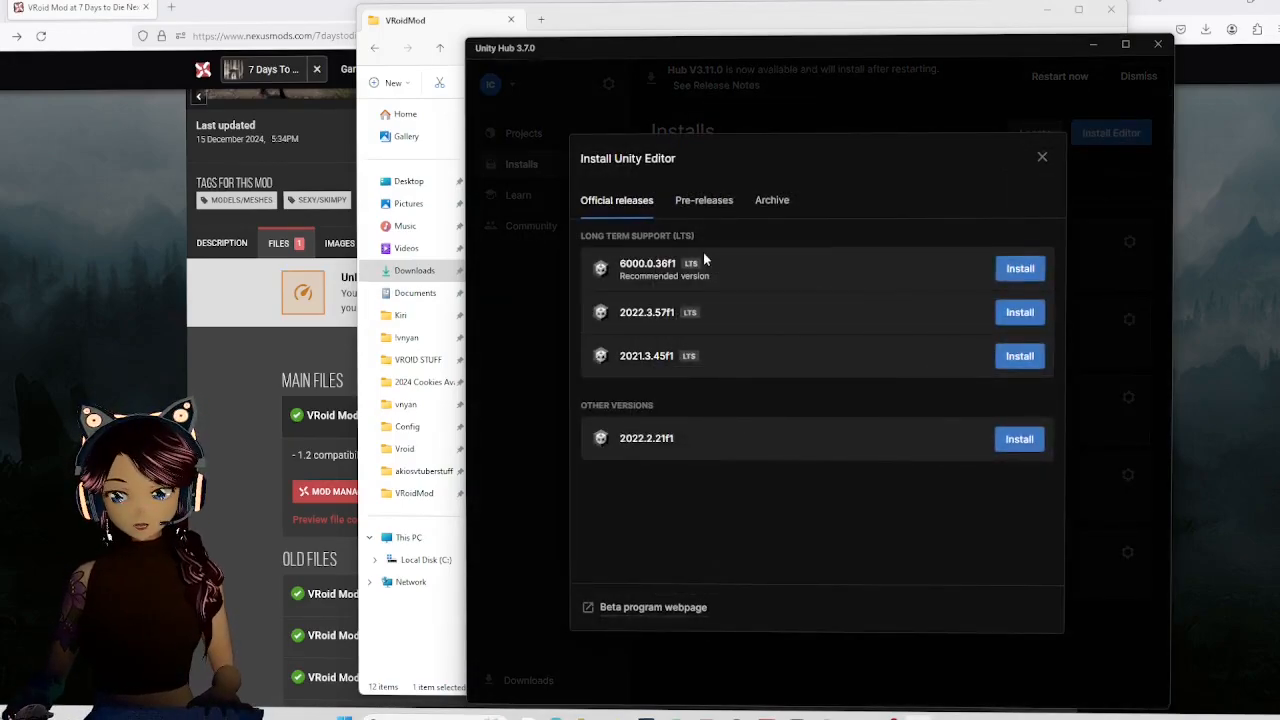
left_click(772, 200)
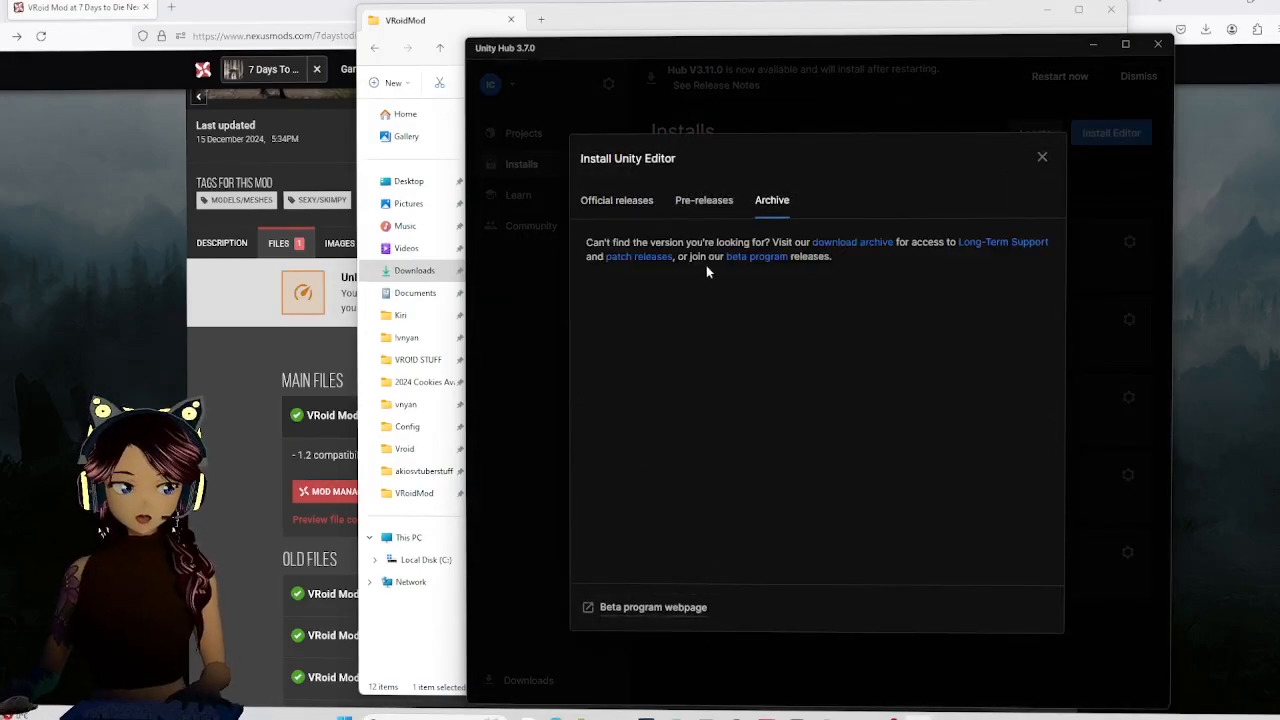
left_click(852, 242)
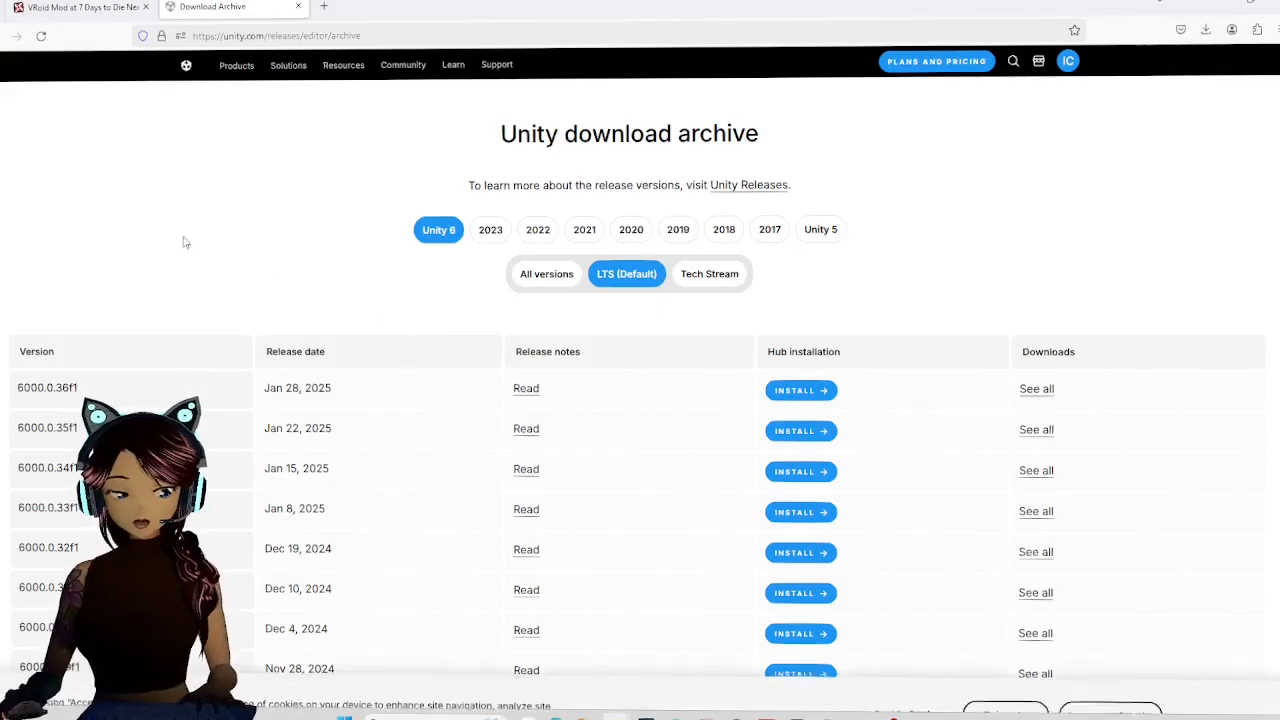
Filter the archive to 2022 LTS releases, browse them, then close the archive page.
left_click(536, 228)
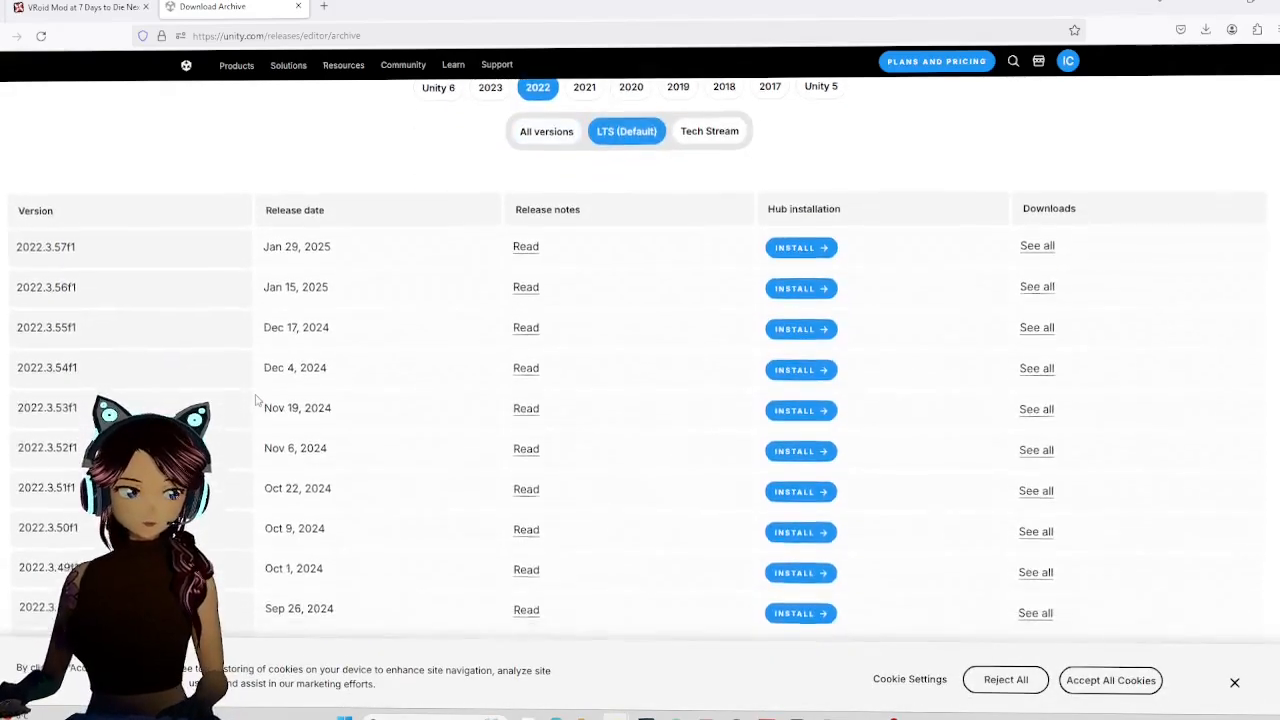
scroll("up", 3)
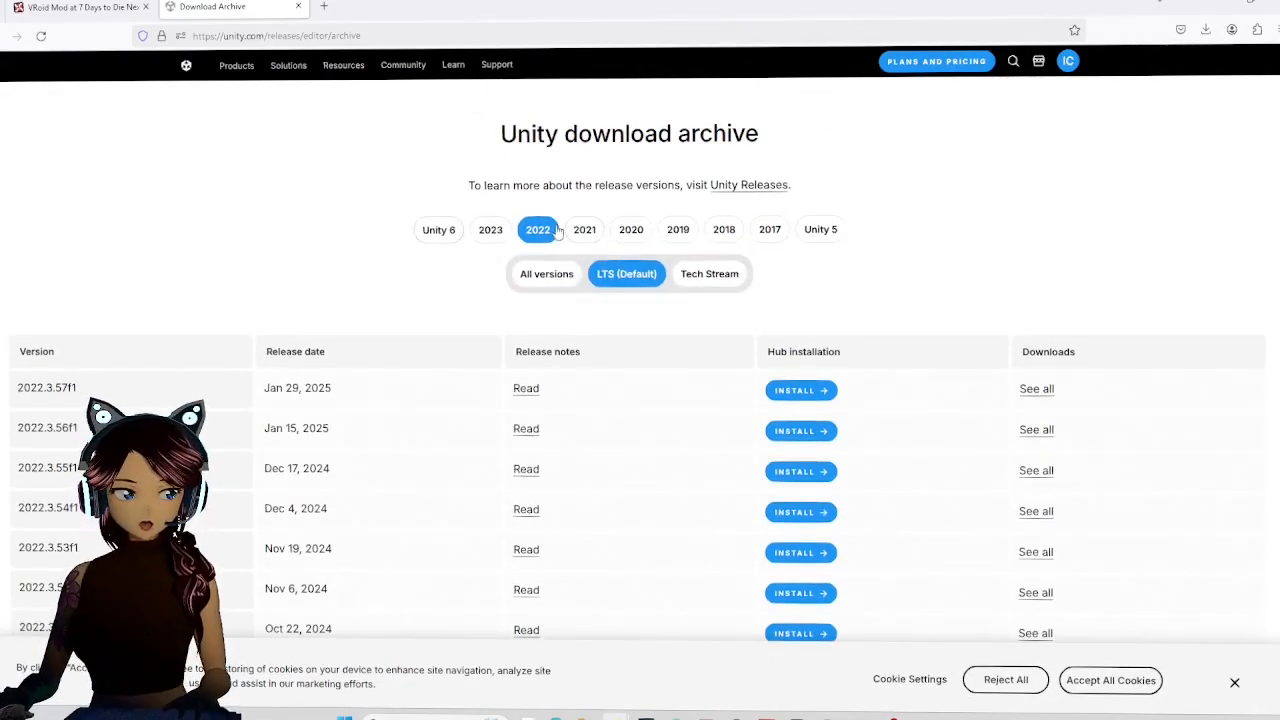
scroll("down", 3)
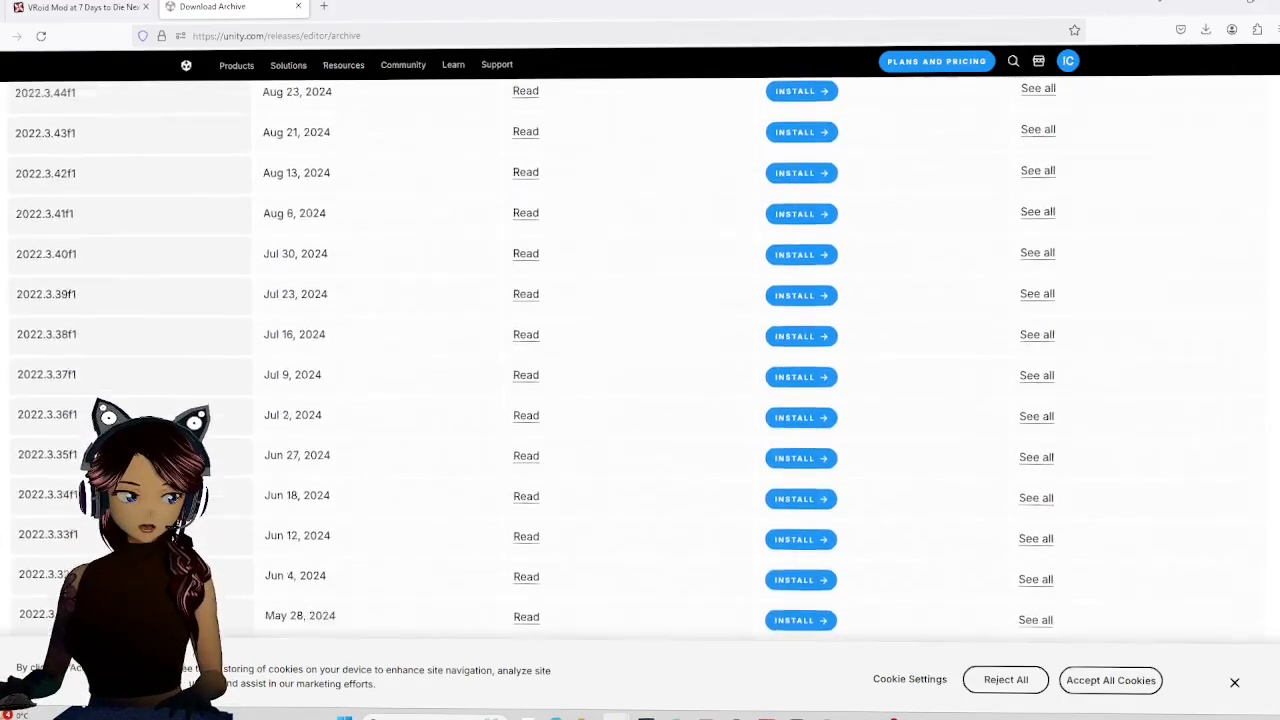
scroll("down", 3)
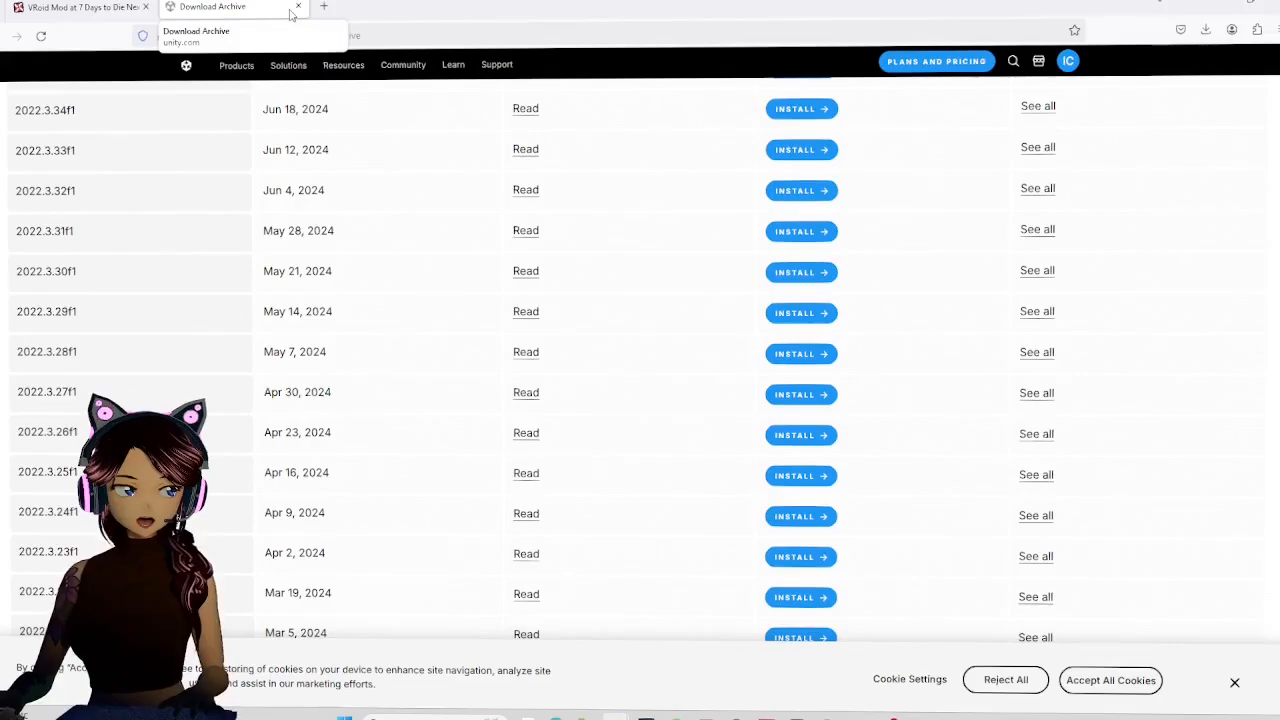
mouse_move(298, 8)
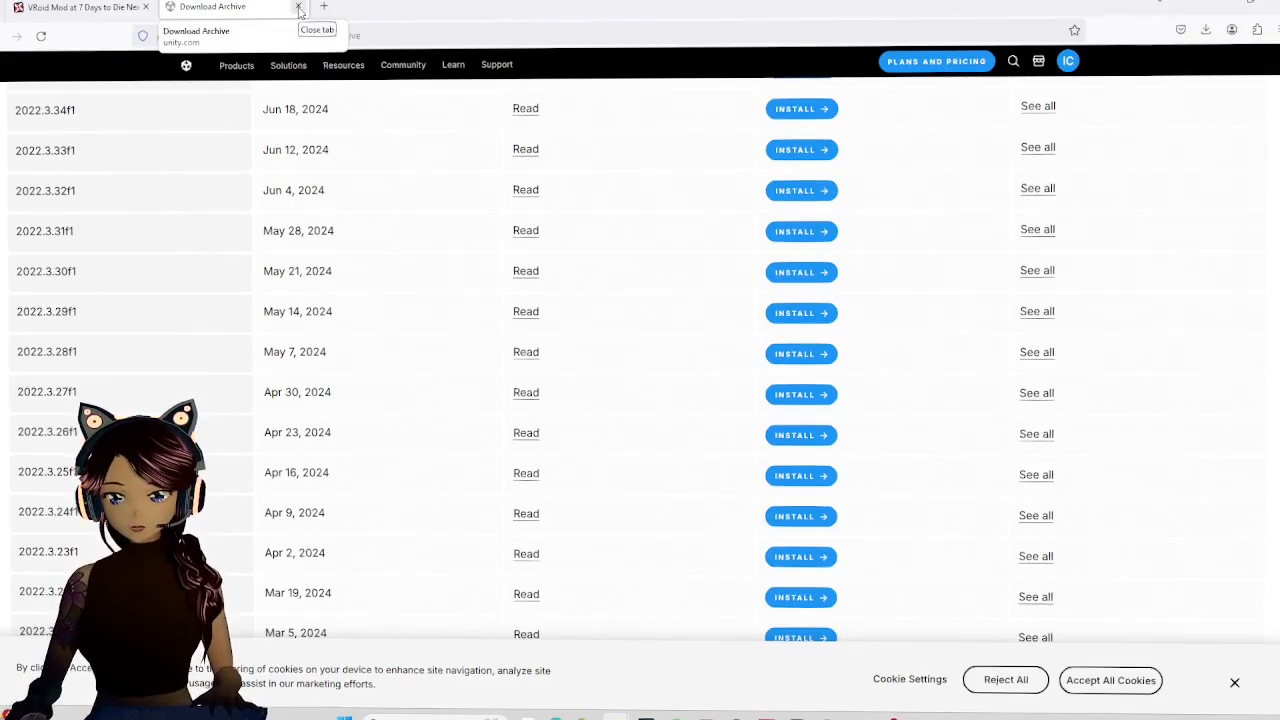
left_click(298, 8)
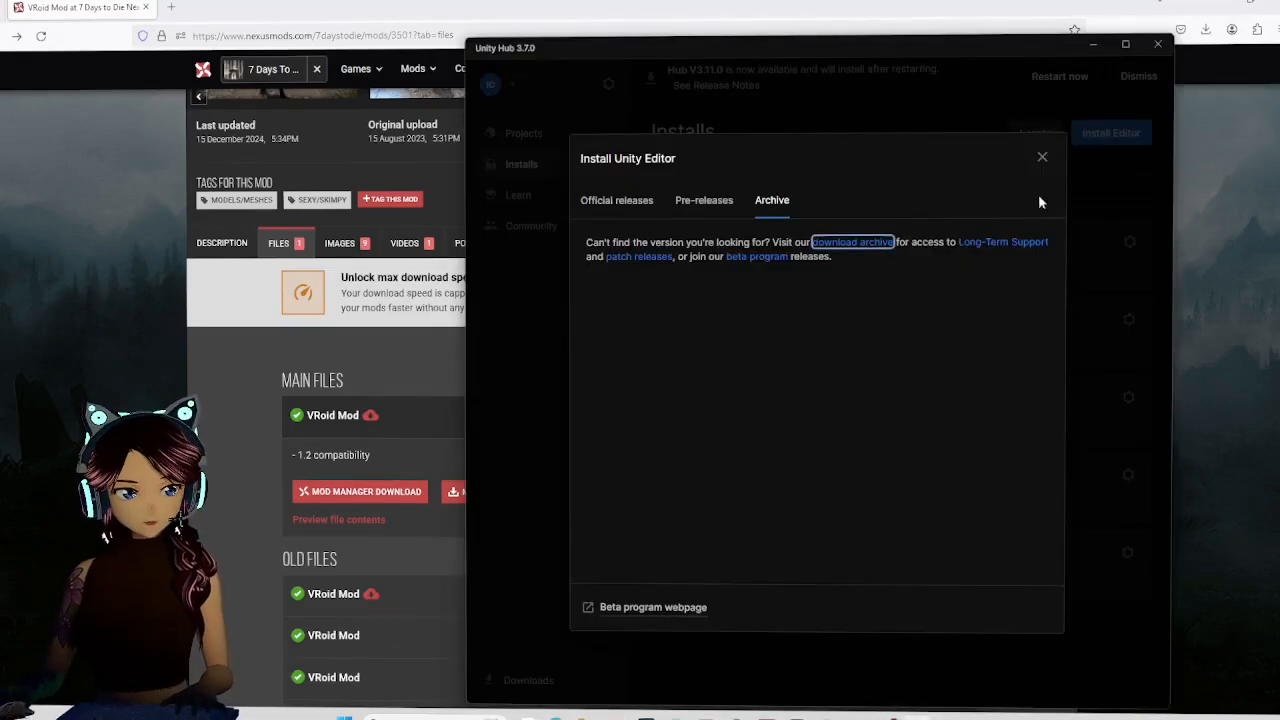
Create a new 3D Built-In Render Pipeline project named 7daymodel with editor 2022.3.29f1.
left_click(1042, 156)
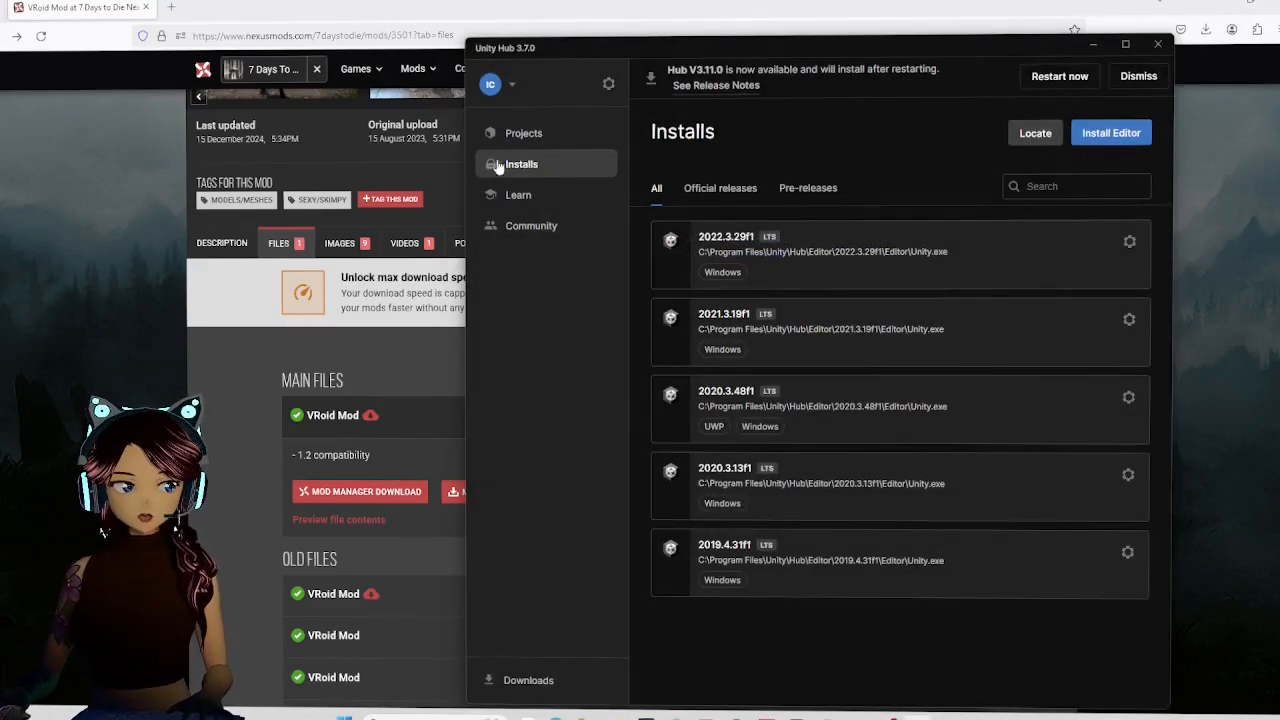
left_click(524, 132)
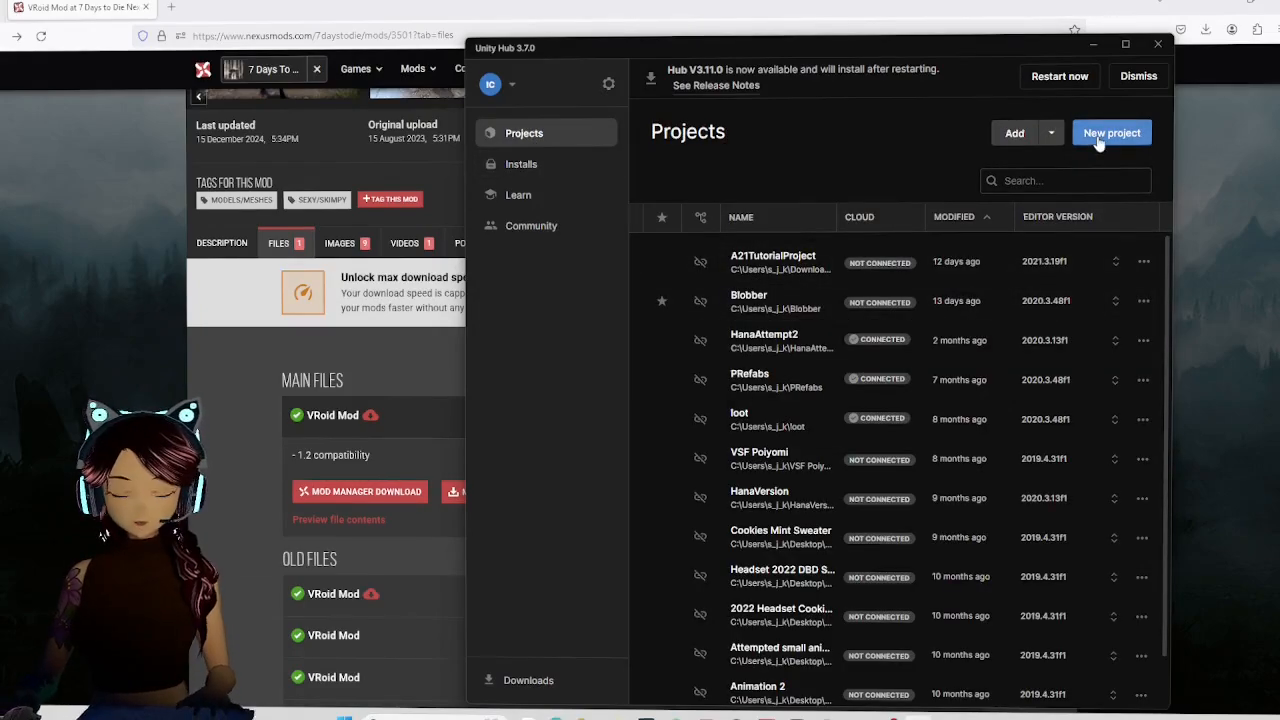
left_click(1112, 132)
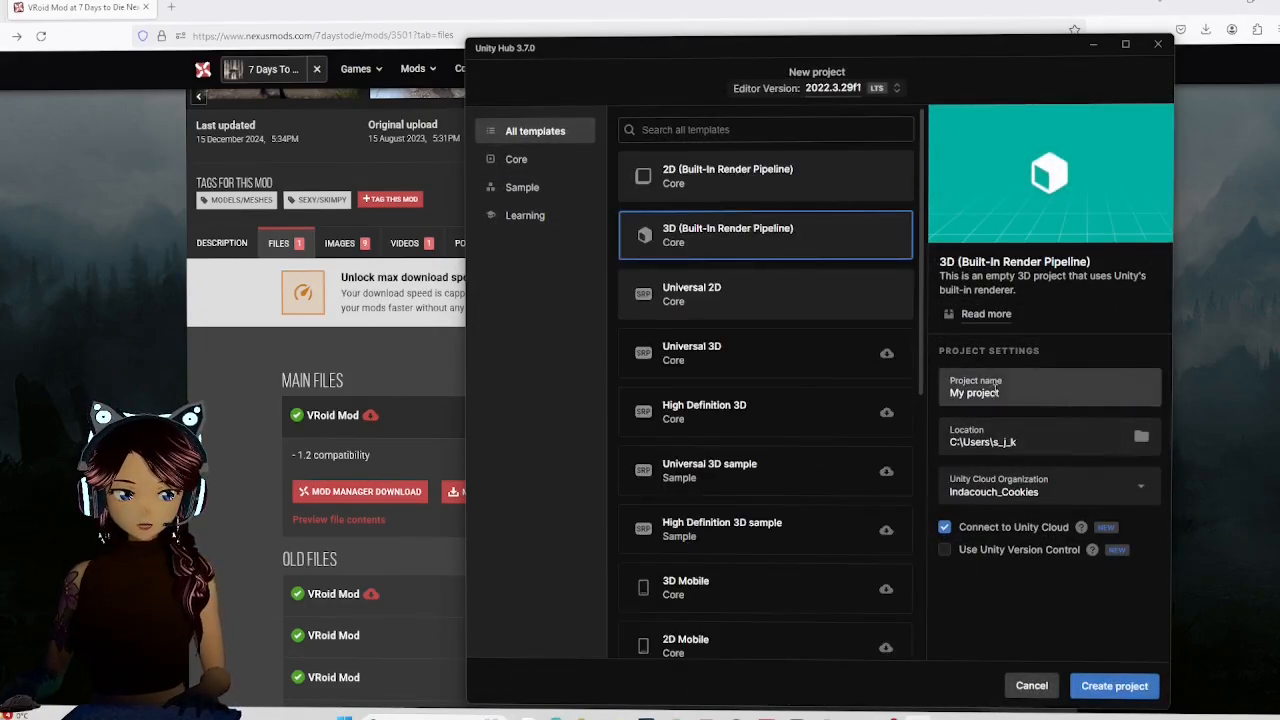
type("7day")
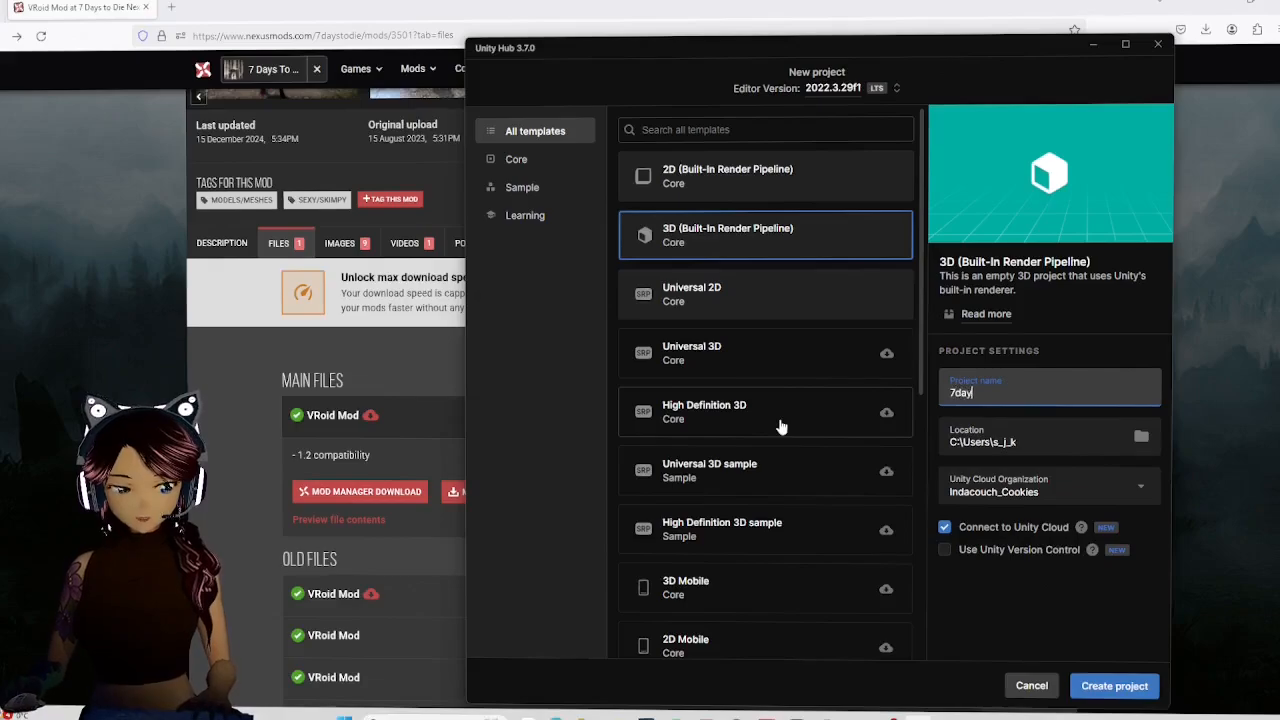
type("model")
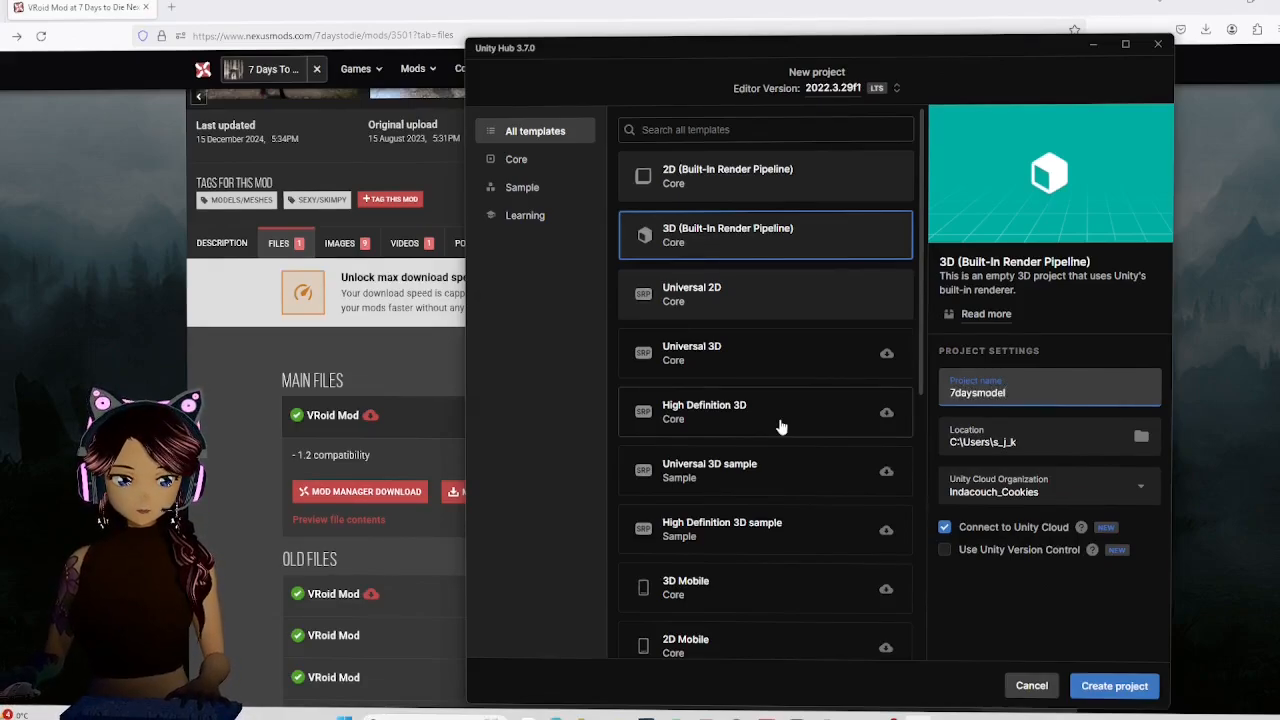
left_click(1112, 684)
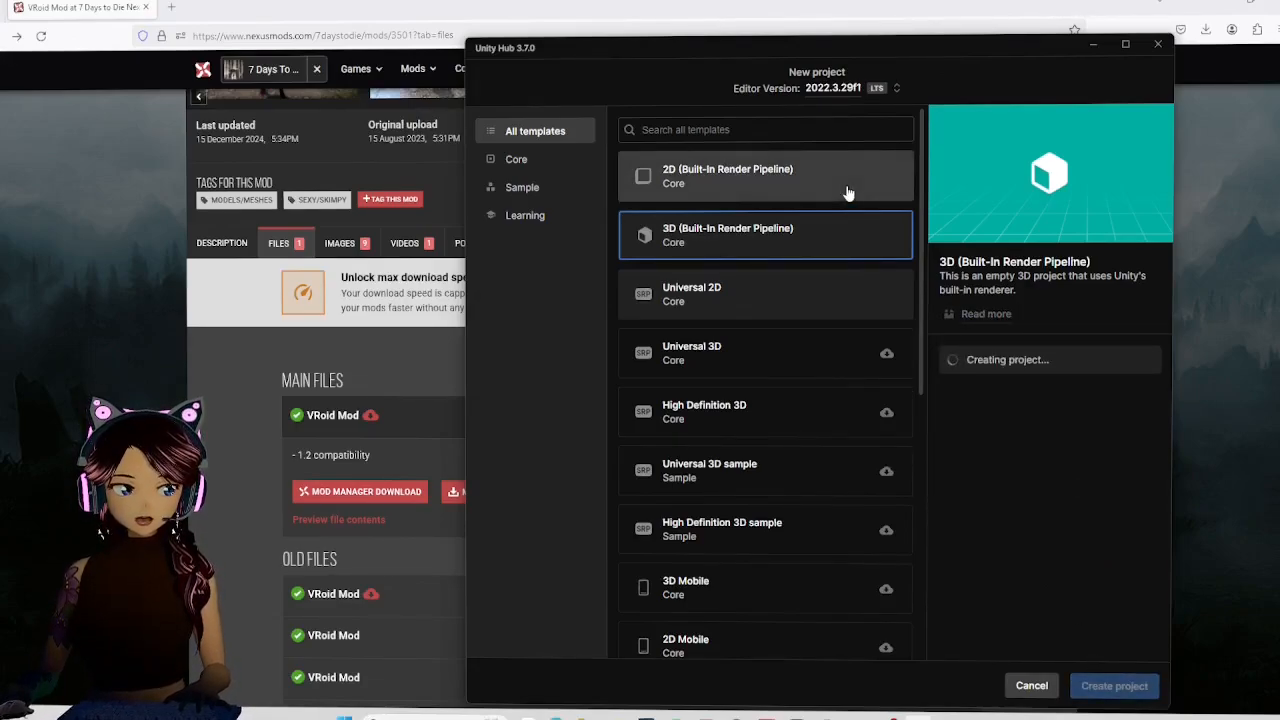
left_click(1112, 684)
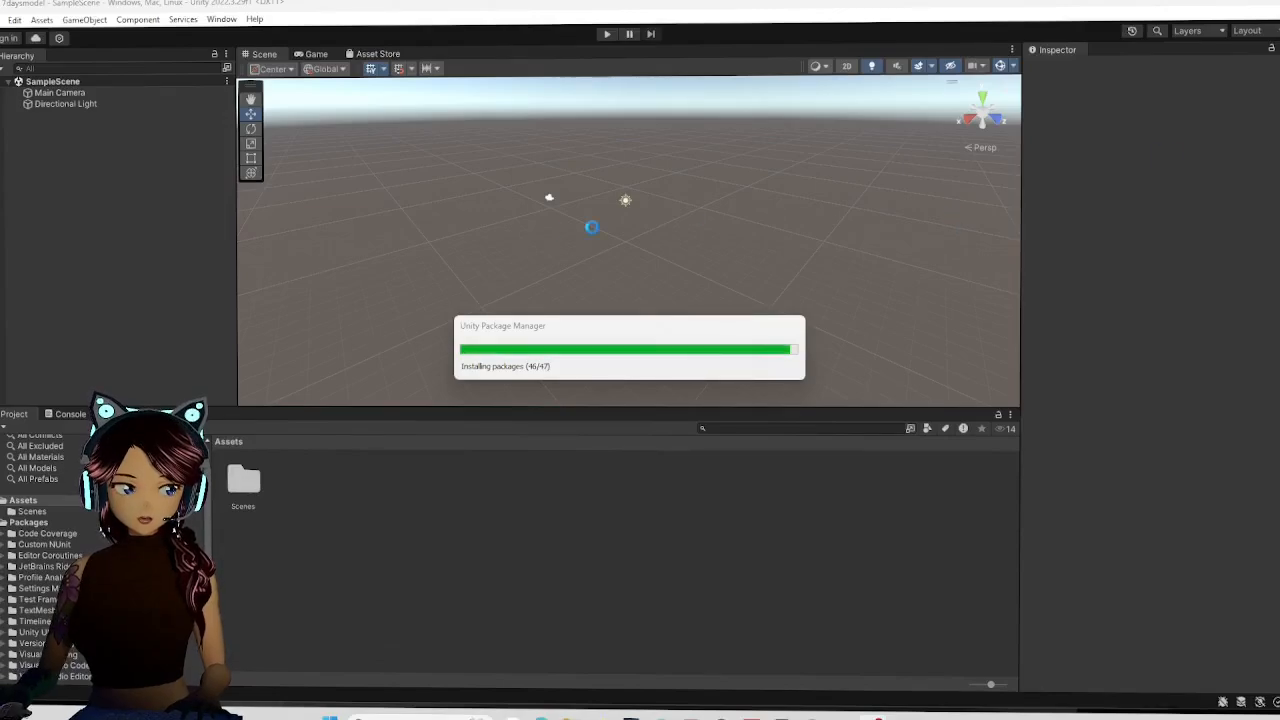
Import all contents of VROID CONVERTER.unitypackage as a custom package into the project.
left_click(40, 20)
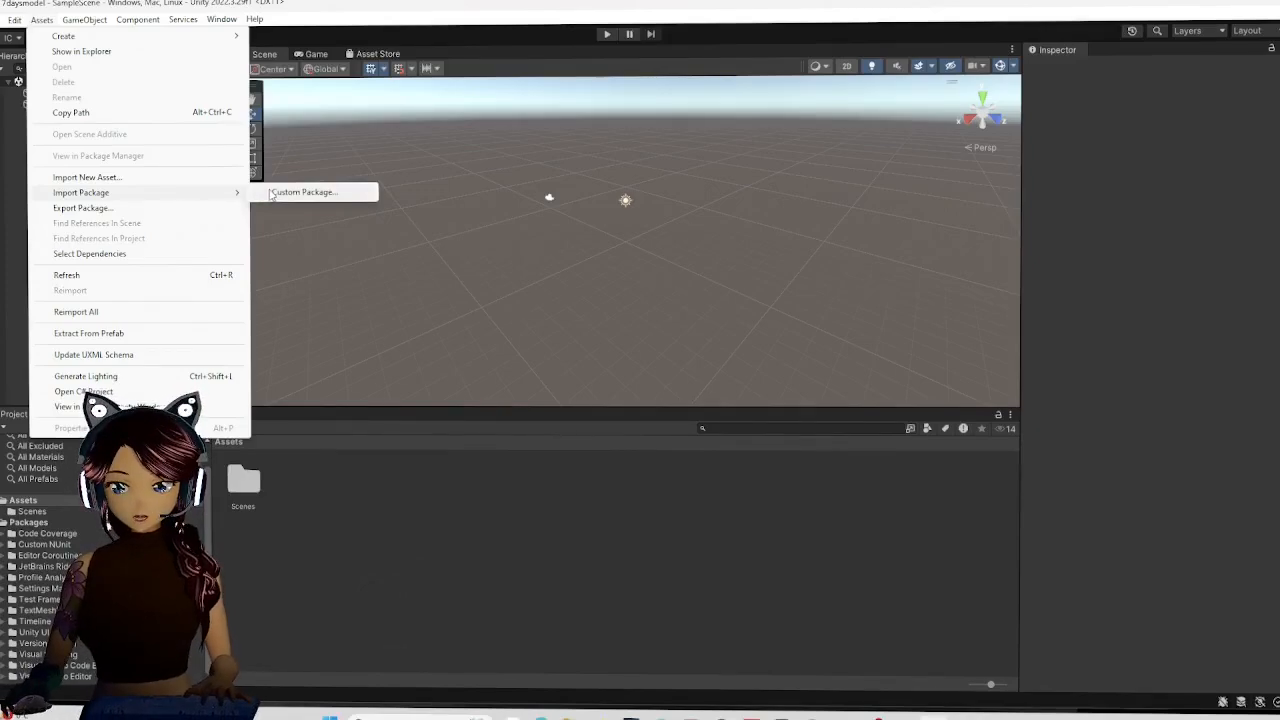
left_click(304, 192)
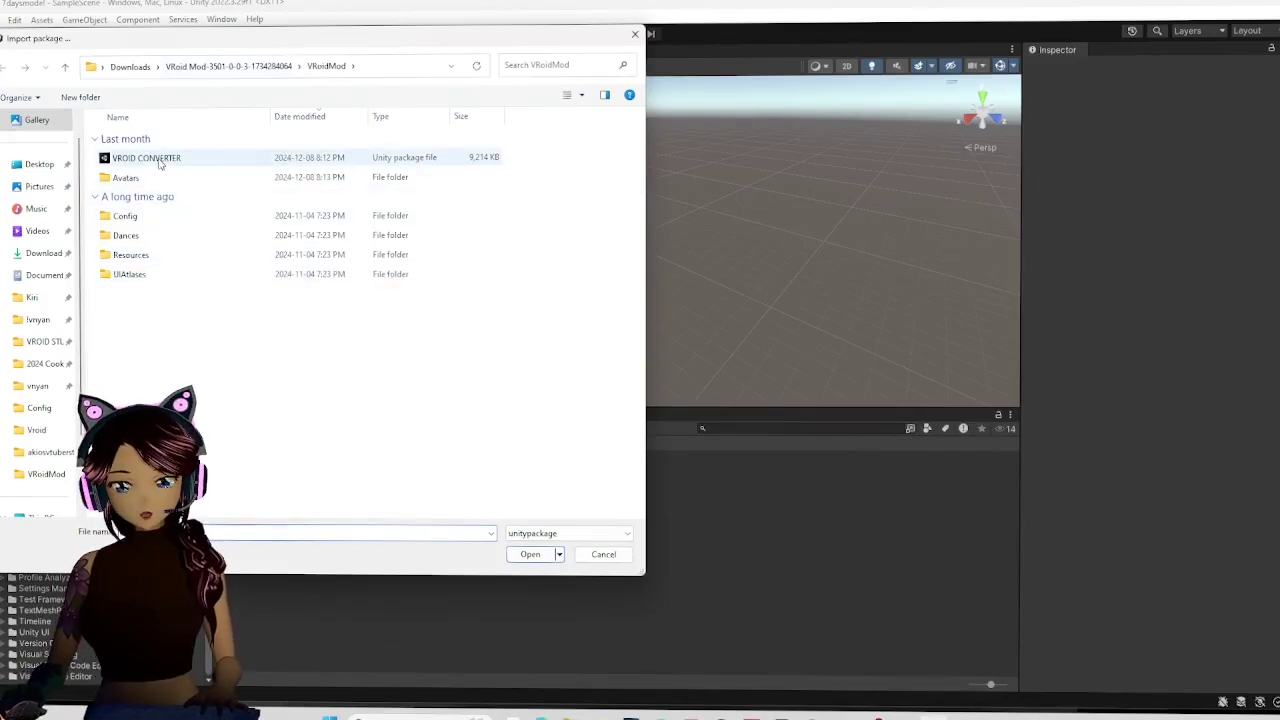
mouse_move(146, 156)
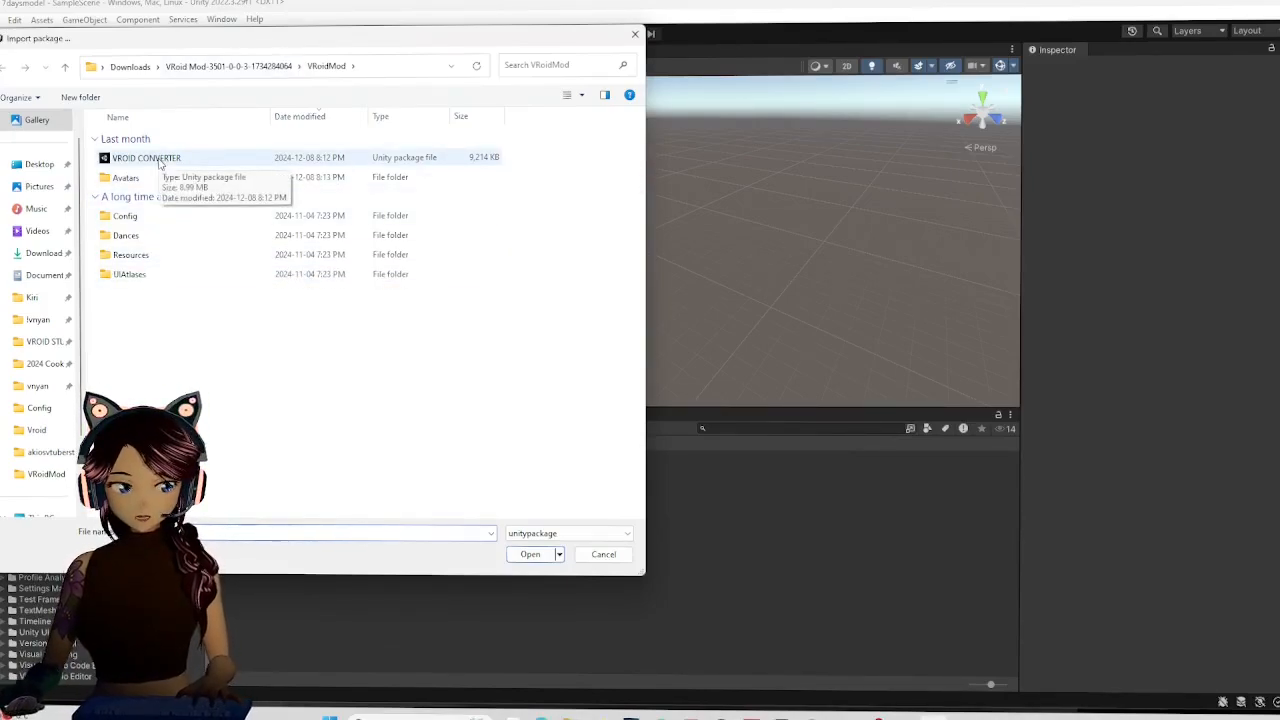
left_click(144, 156)
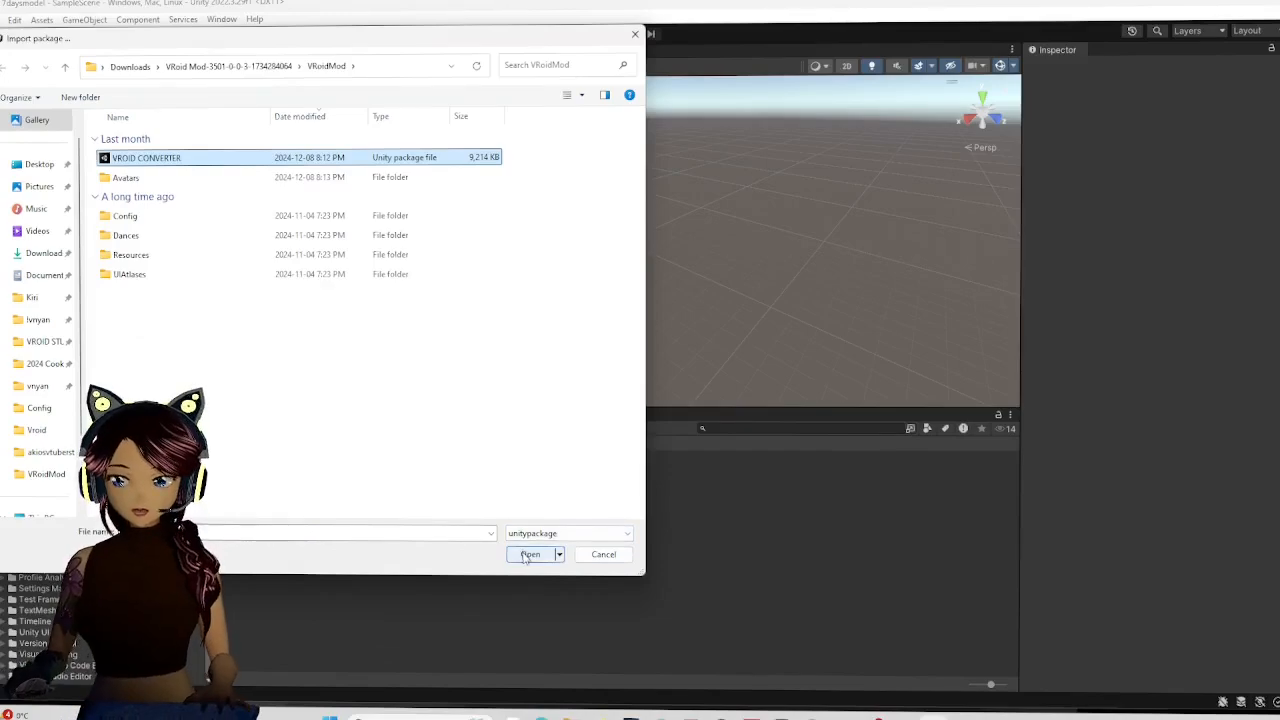
left_click(528, 554)
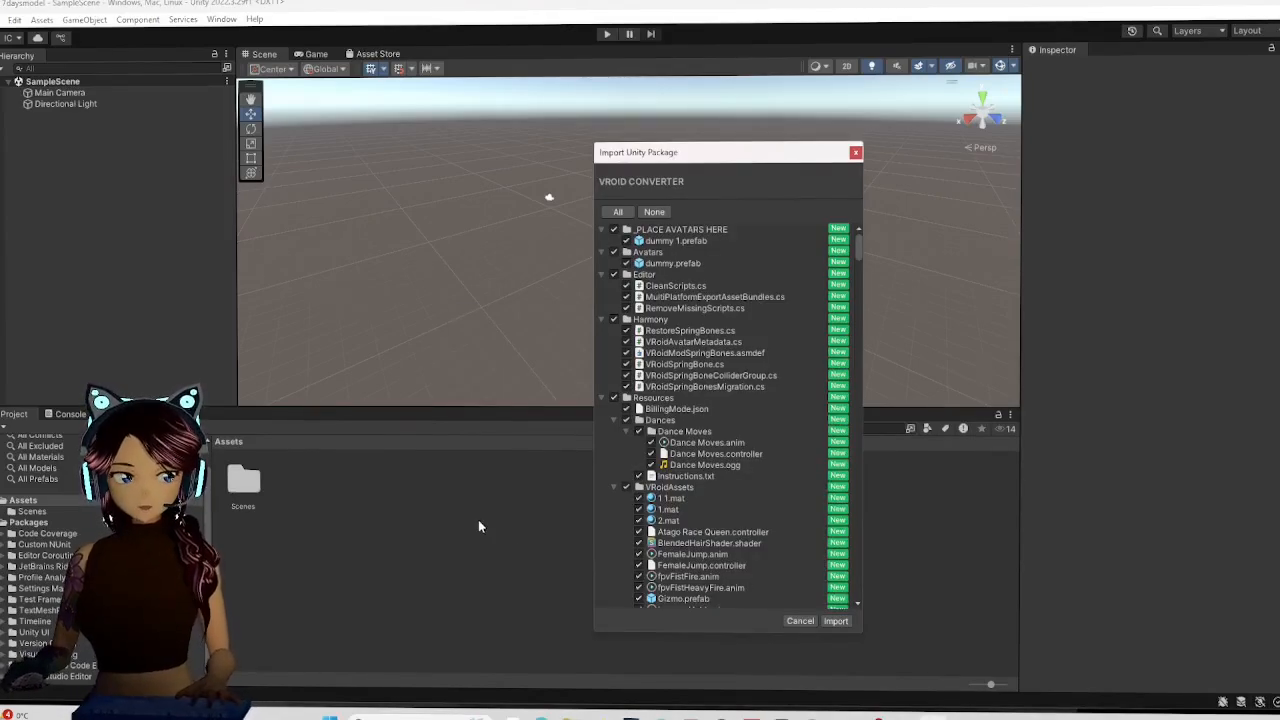
mouse_move(504, 224)
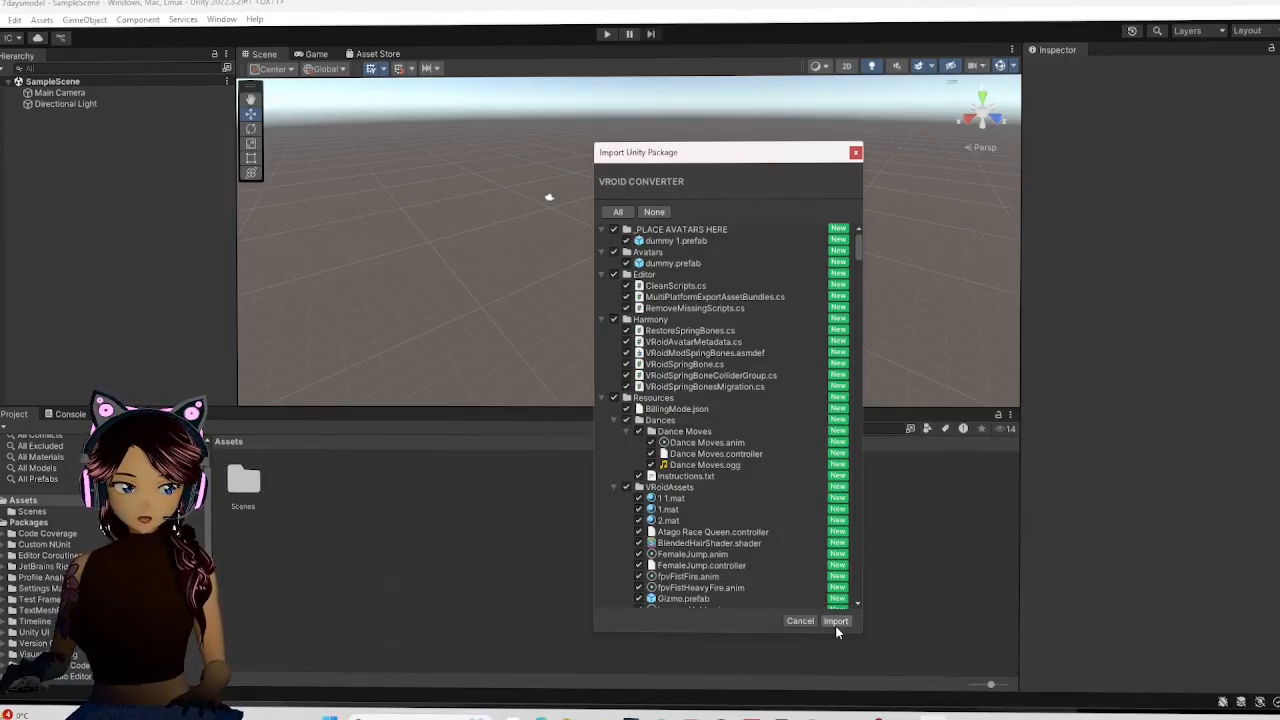
left_click(836, 620)
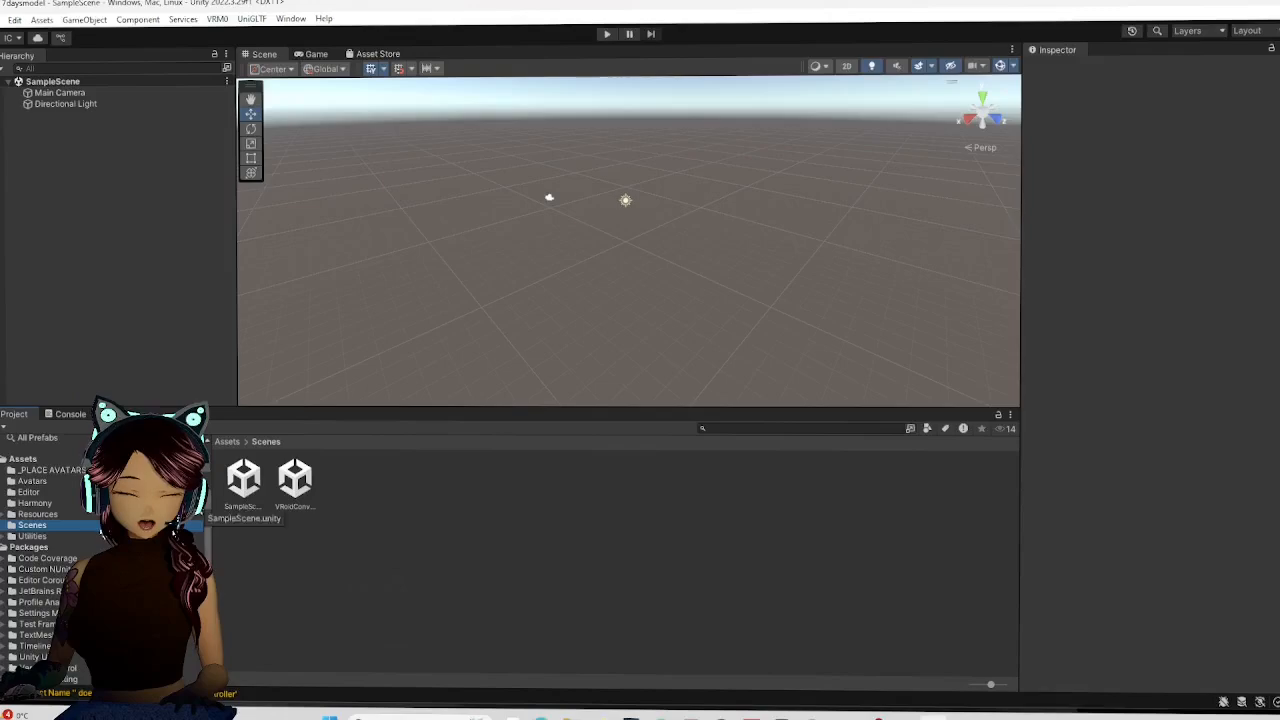
Load the VRoidConverter scene from Assets > Scenes with its red reference avatar.
left_click(294, 478)
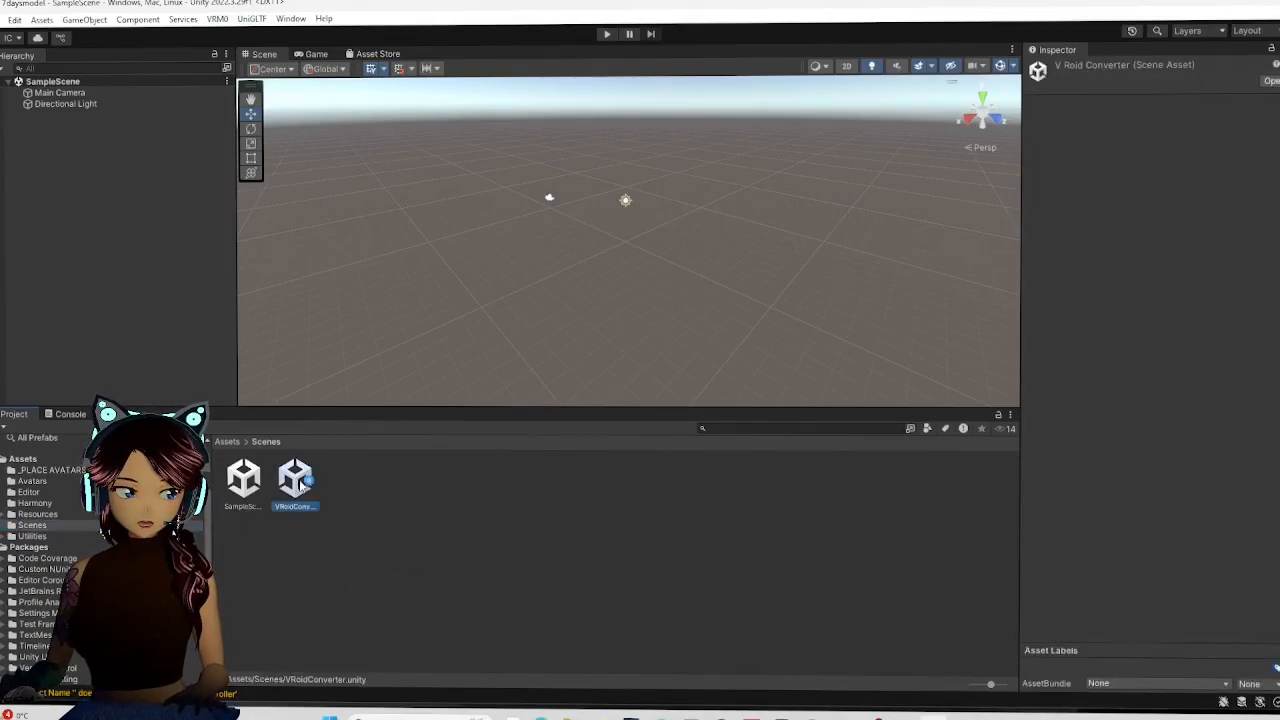
double_click(294, 480)
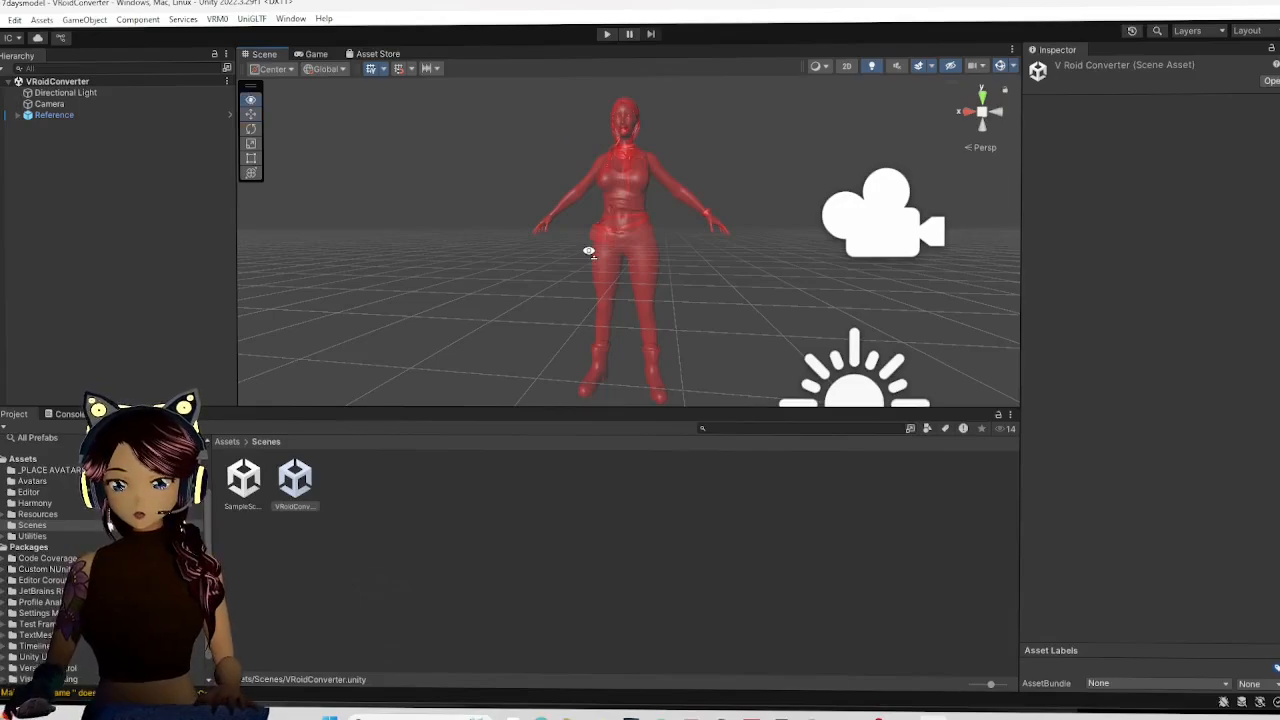
Drag the 7daystodiemodel prefab into the scene and zero its Transform position.
left_click(48, 470)
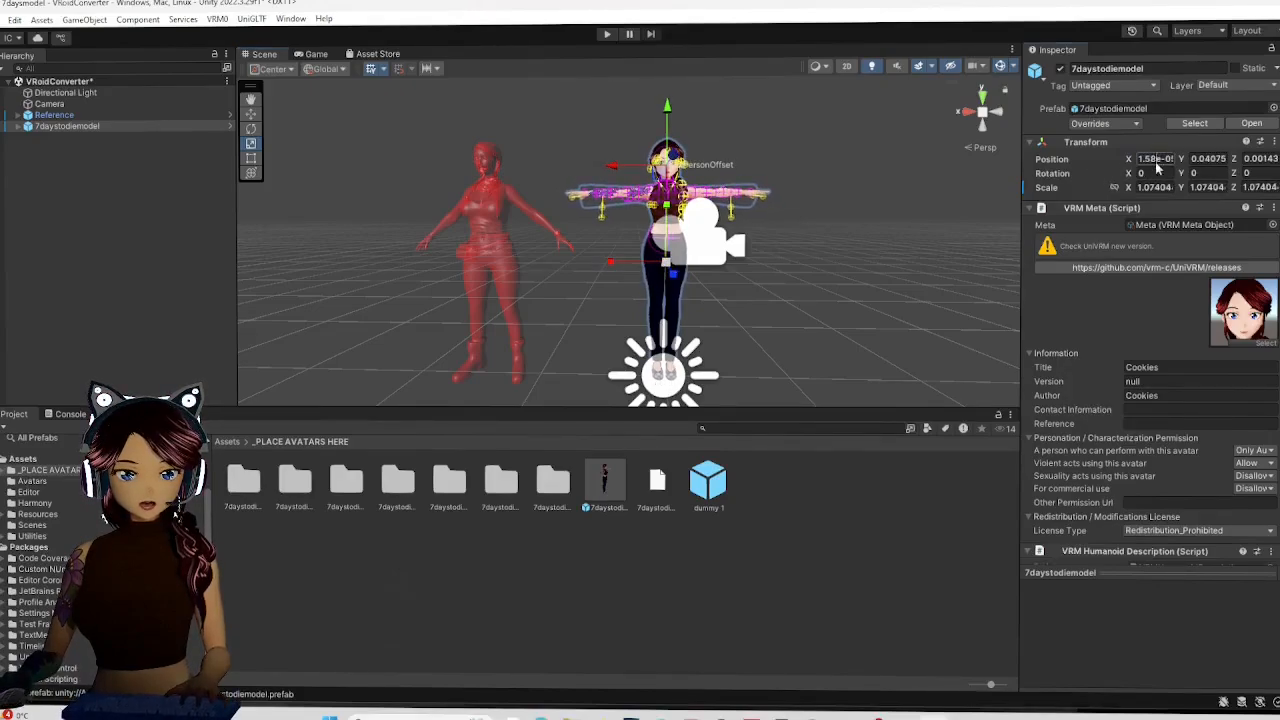
type("0")
left_click(1208, 158)
type("0")
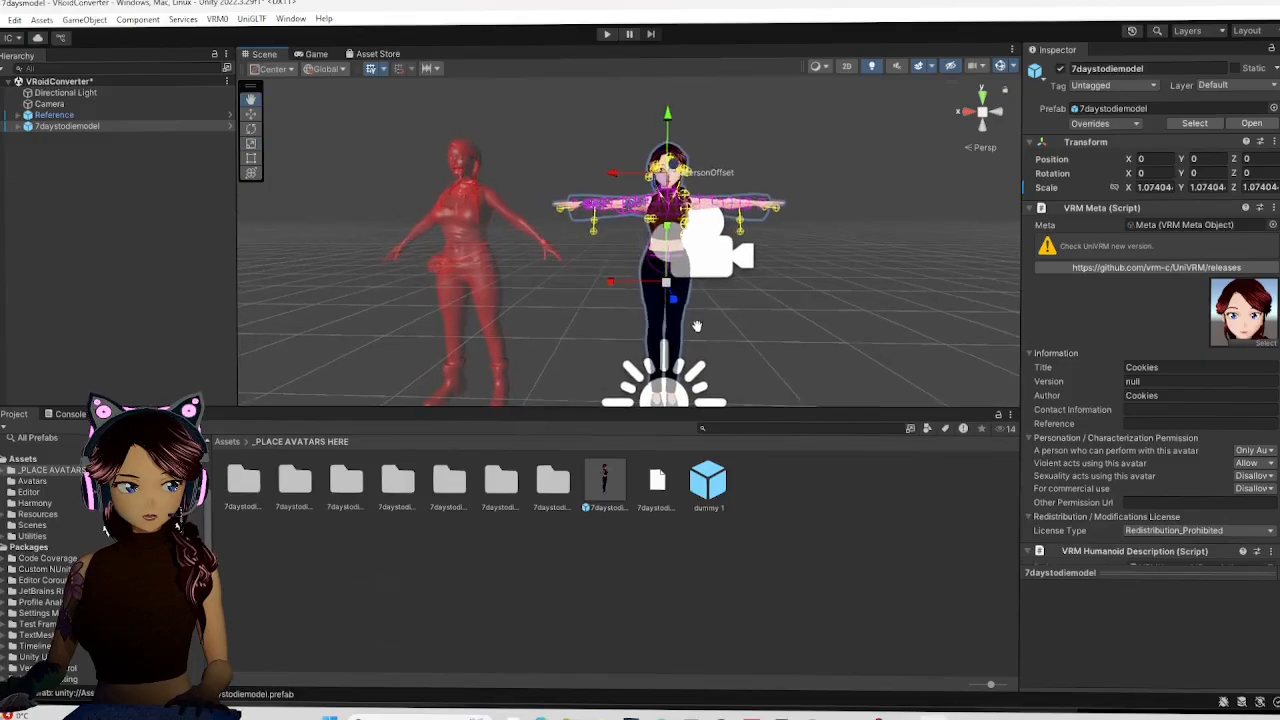
Export the 7daystodiemodel avatar through the VRM0 exporter and dismiss the finished notice.
left_click(252, 18)
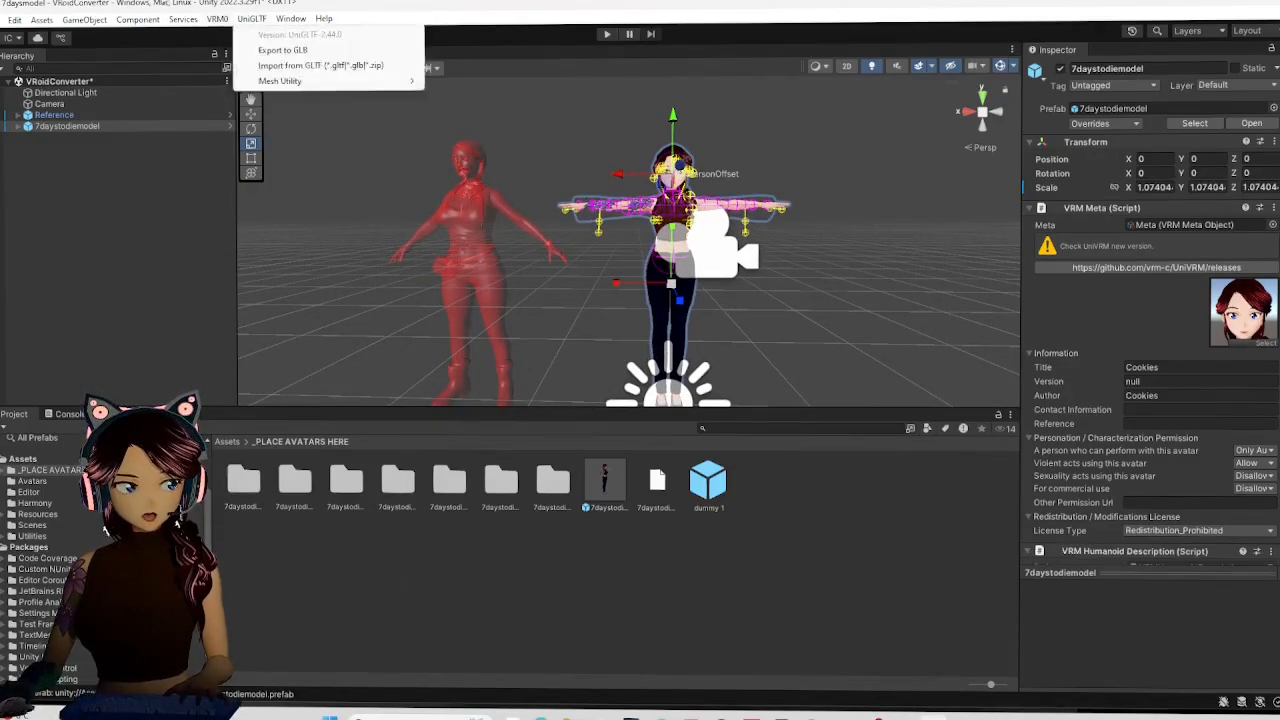
left_click(216, 18)
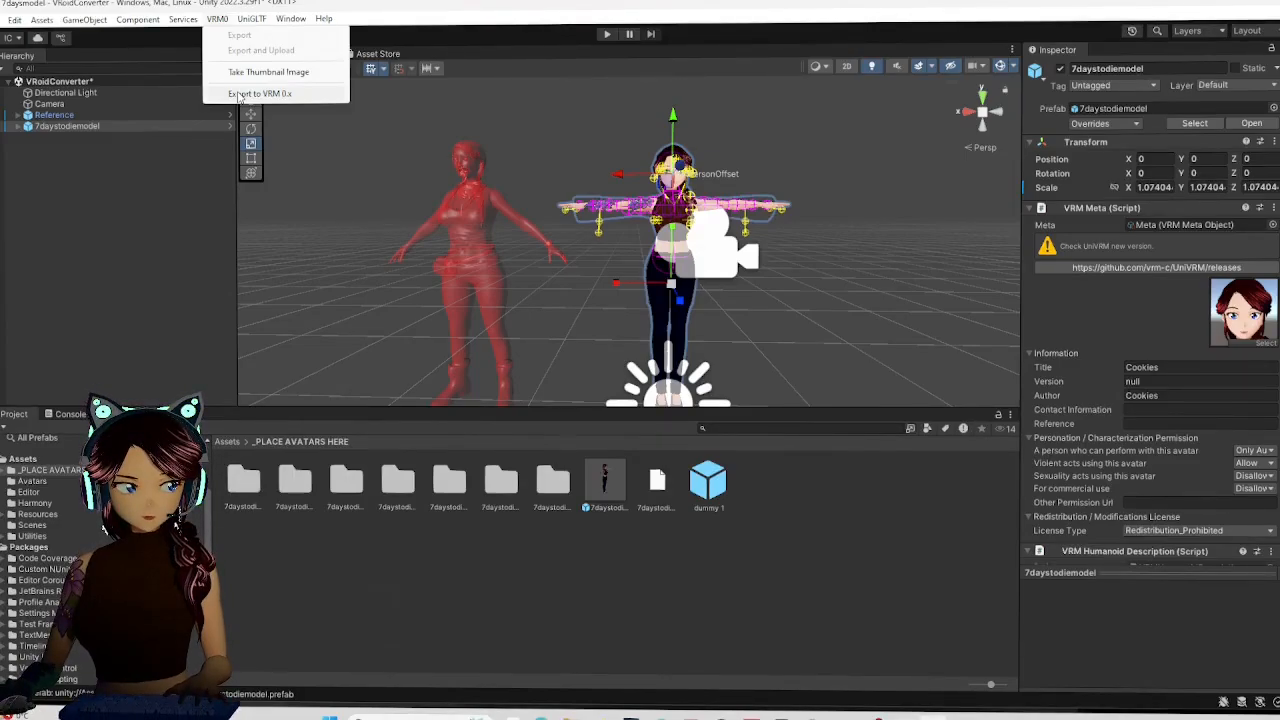
left_click(260, 94)
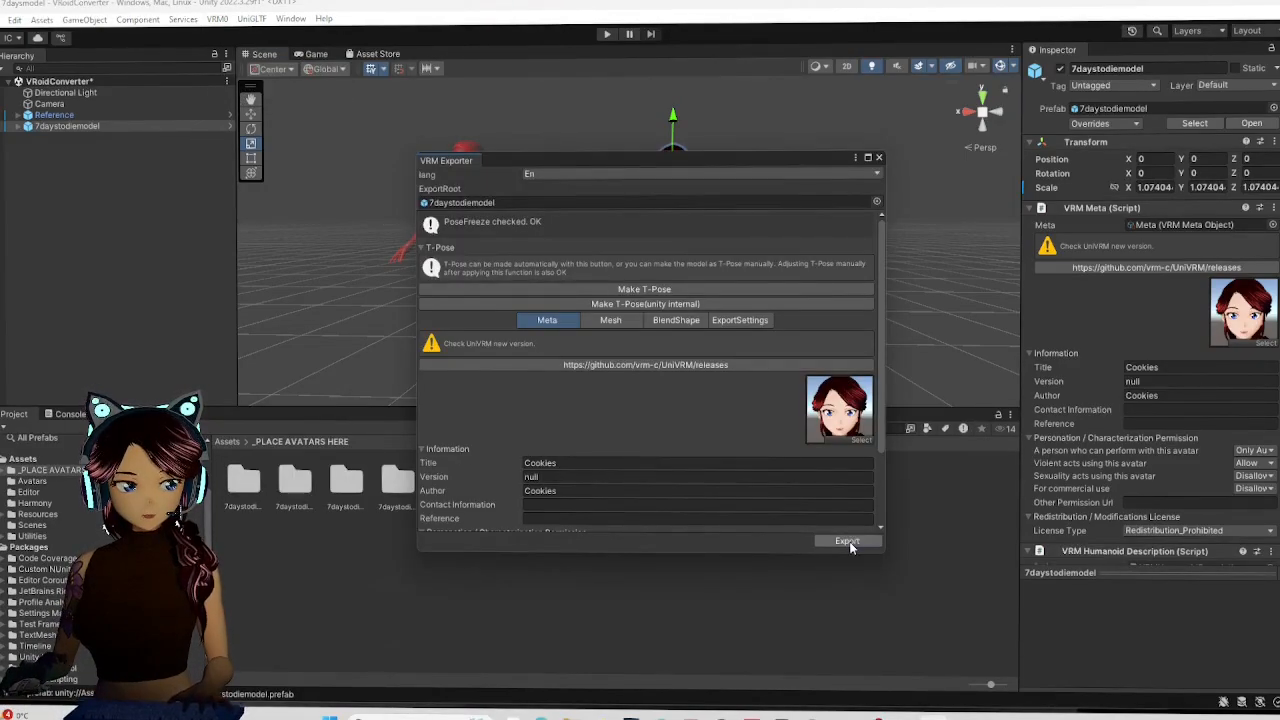
left_click(846, 540)
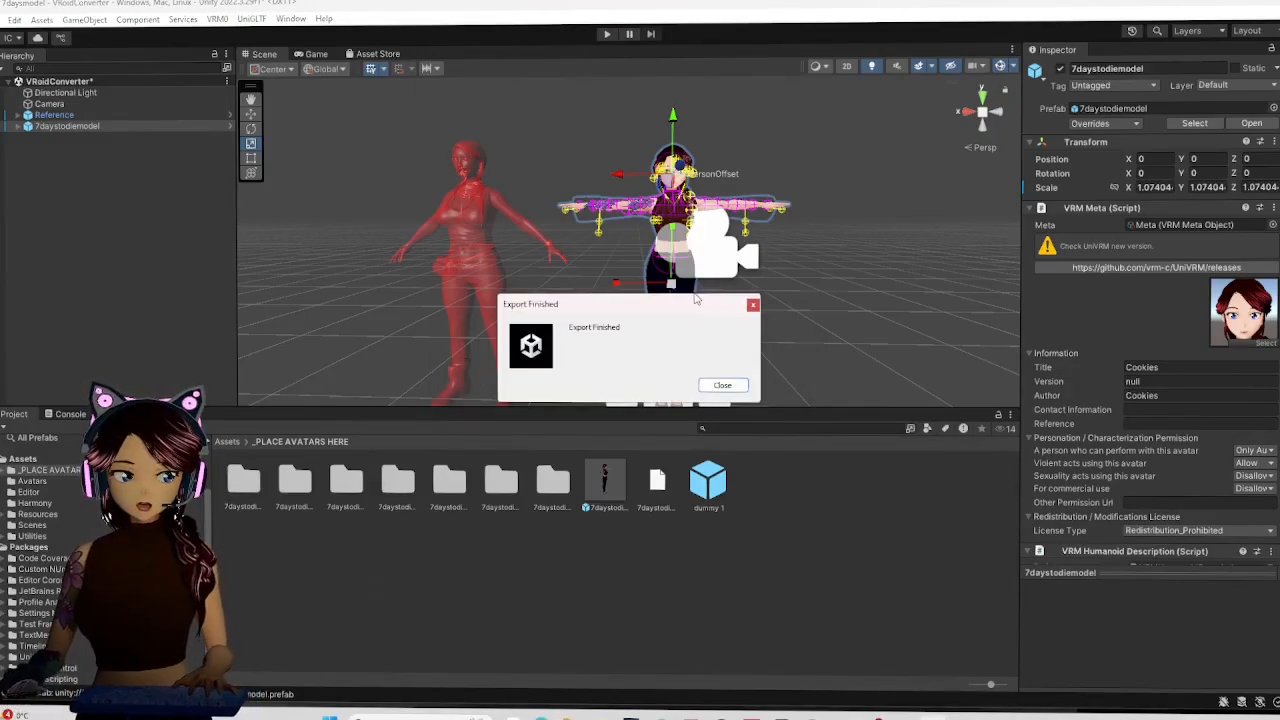
left_click(722, 384)
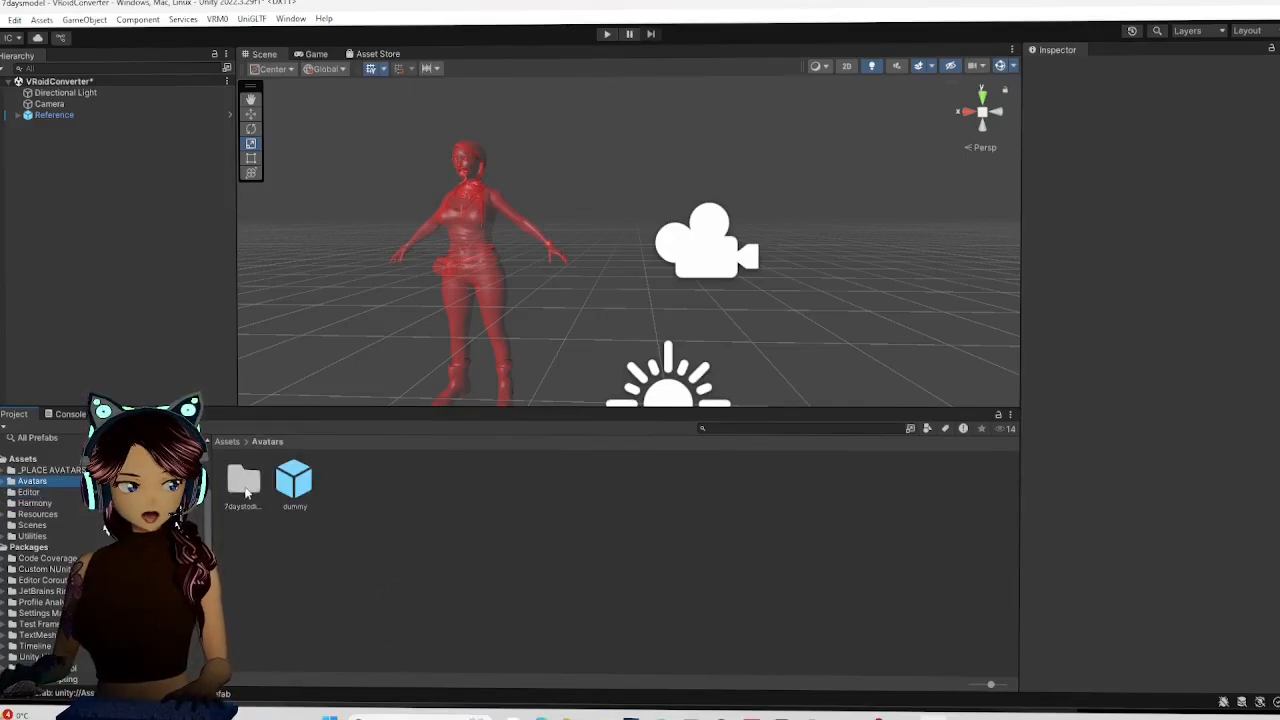
Add the exported 7daystodiemodel prefab from Avatars > Exported into the scene.
double_click(242, 480)
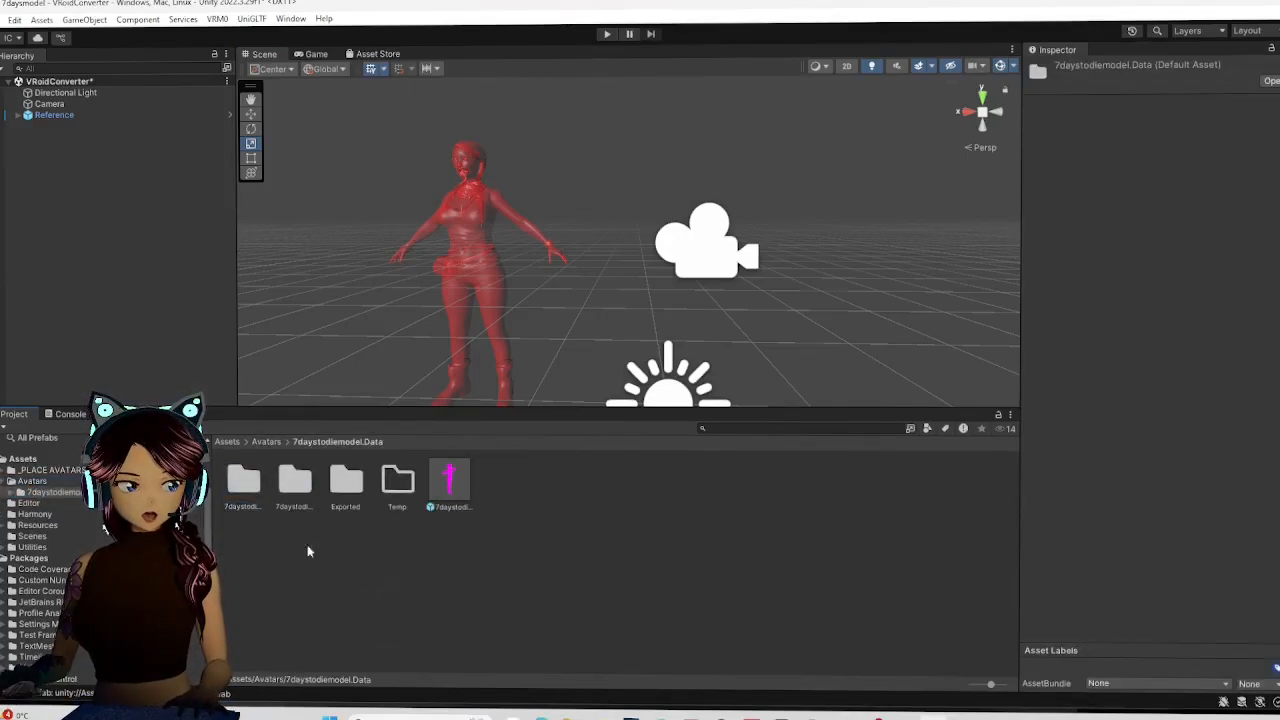
double_click(344, 478)
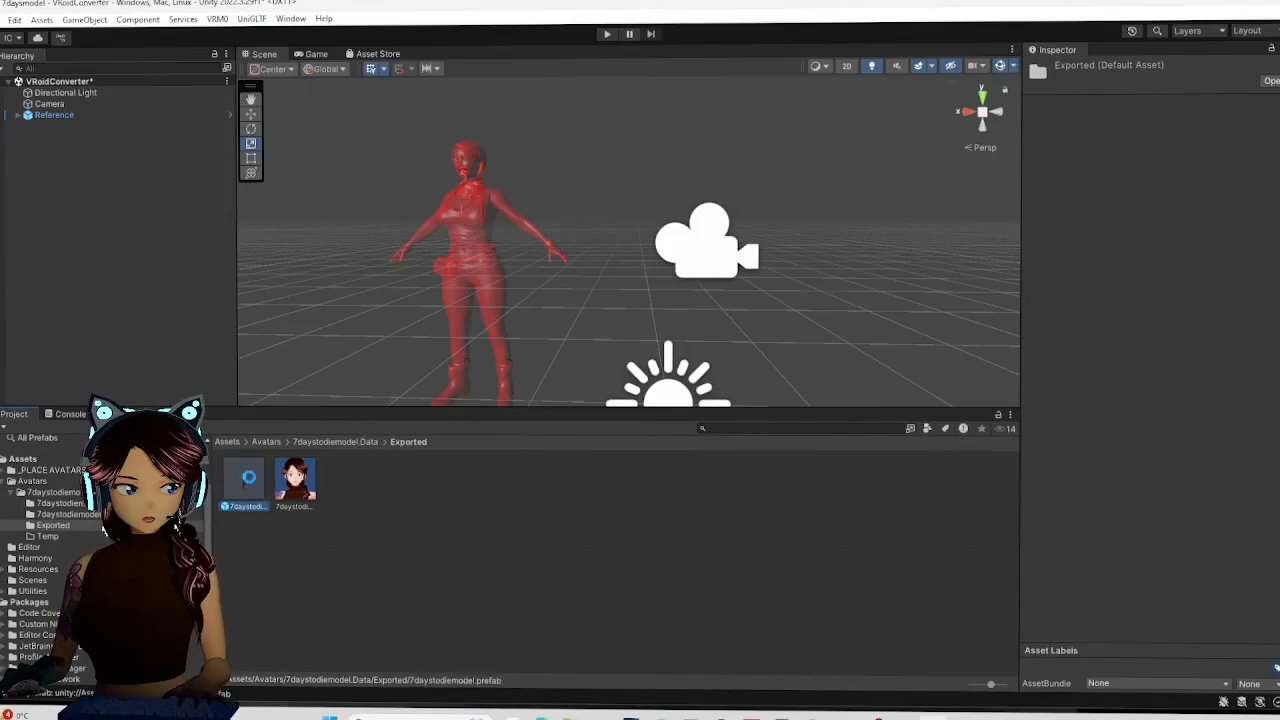
left_click(248, 478)
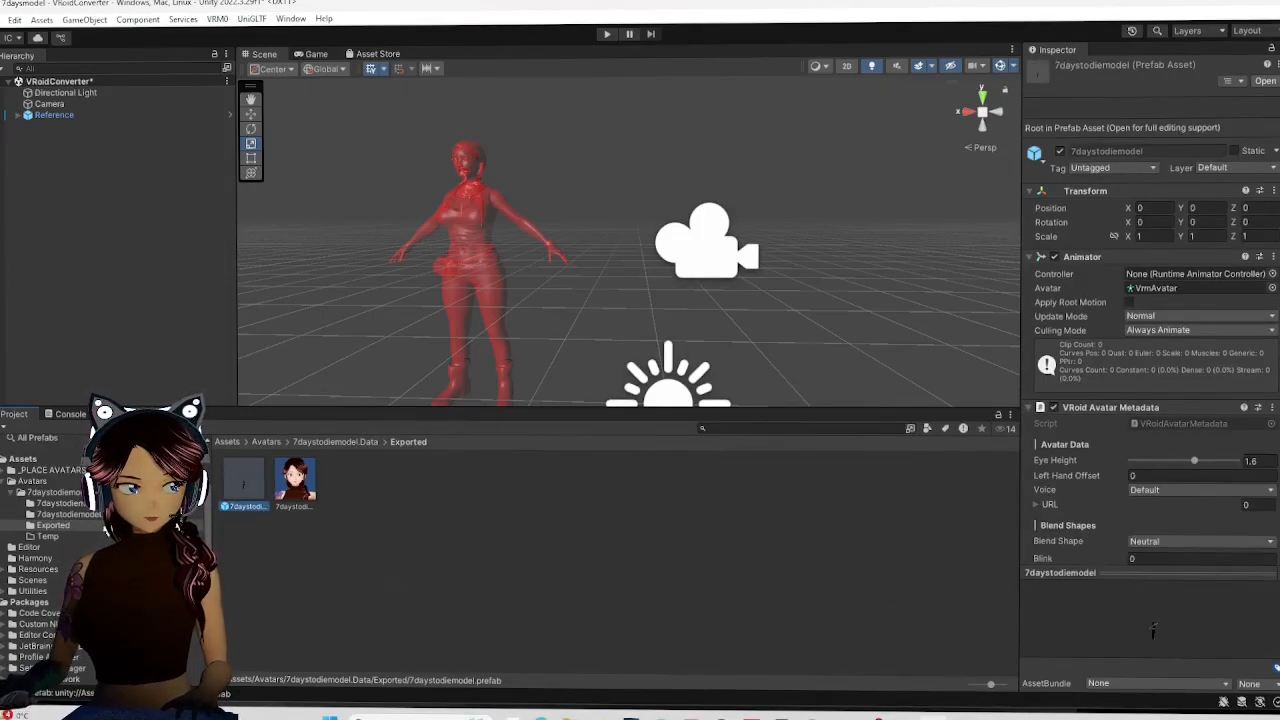
left_click(66, 126)
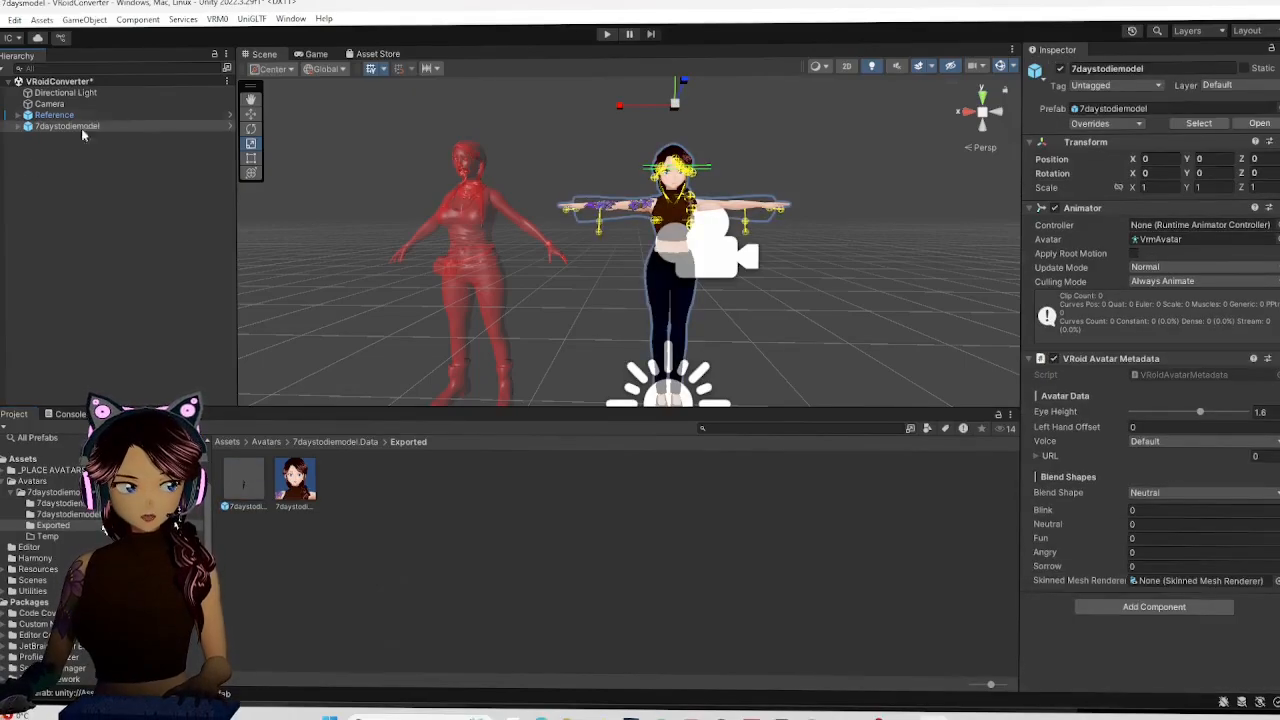
Select the placed avatar and raise its Eye Height in VRoid Avatar Metadata to about 1.877.
left_click(68, 126)
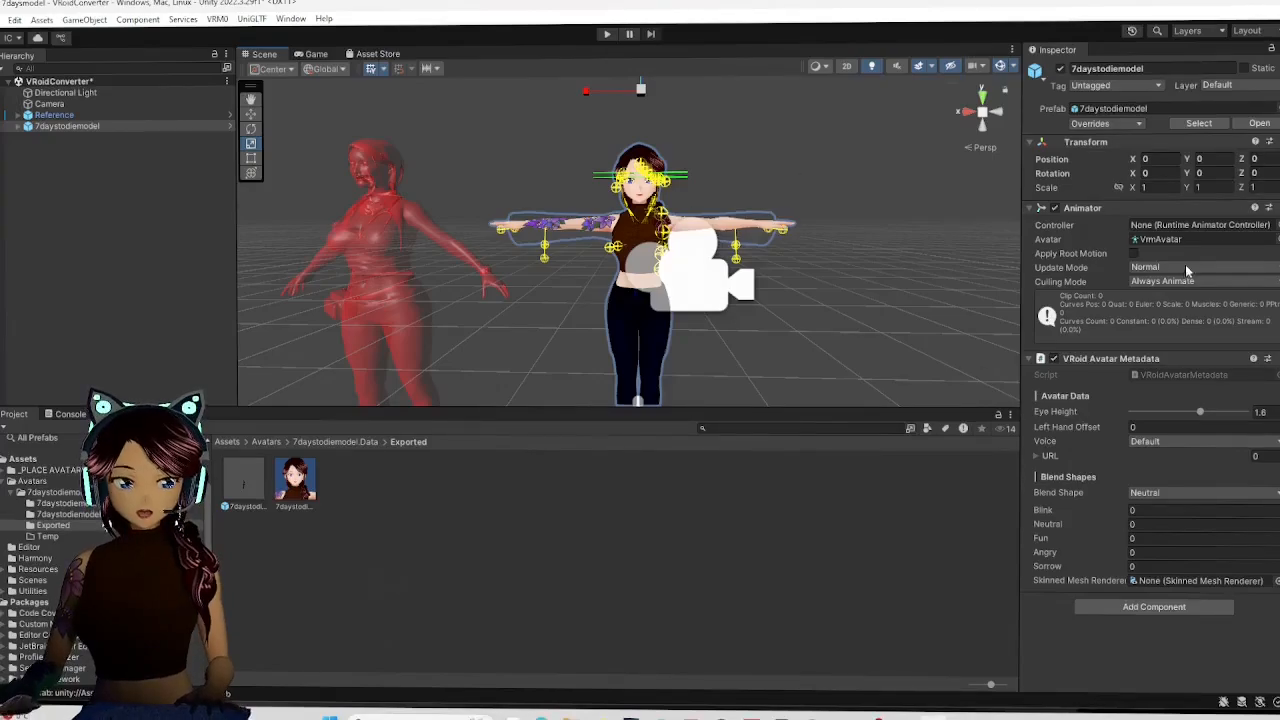
mouse_move(1204, 368)
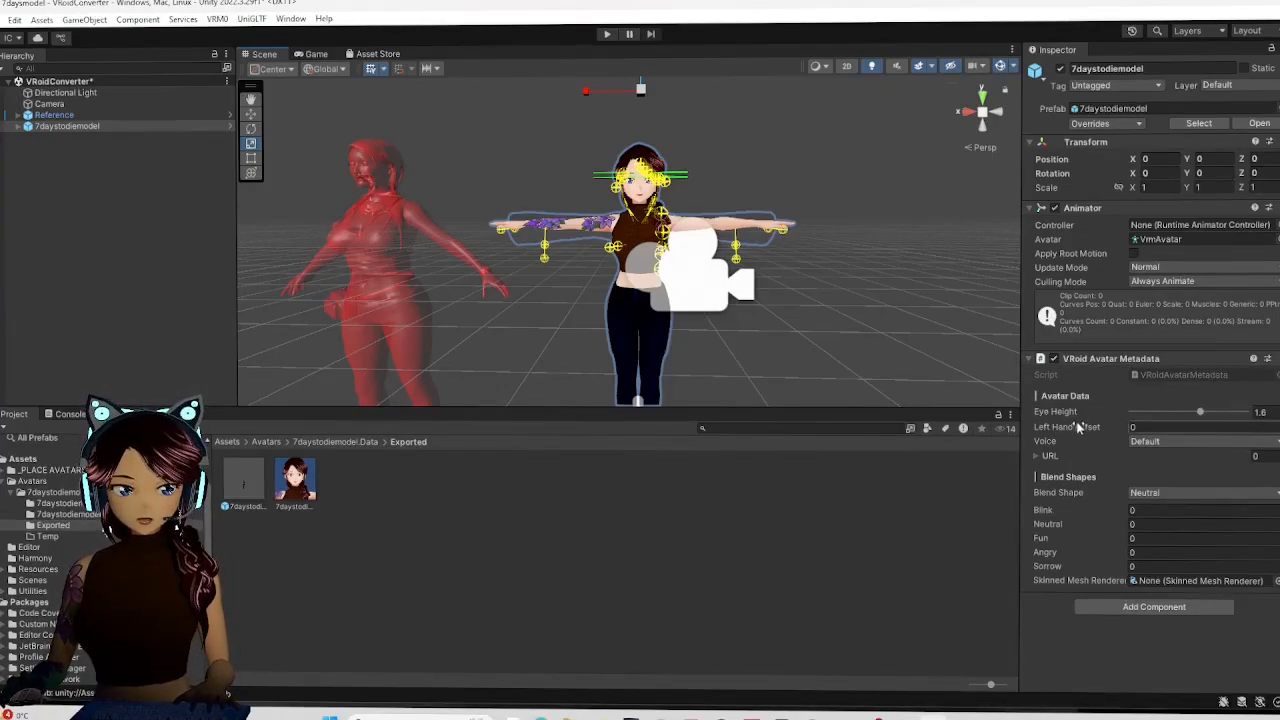
left_click_drag(1200, 412, 1200, 412)
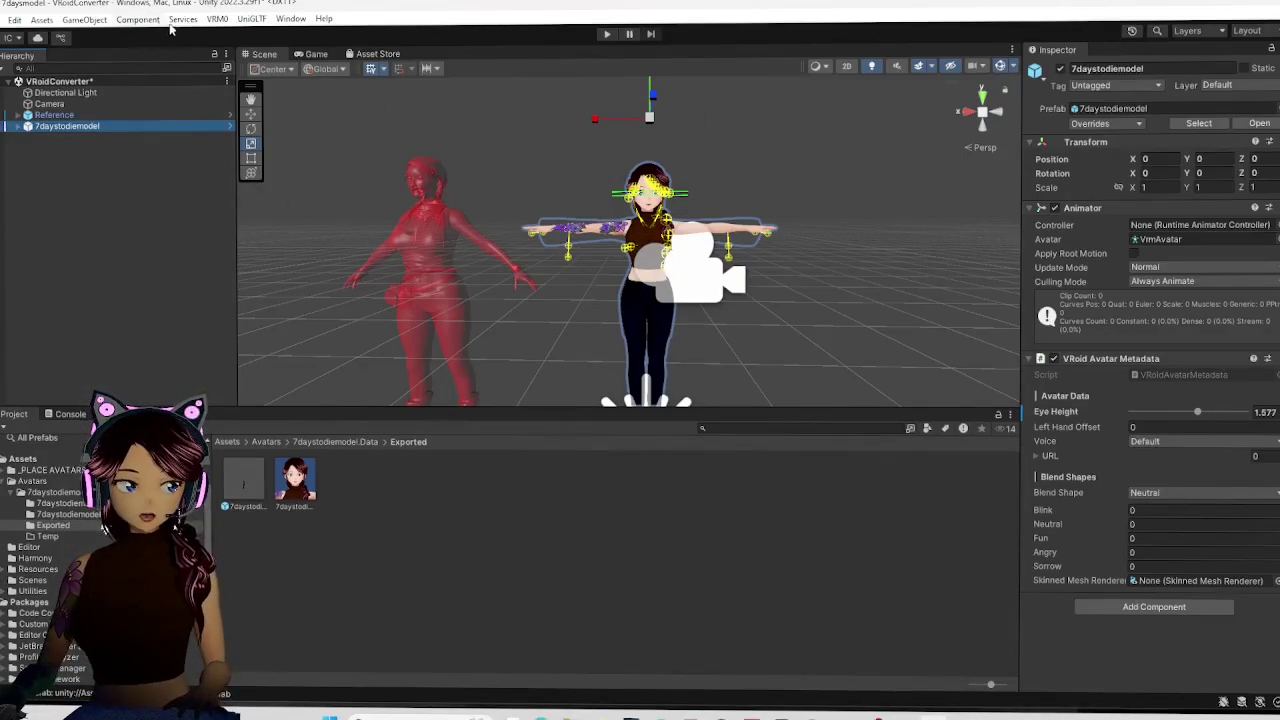
Export the avatar via the VRM0 menu as a unity3d bundle into the Exported folder.
left_click(216, 18)
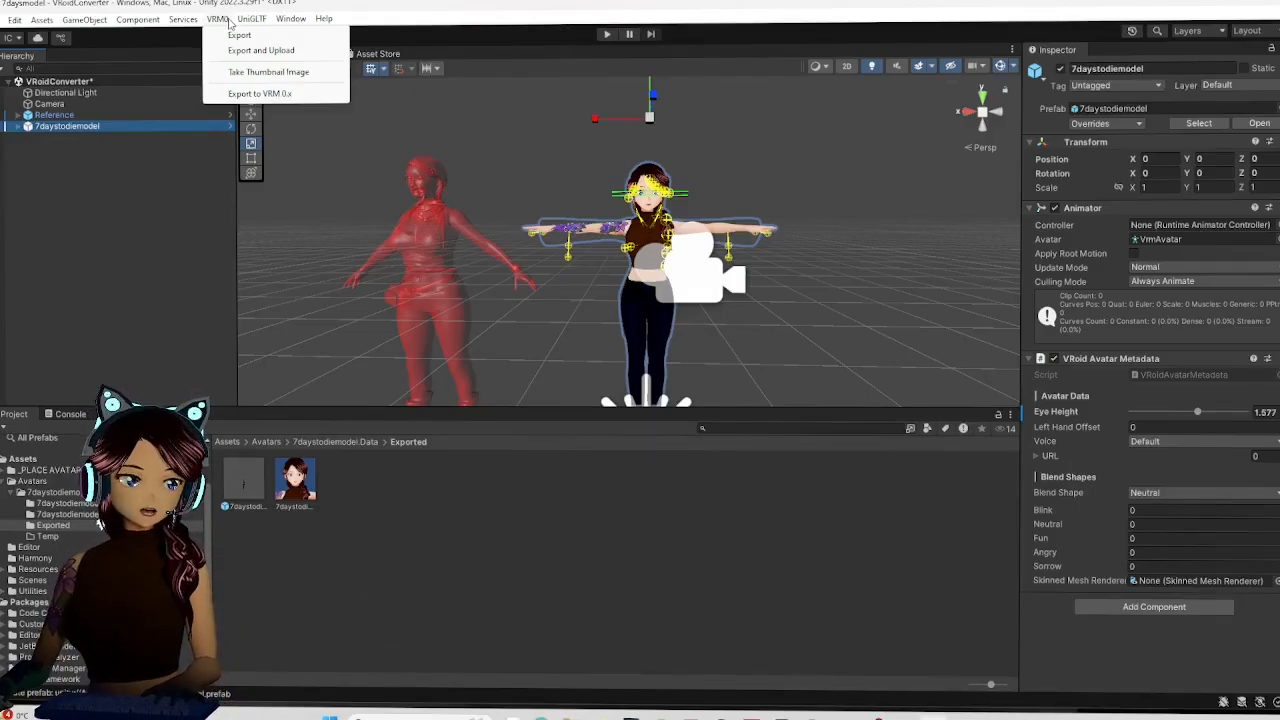
mouse_move(236, 48)
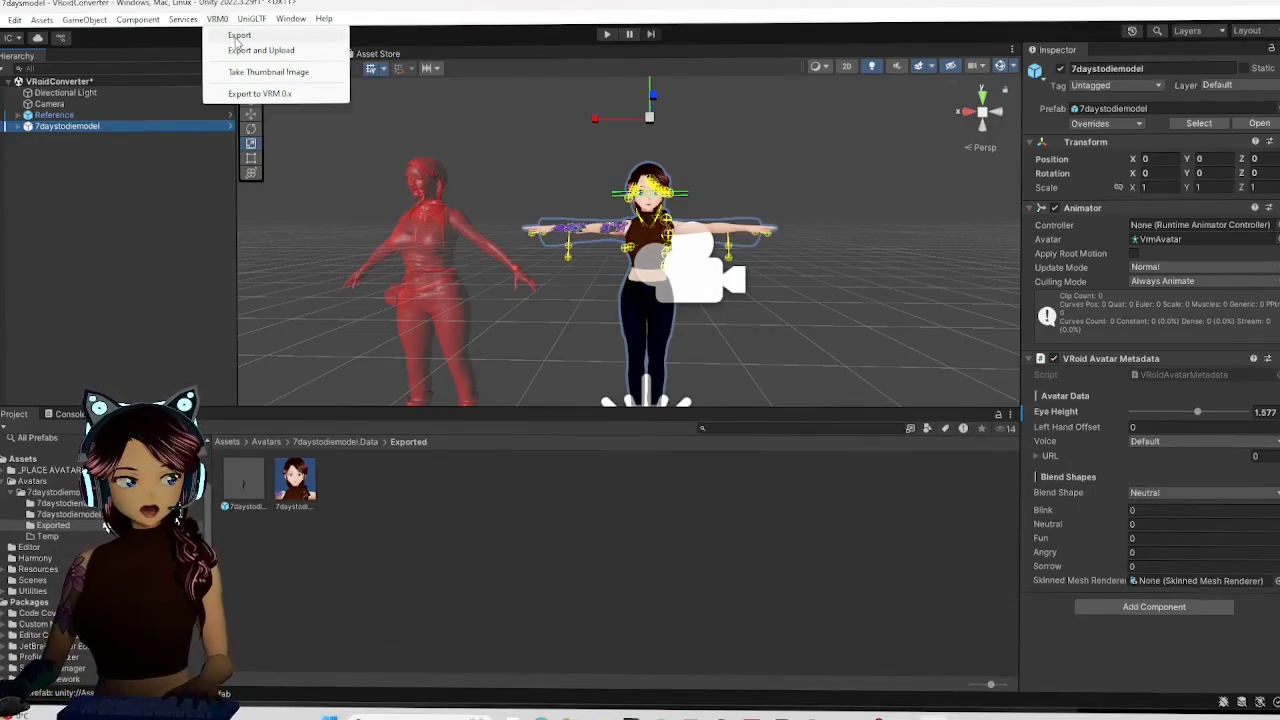
left_click(240, 36)
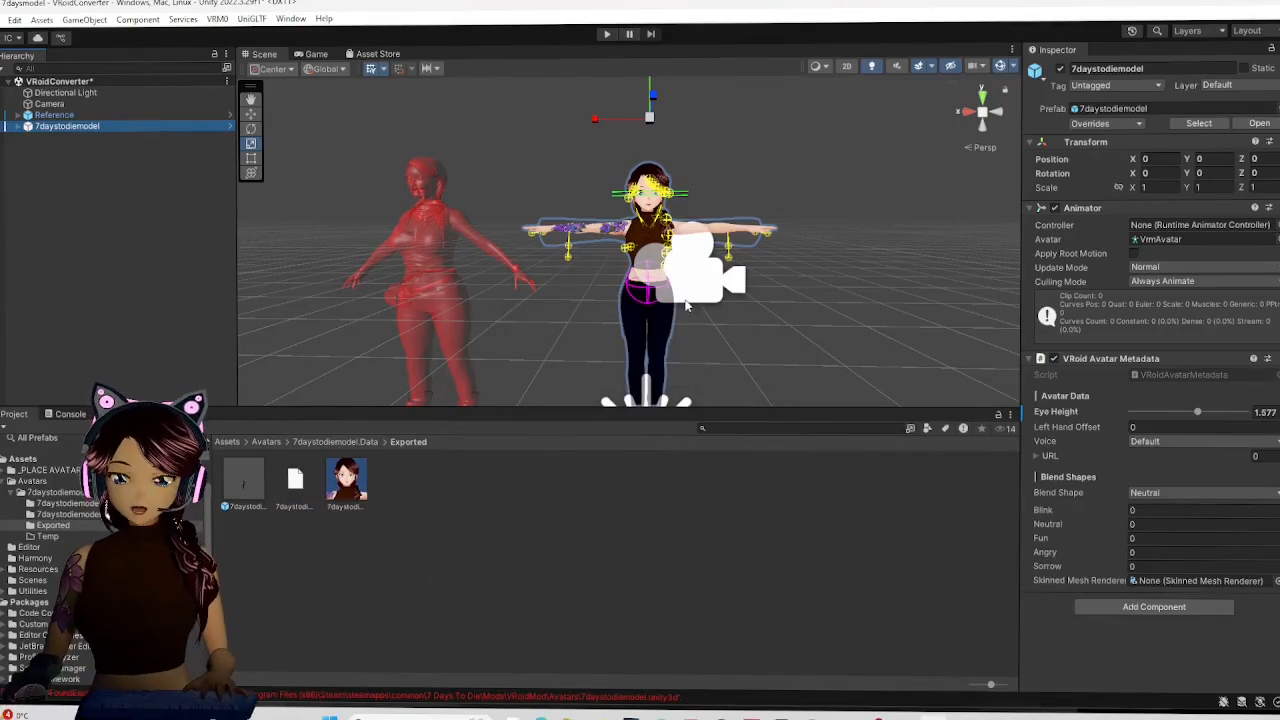
left_click(292, 480)
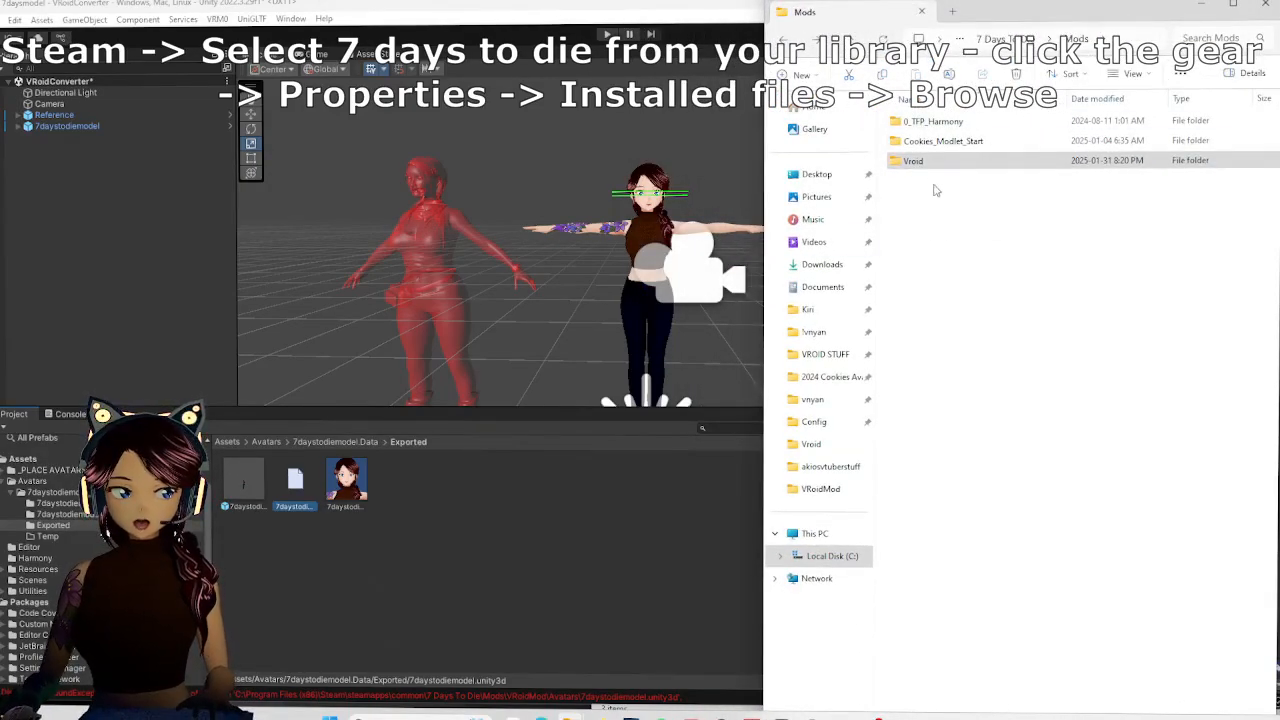
Navigate into Mods > Vroid > Avatars to verify the exported bundle is present.
left_click(912, 160)
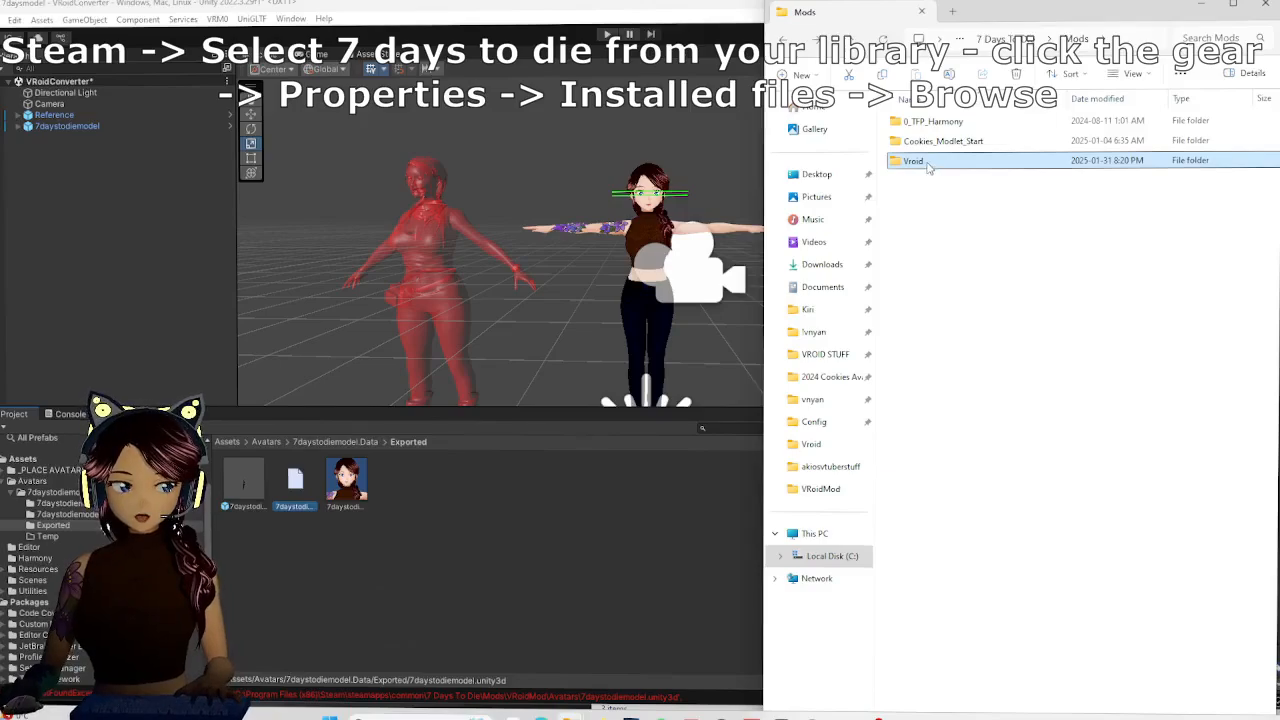
double_click(912, 160)
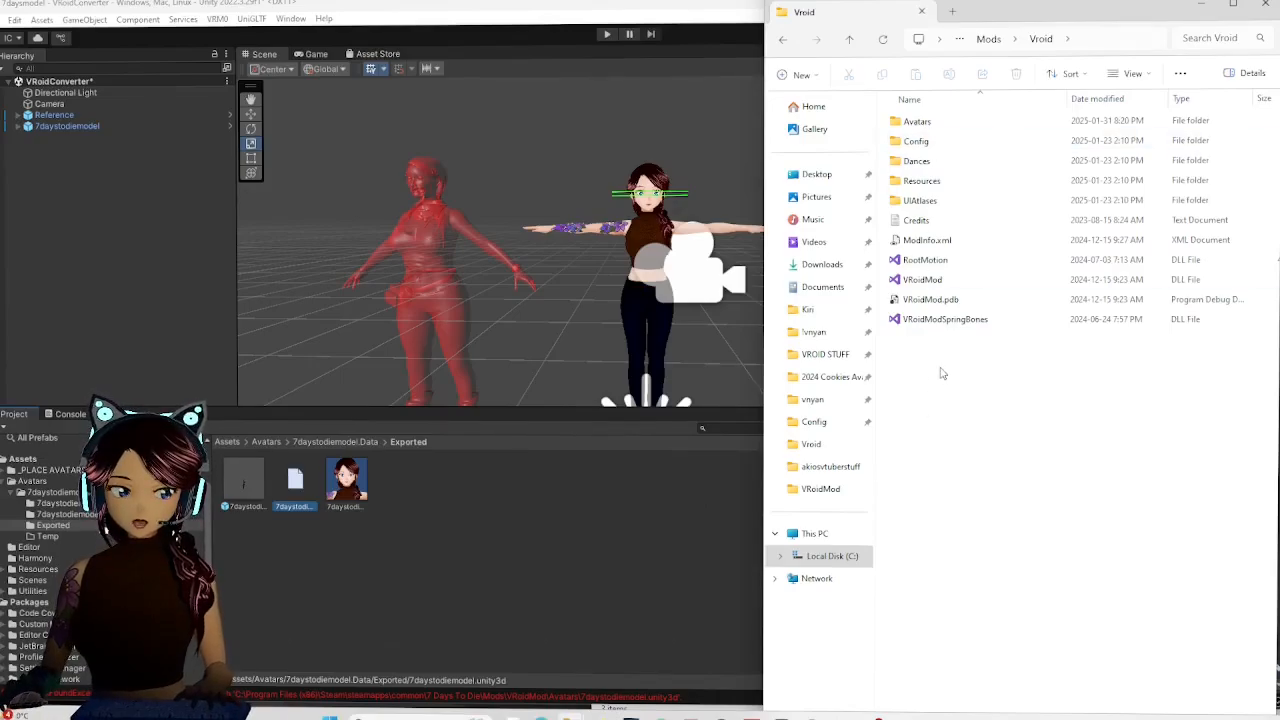
left_click(916, 122)
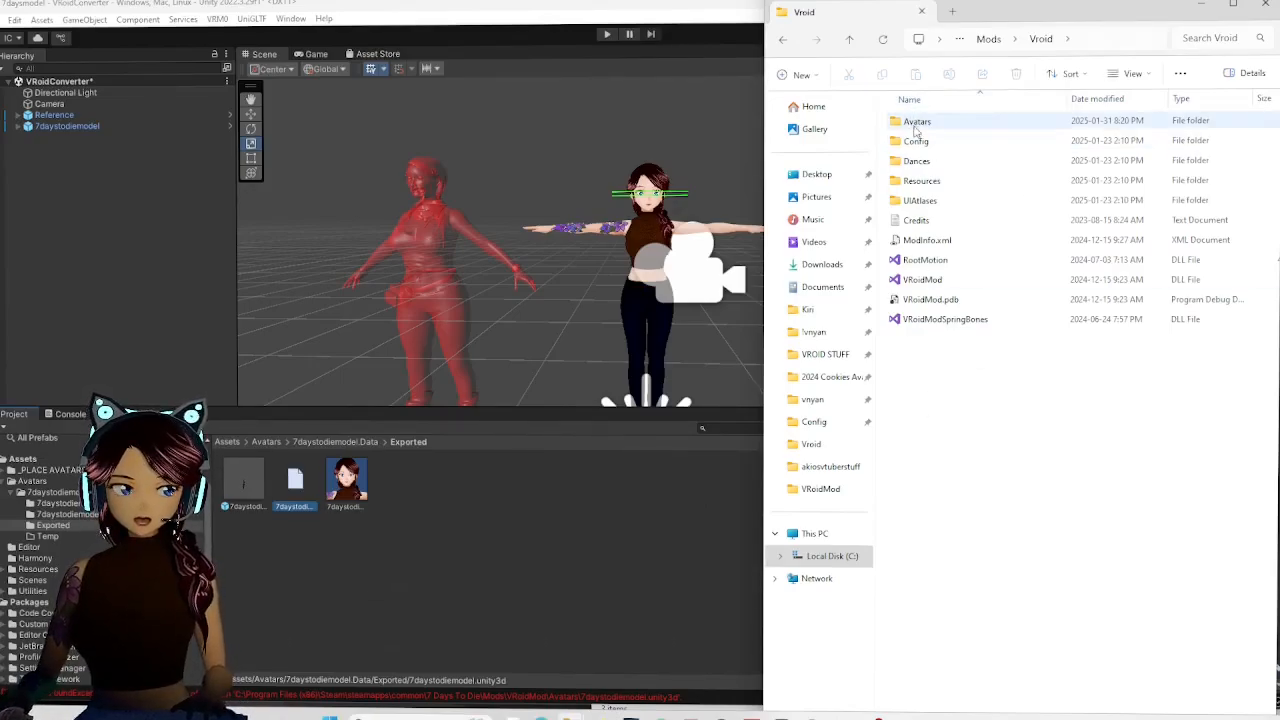
double_click(916, 120)
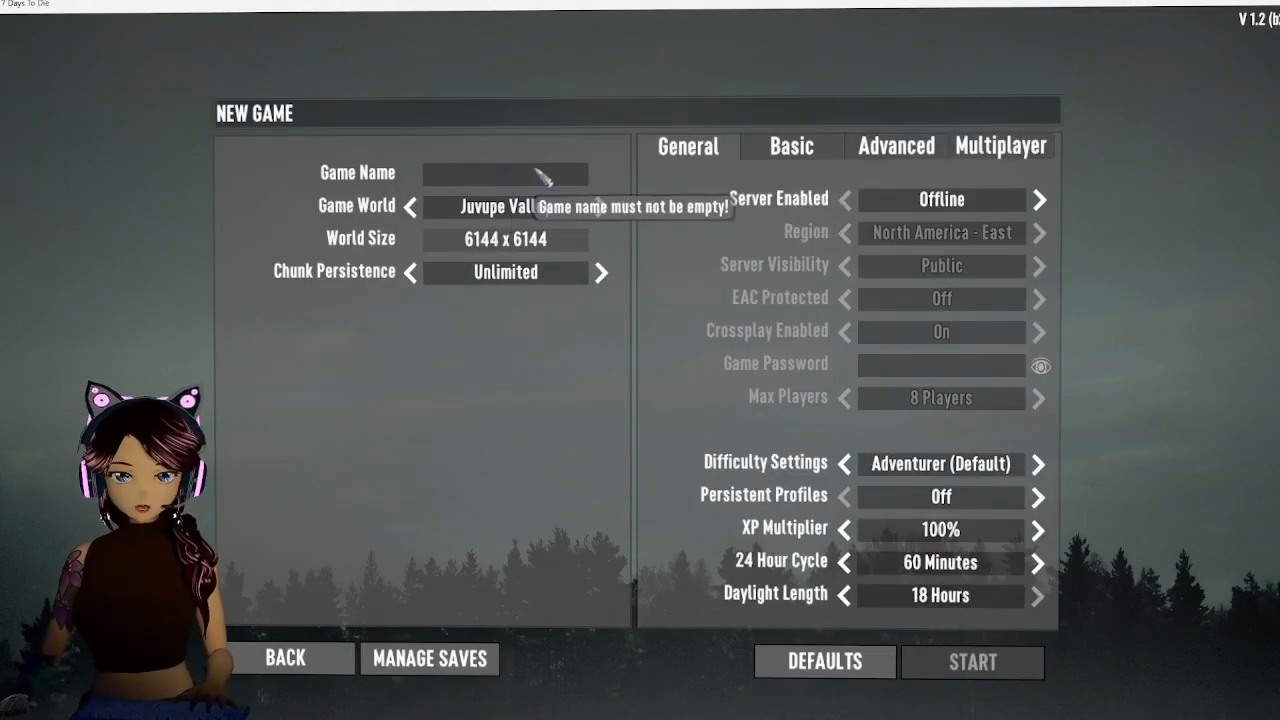
Start a New Game and focus the Game Name field.
left_click(972, 662)
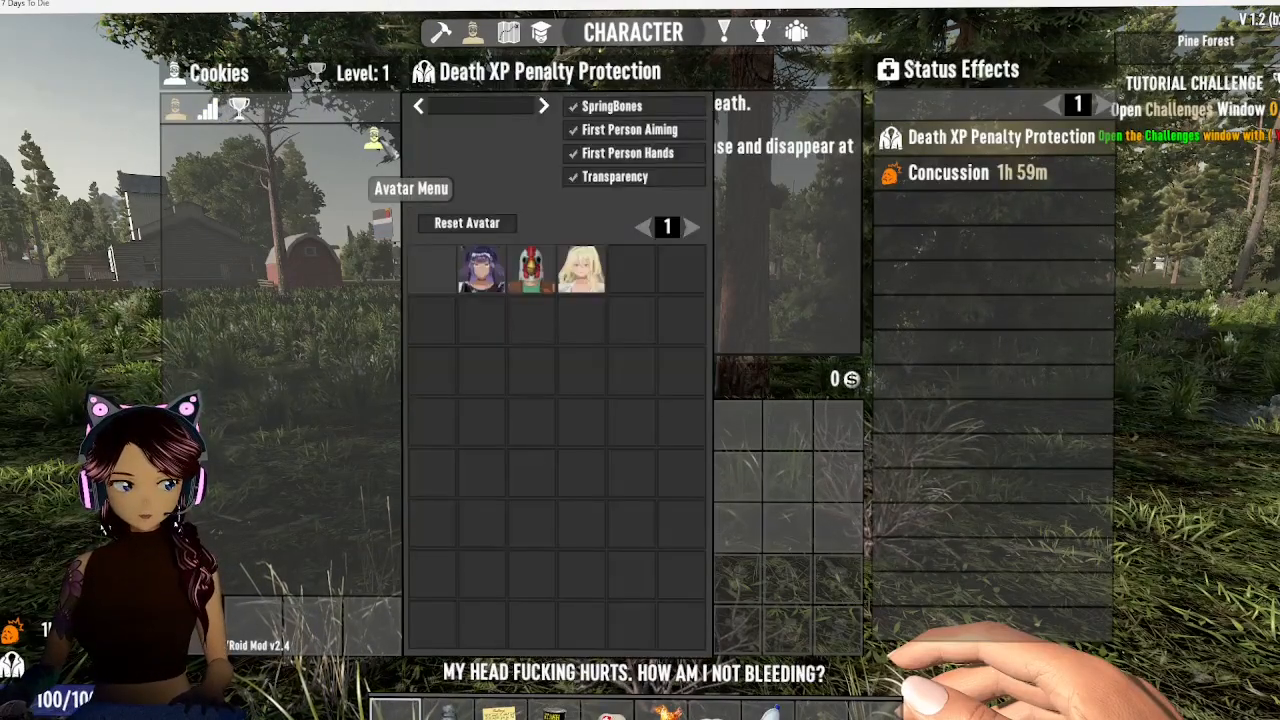
Select the dark red-haired VRoid avatar thumbnail so she appears in the character preview.
left_click(432, 268)
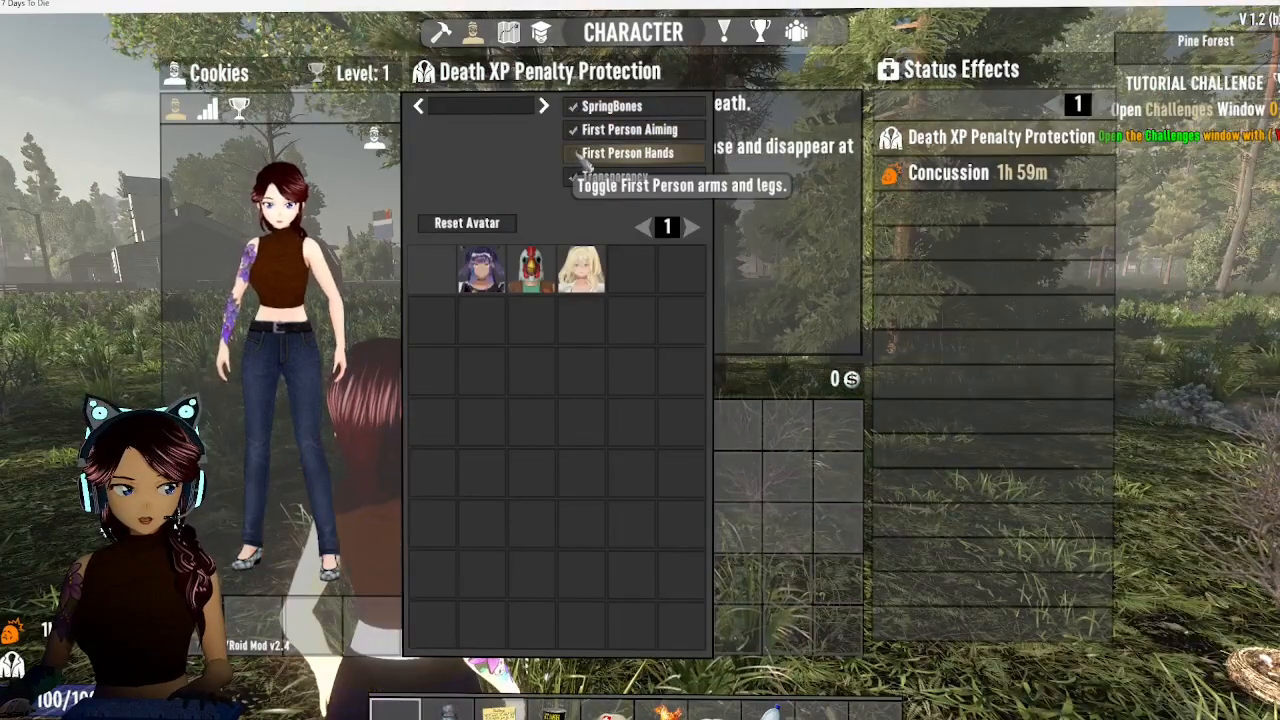
mouse_move(616, 176)
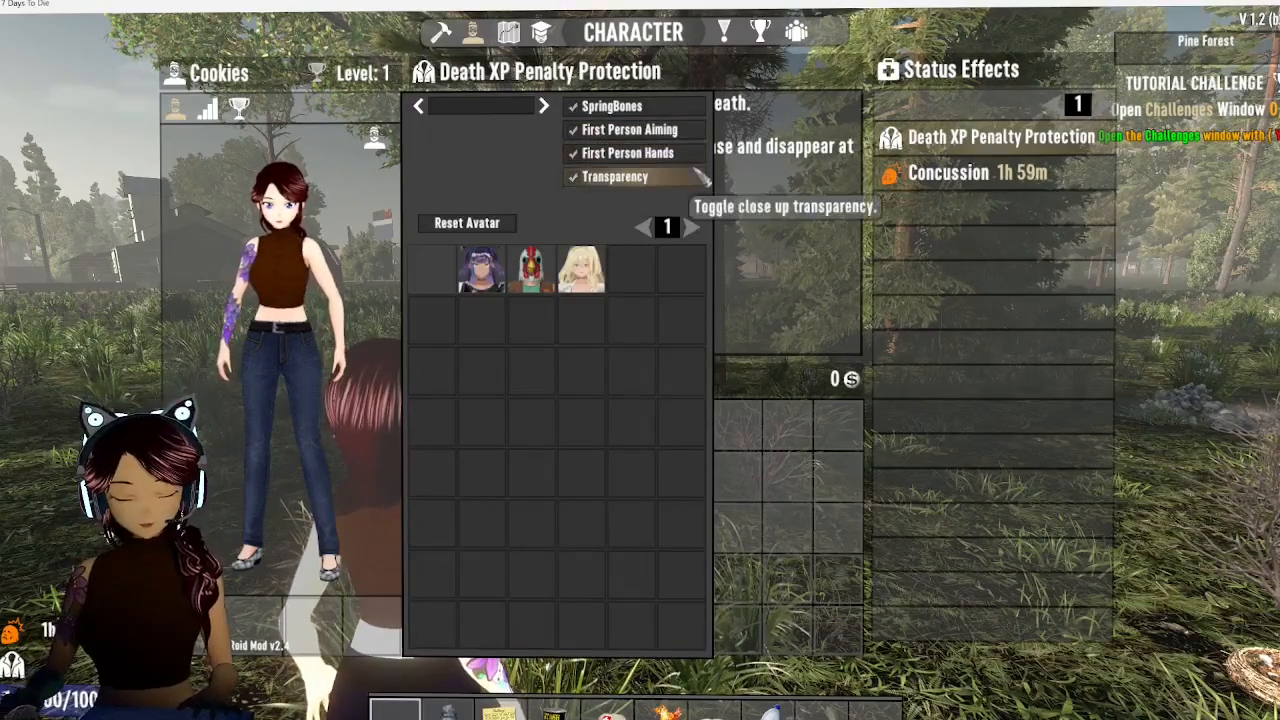
Close the Character window to play as the VRoid avatar in third person.
key("Escape")
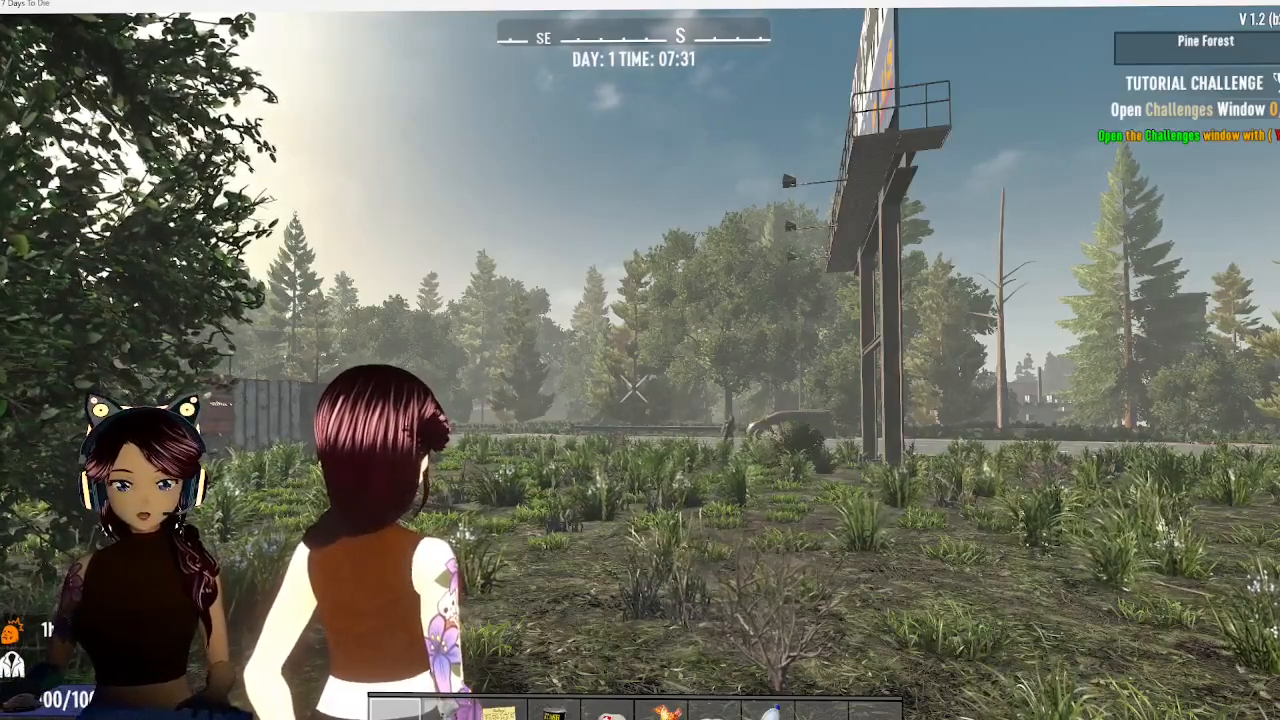
mouse_move(640, 360)
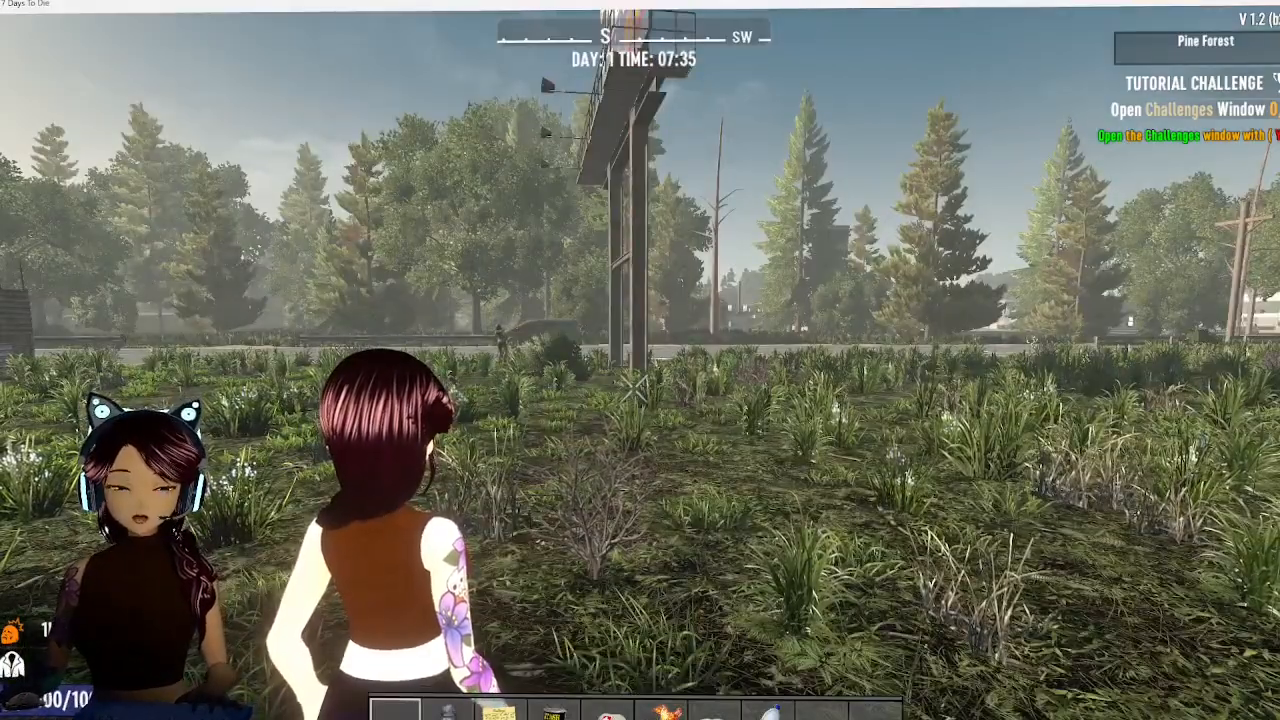